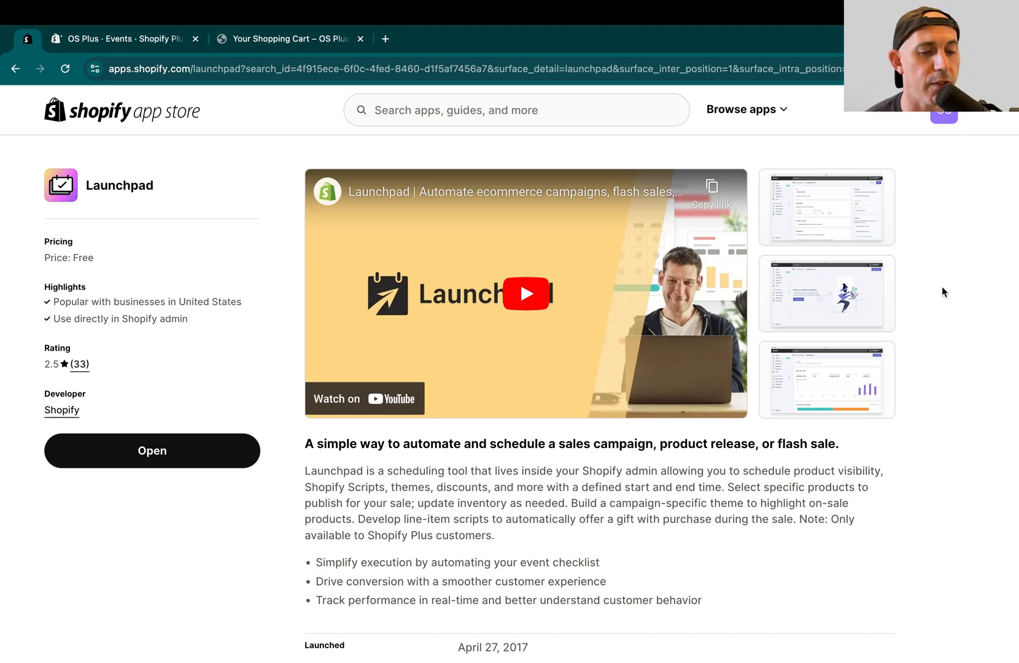
# Step: Launch Launchpad from the app store page into the admin Events list
pyautogui.click(153, 451)
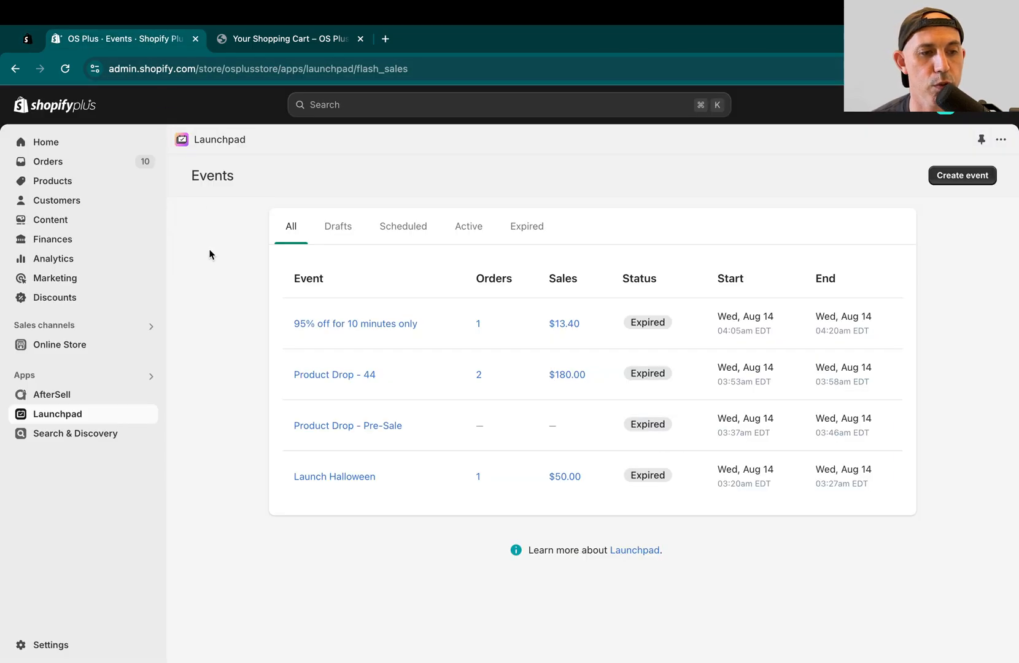
pyautogui.moveTo(216, 269)
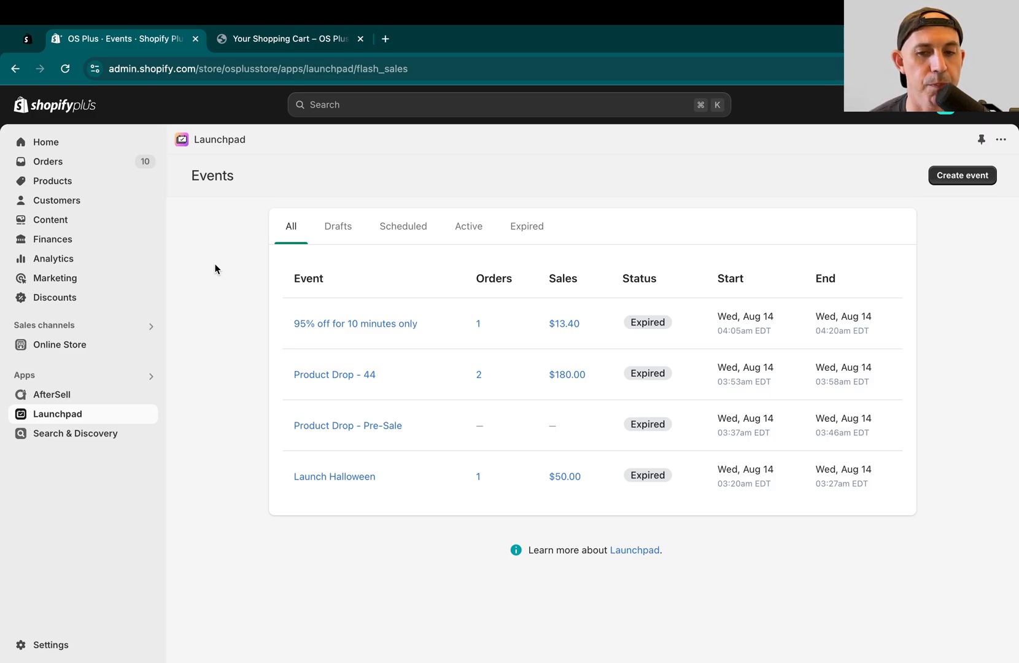
pyautogui.moveTo(466, 312)
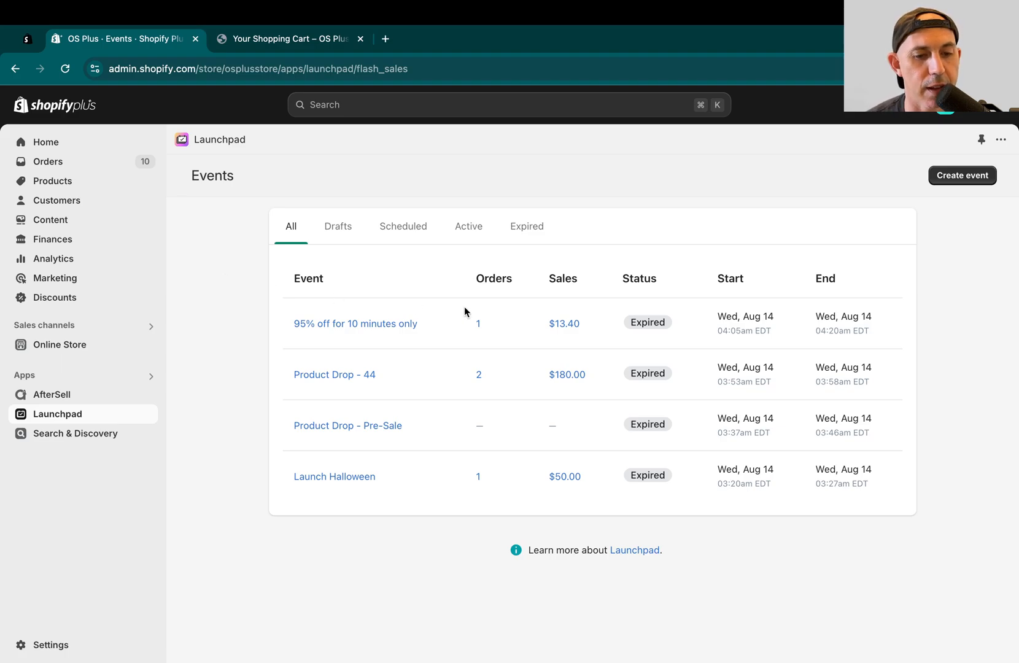
pyautogui.moveTo(994, 332)
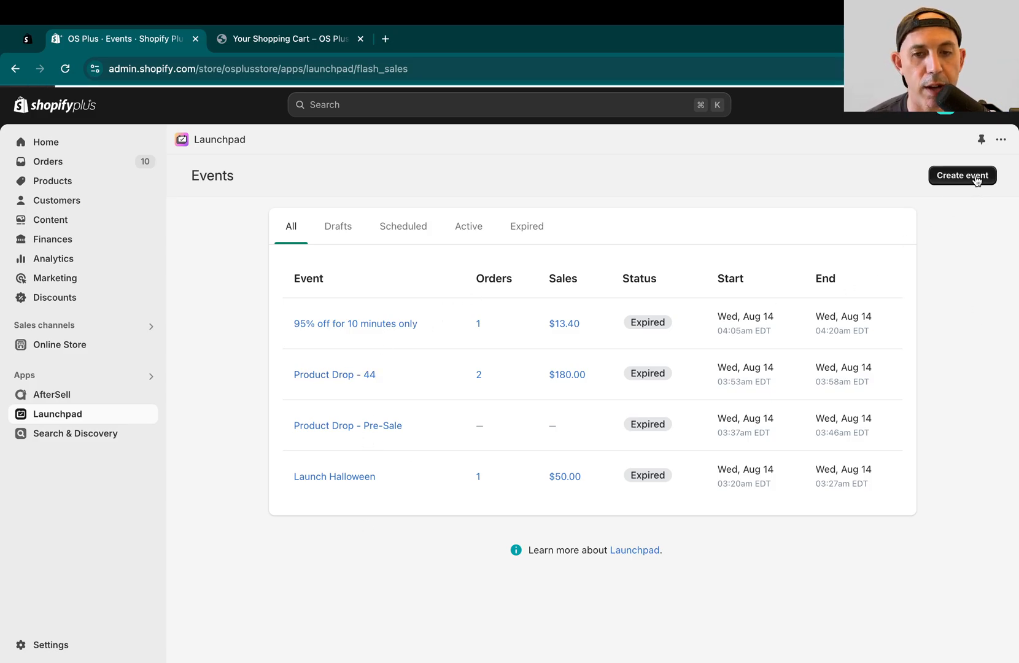
# Step: Create a new event and review the blank form's sections down to the title field
pyautogui.click(962, 175)
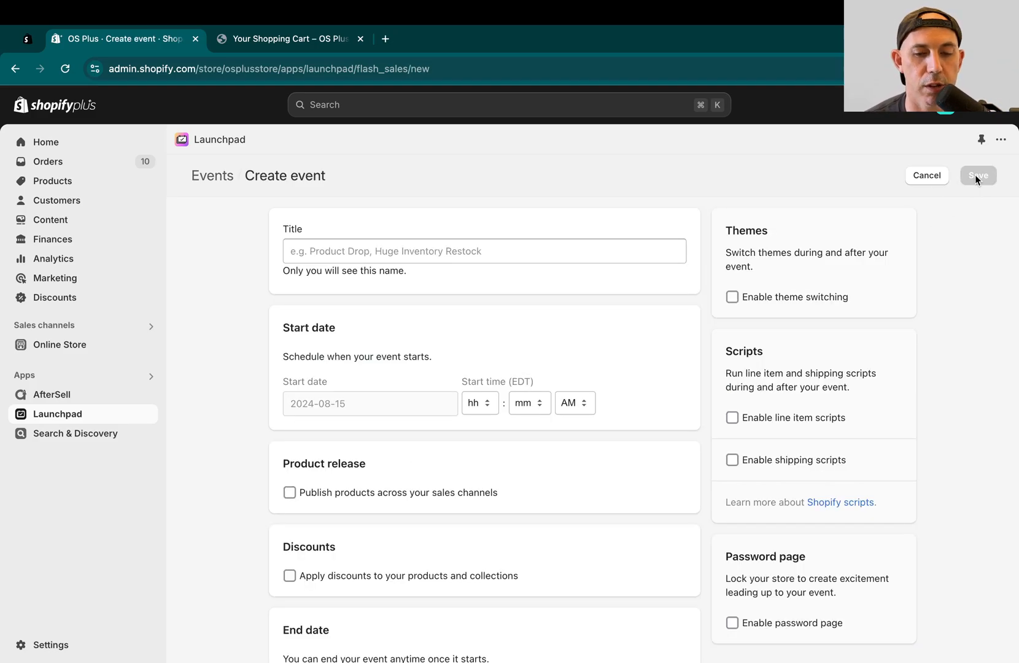
pyautogui.moveTo(958, 212)
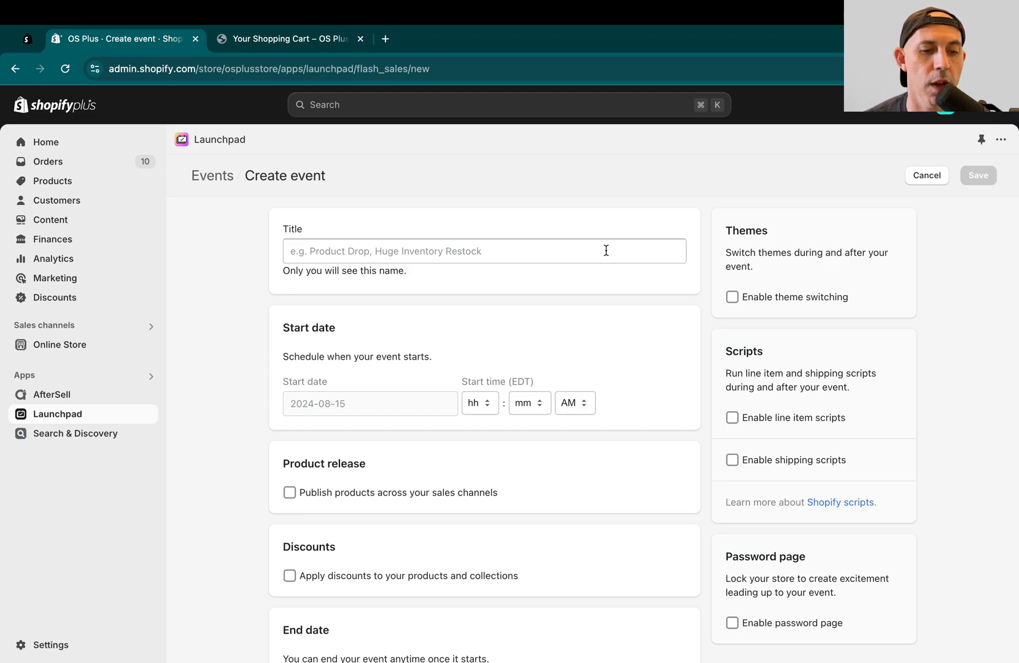
pyautogui.moveTo(508, 375)
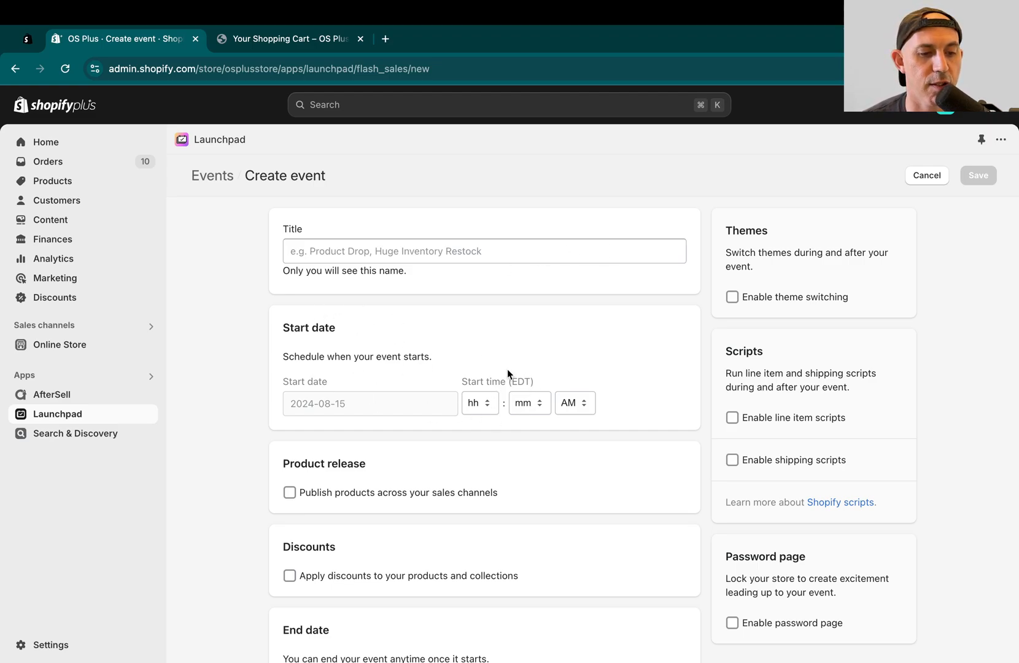
pyautogui.scroll(-3)
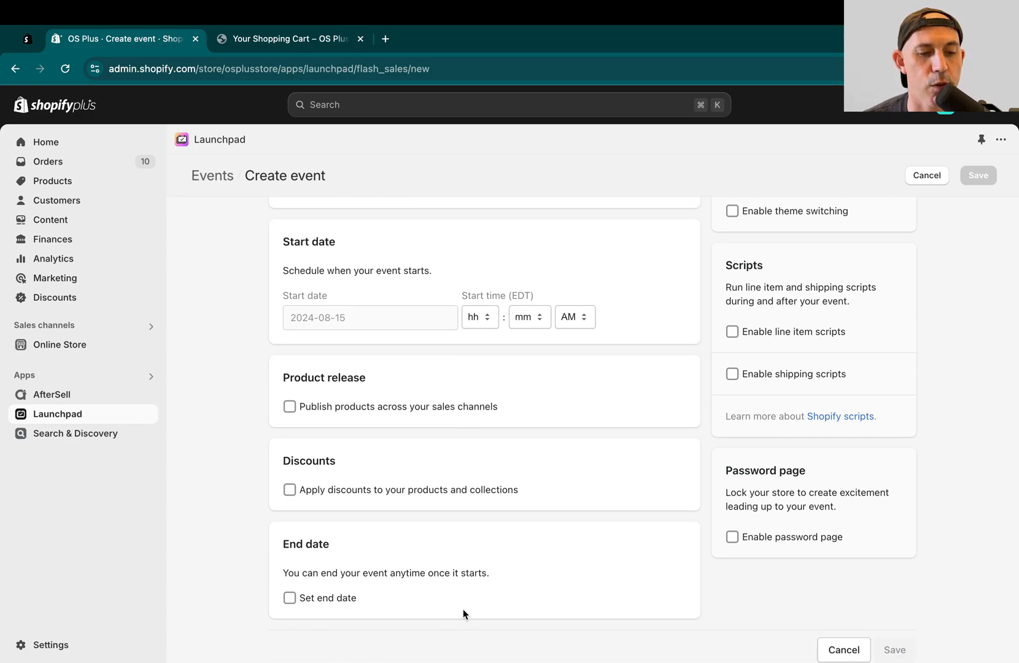
pyautogui.moveTo(231, 349)
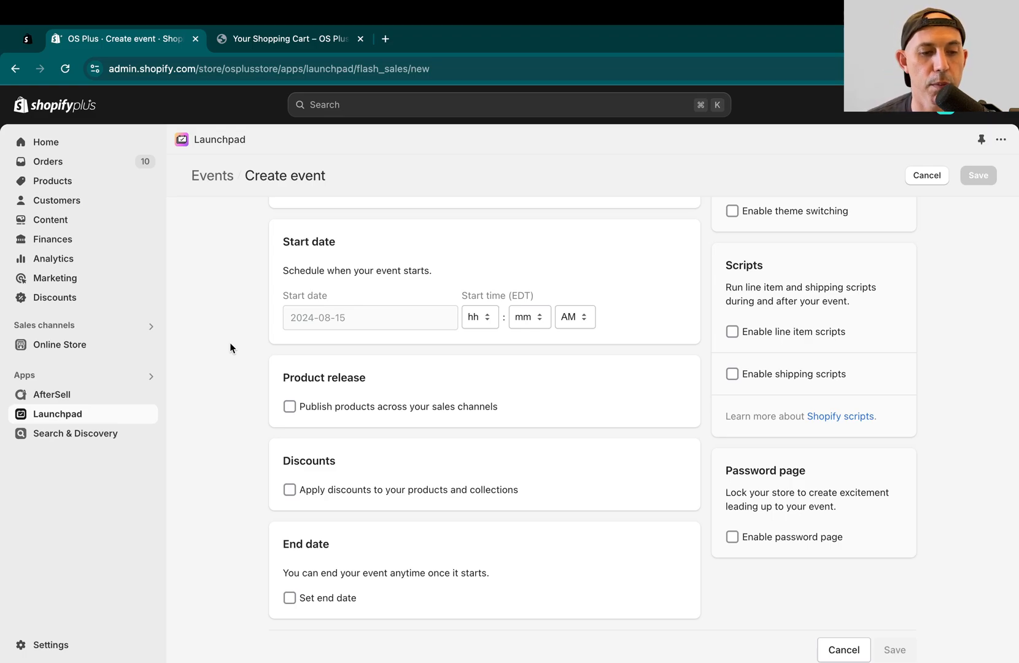
pyautogui.doubleClick(323, 378)
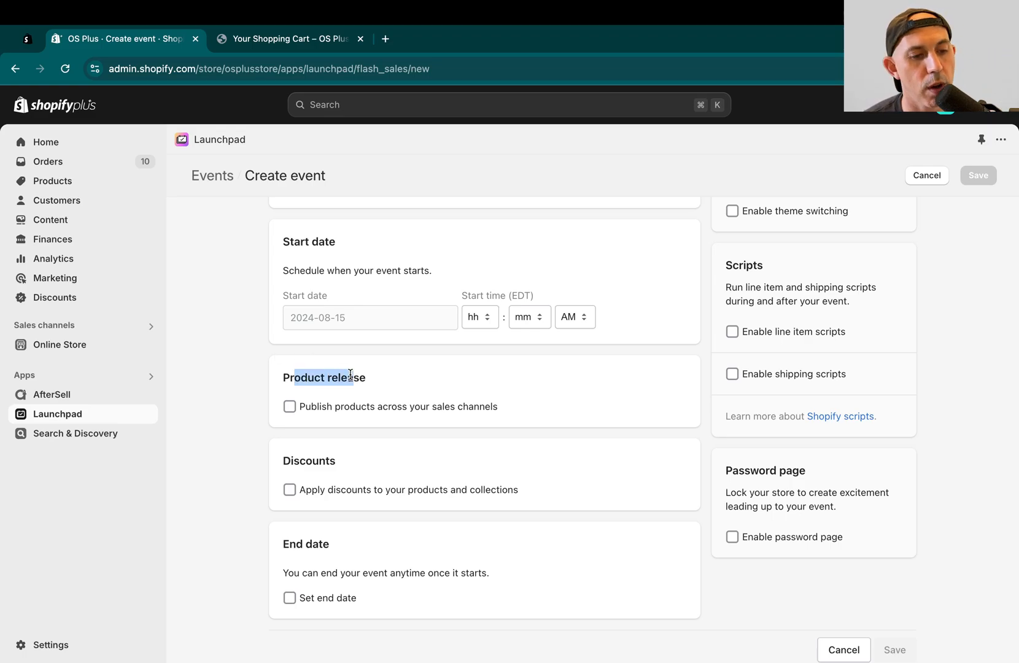
pyautogui.click(289, 406)
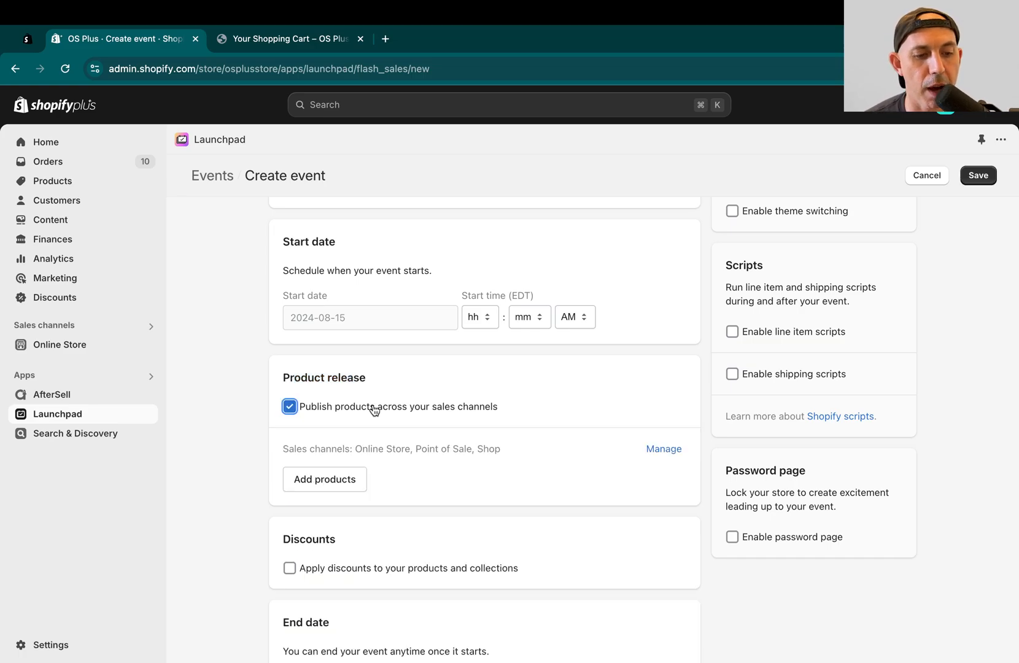
pyautogui.moveTo(327, 455)
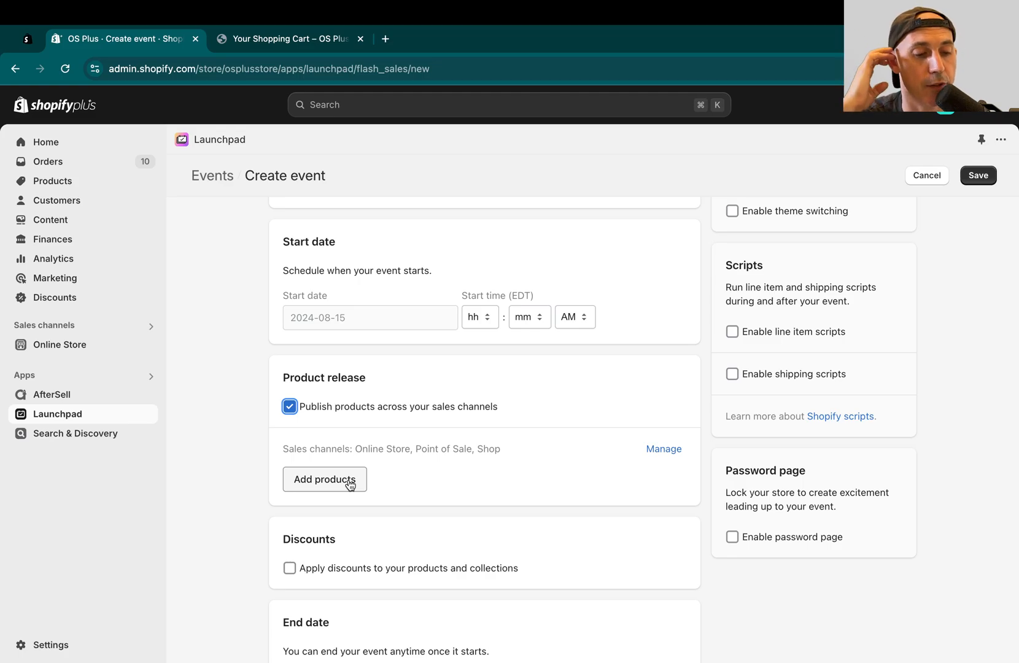
pyautogui.click(324, 481)
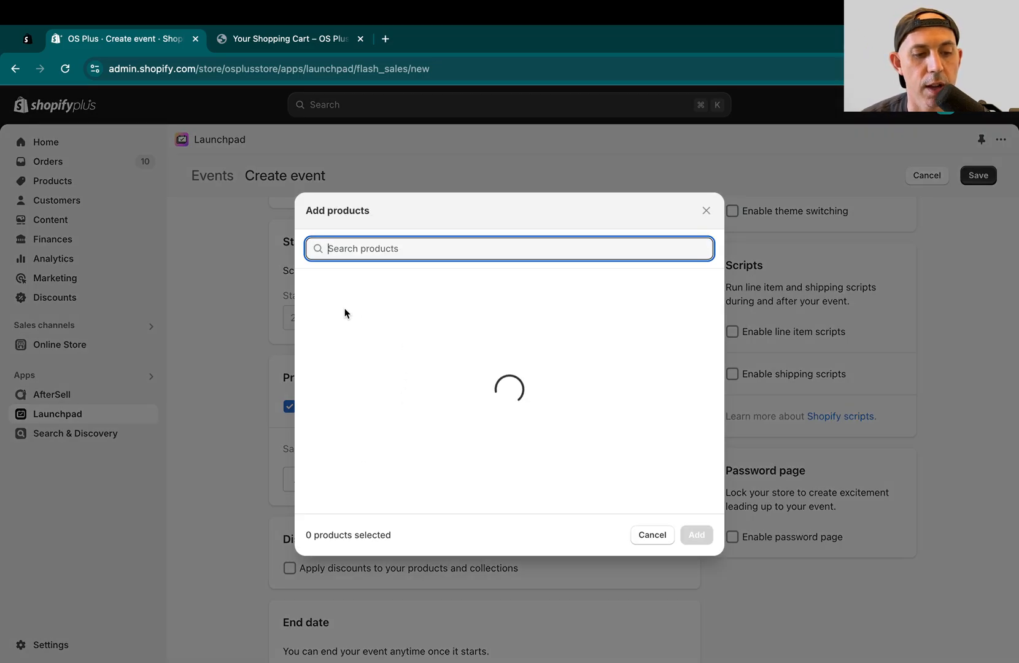
pyautogui.click(312, 328)
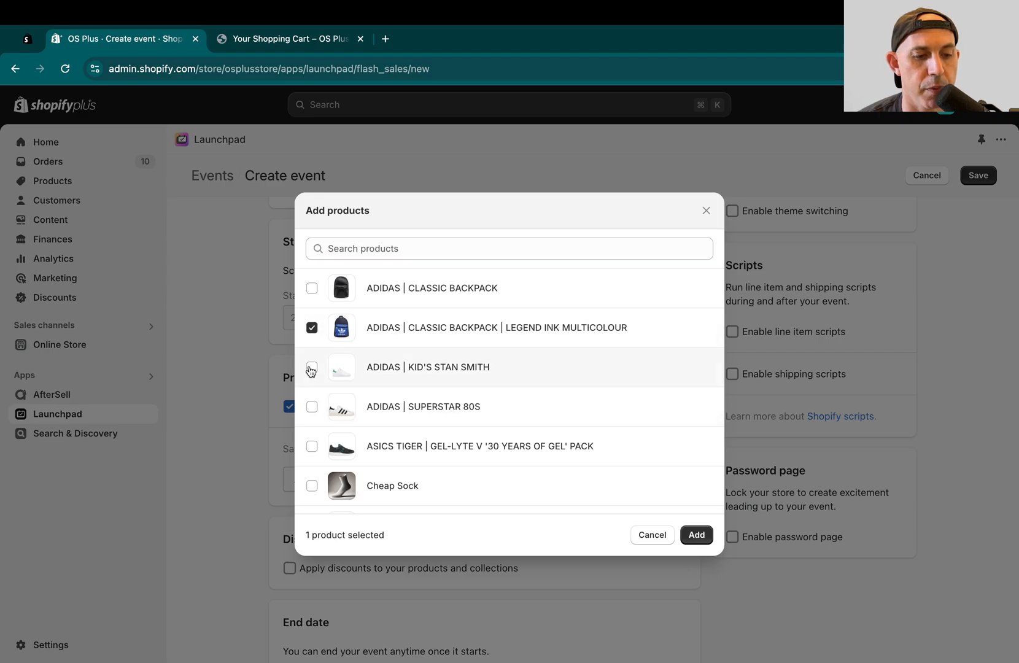
pyautogui.click(312, 367)
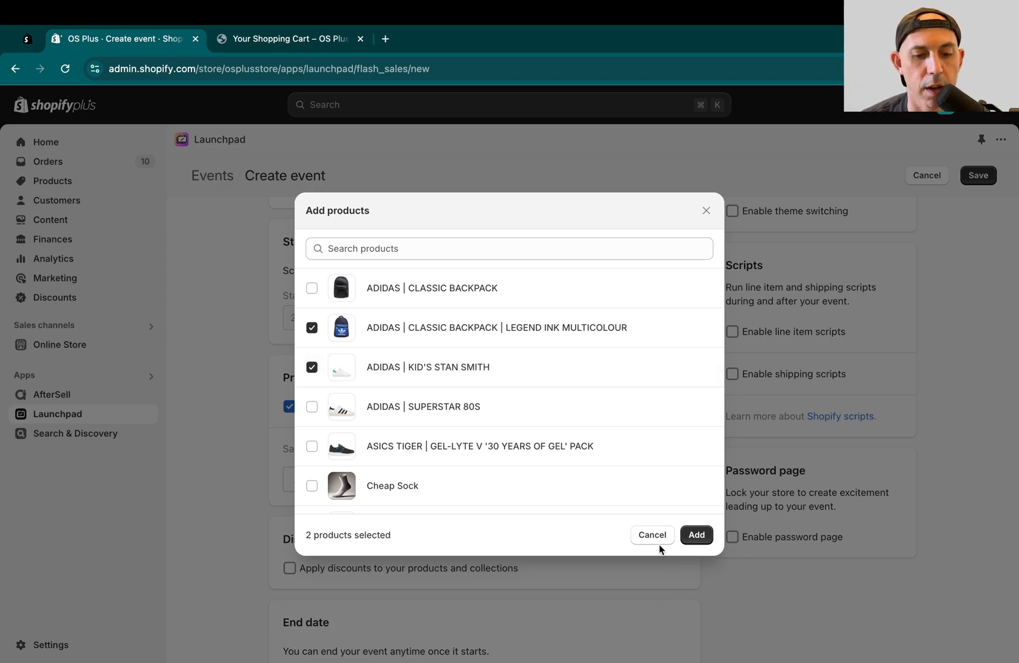
pyautogui.click(696, 535)
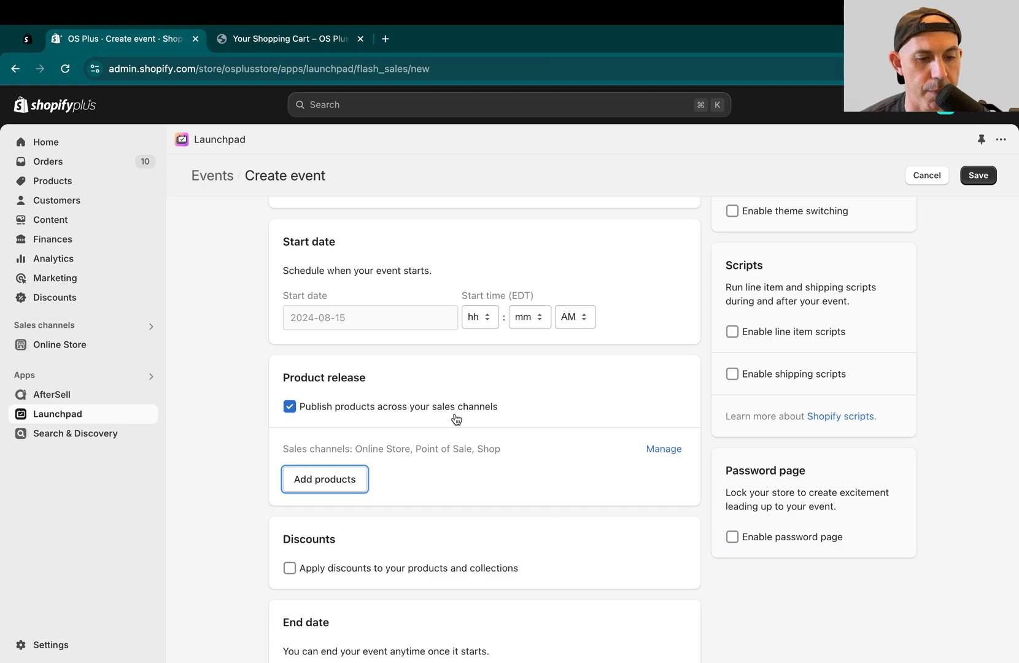
pyautogui.click(663, 450)
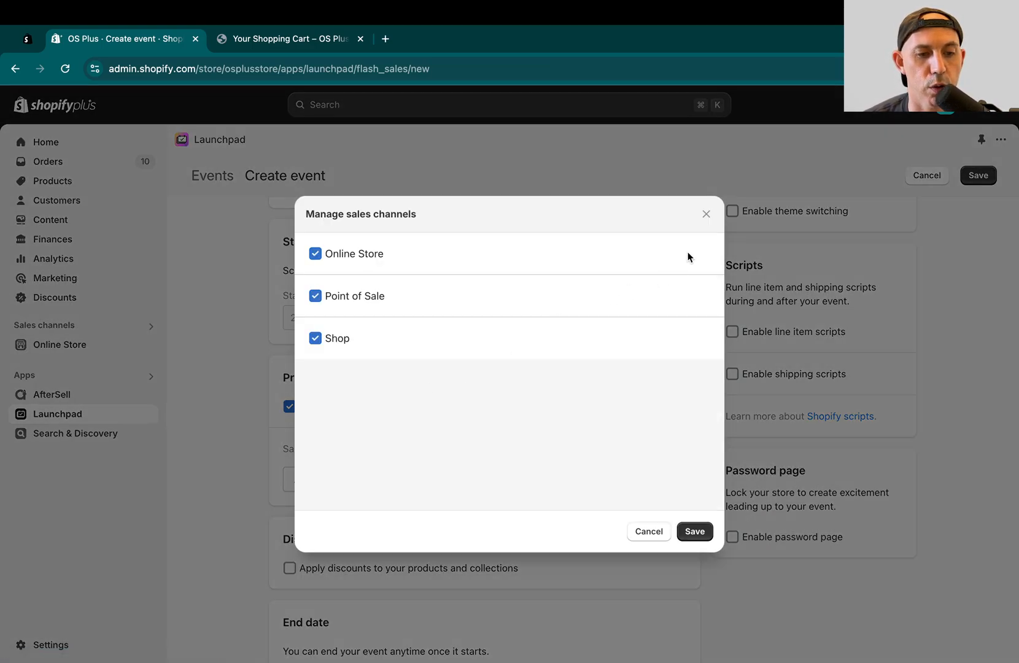
pyautogui.click(695, 532)
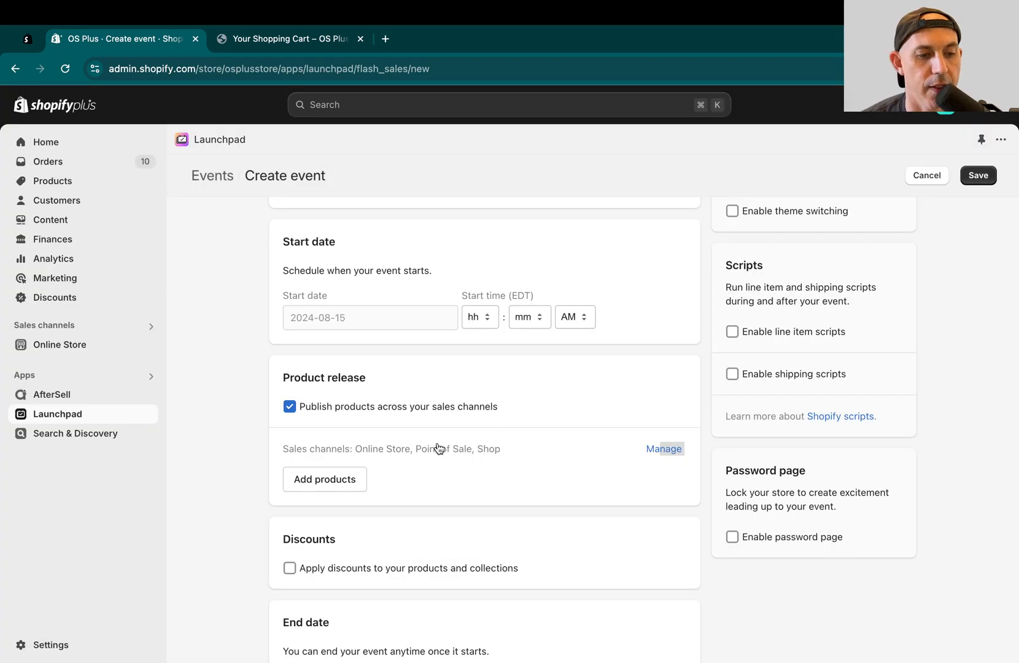
pyautogui.click(289, 406)
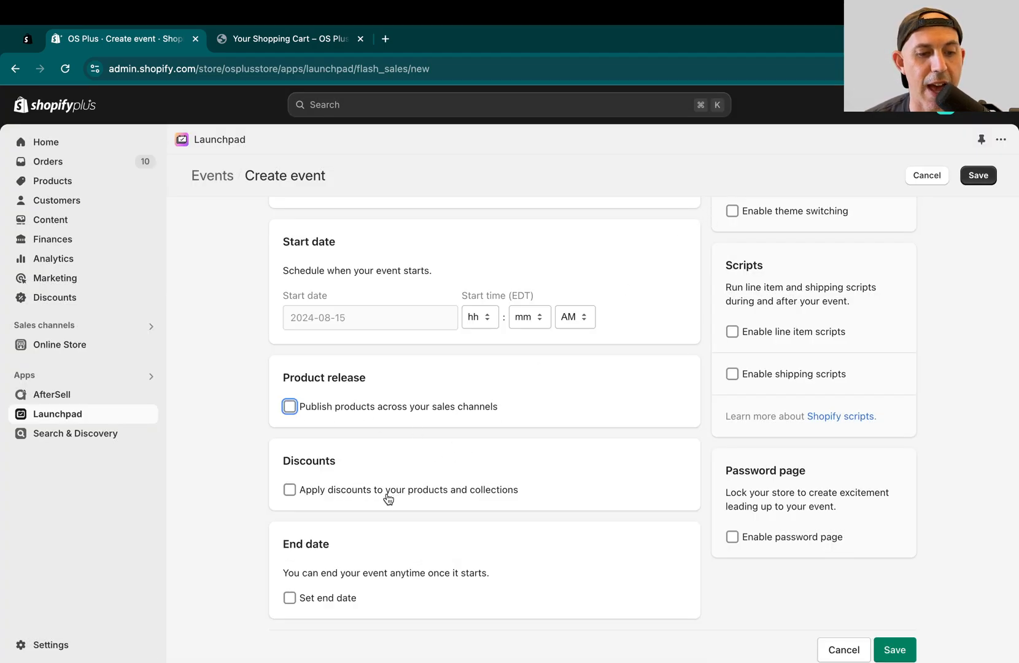
# Step: Enable Apply discounts and add the Legend Ink Multicolour backpack to the event
pyautogui.click(290, 490)
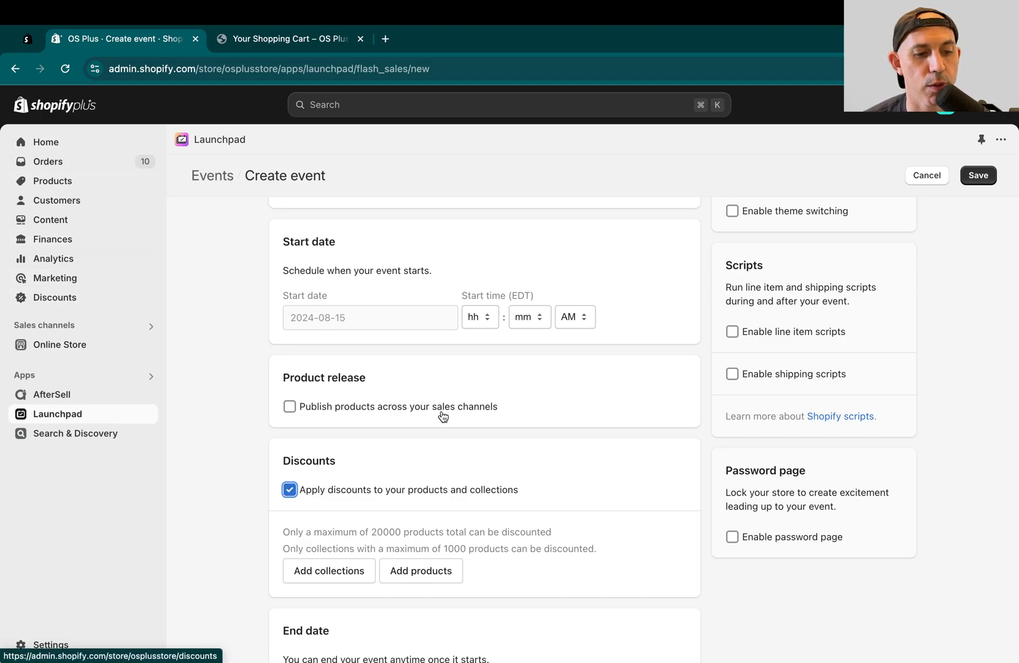
pyautogui.scroll(-3)
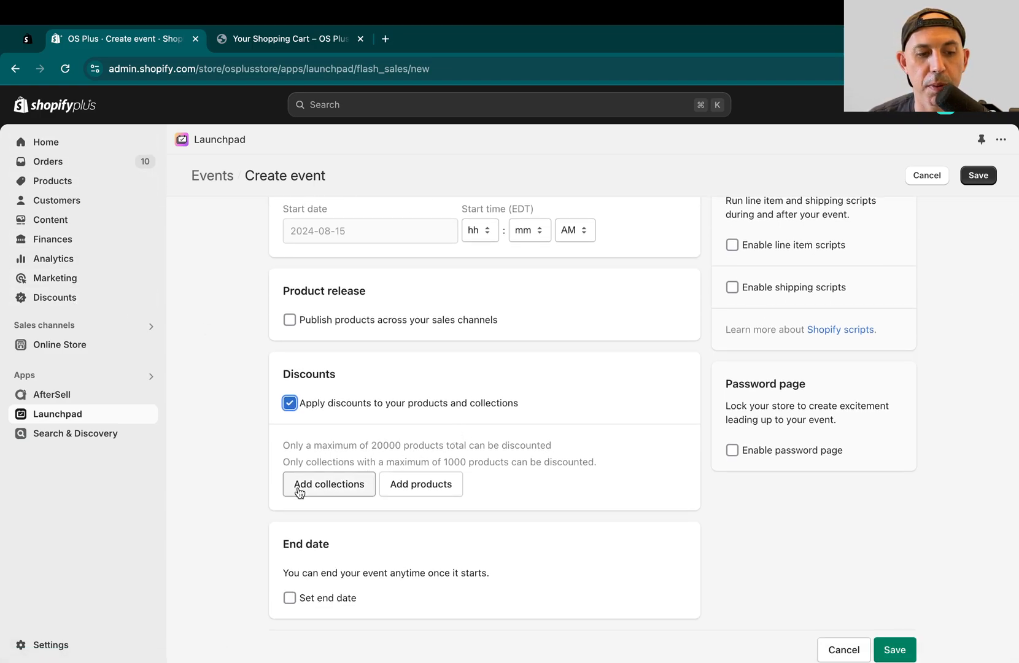
pyautogui.click(420, 484)
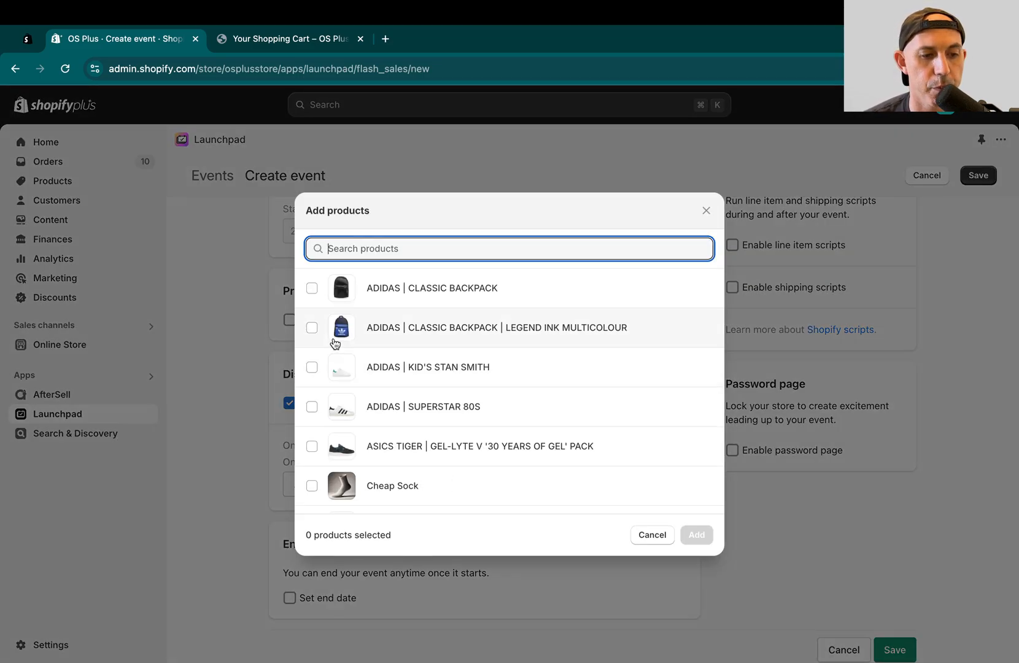
pyautogui.click(312, 328)
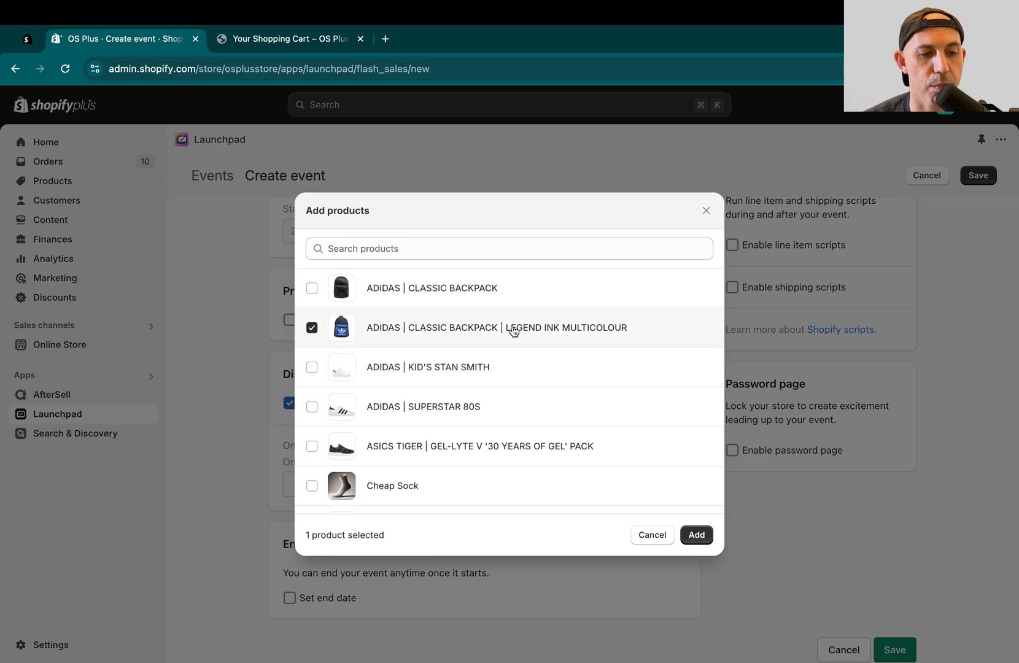
pyautogui.click(696, 535)
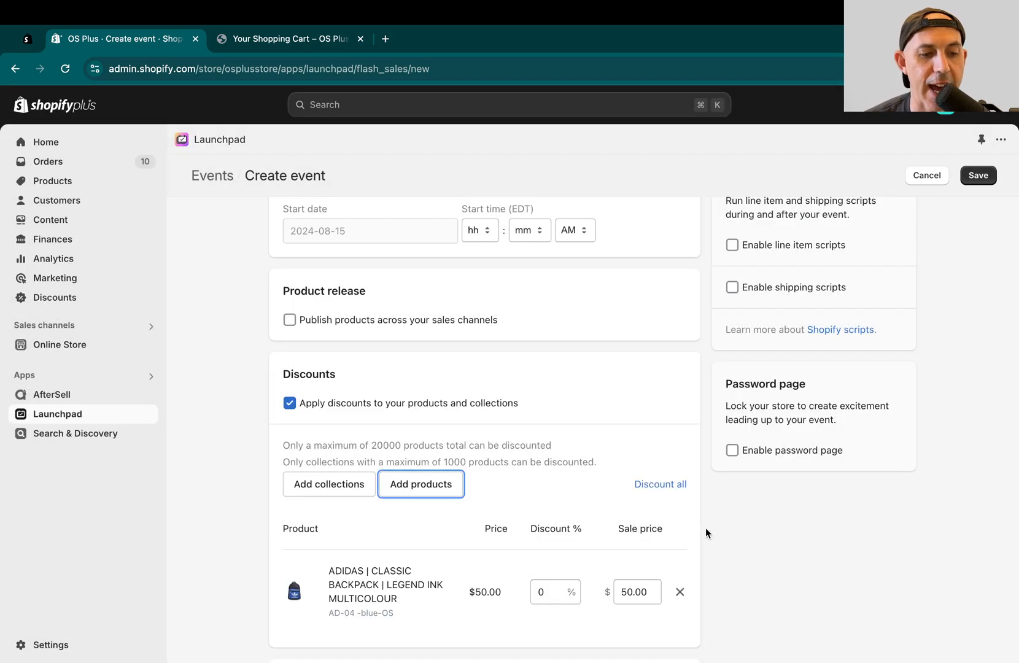
# Step: Set the backpack's discount to 95%, bringing its sale price to 2.50
pyautogui.scroll(-3)
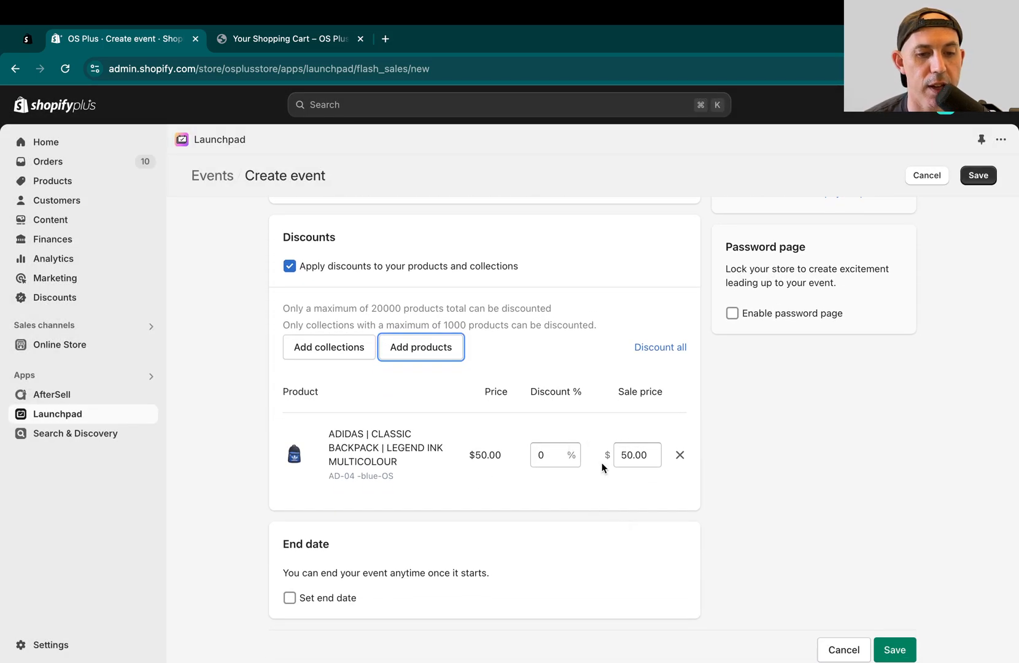
pyautogui.click(549, 456)
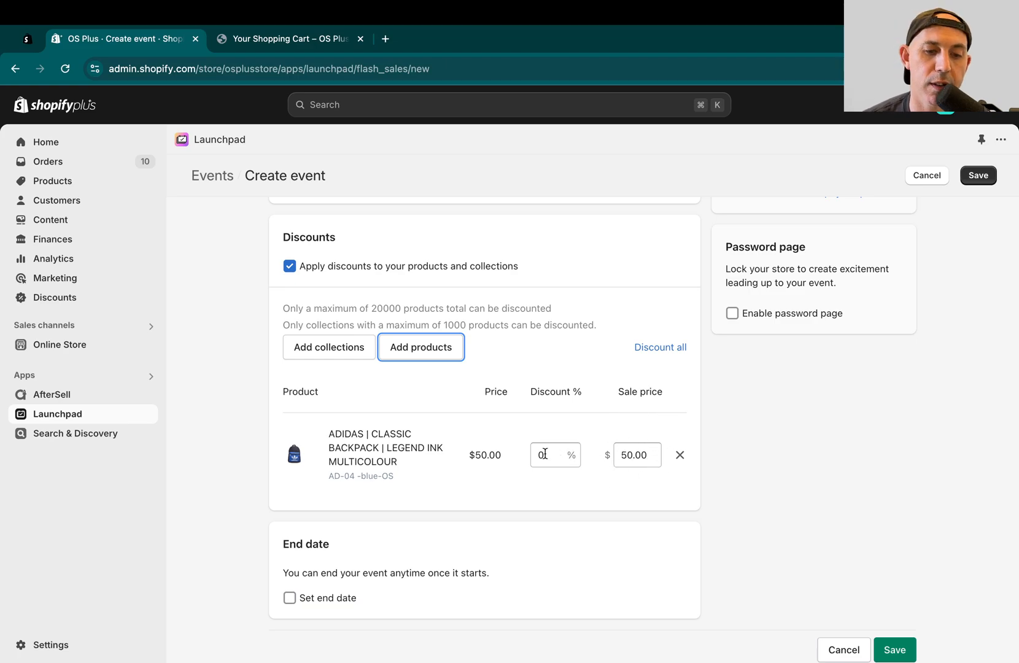
pyautogui.click(549, 455)
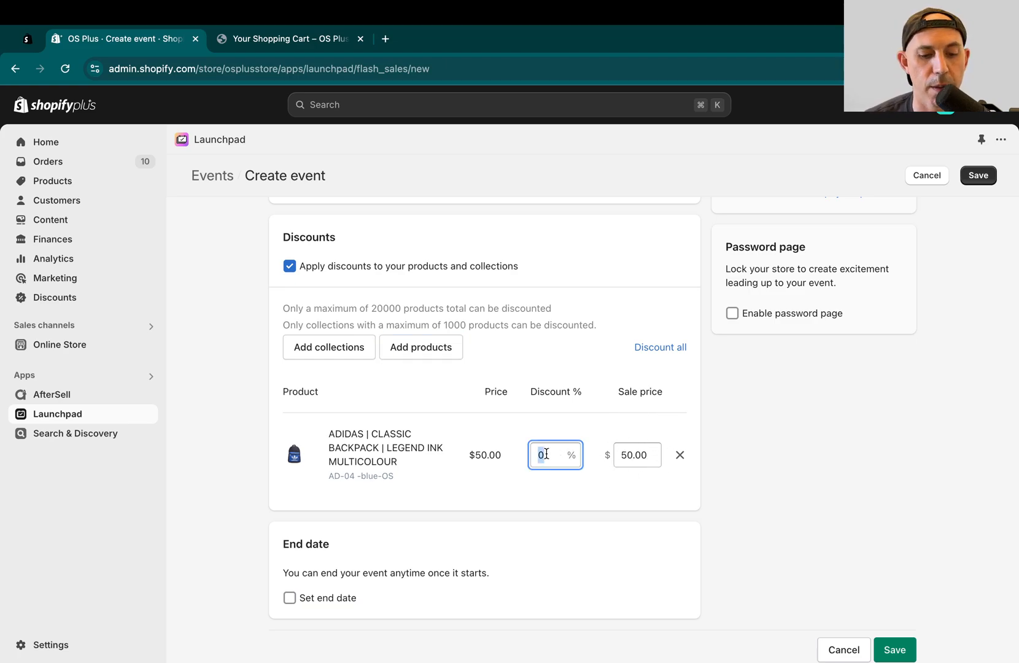
pyautogui.write('95')
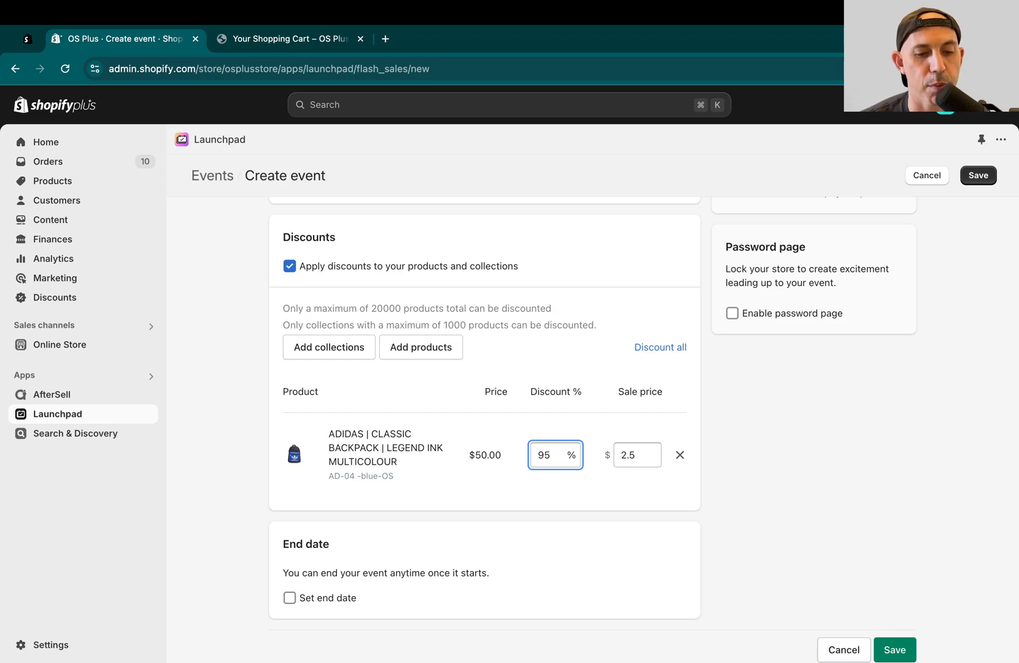
pyautogui.click(637, 456)
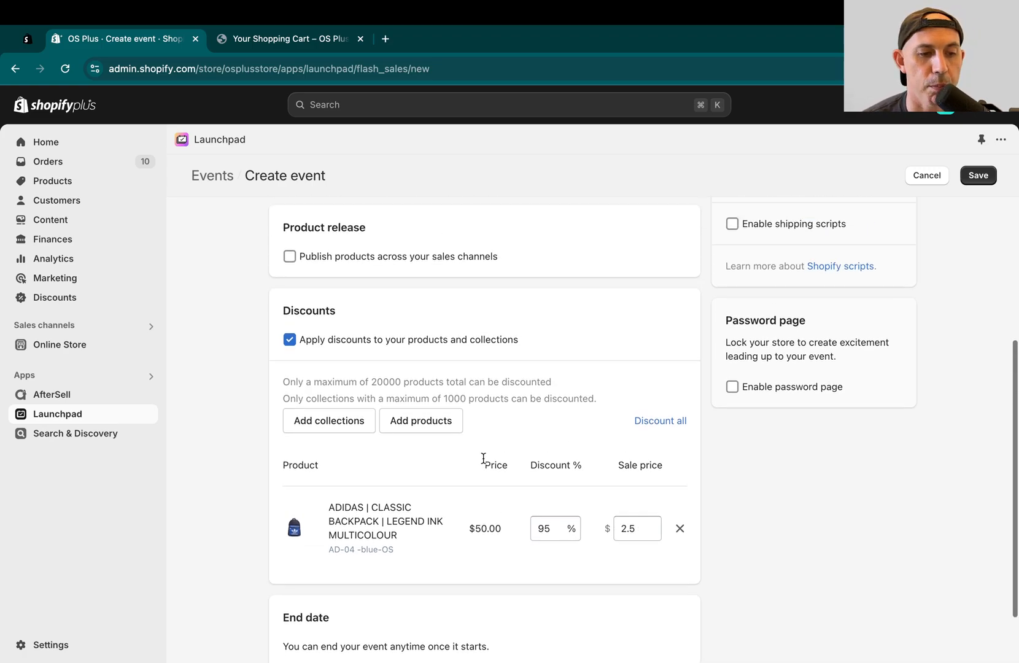
pyautogui.scroll(3)
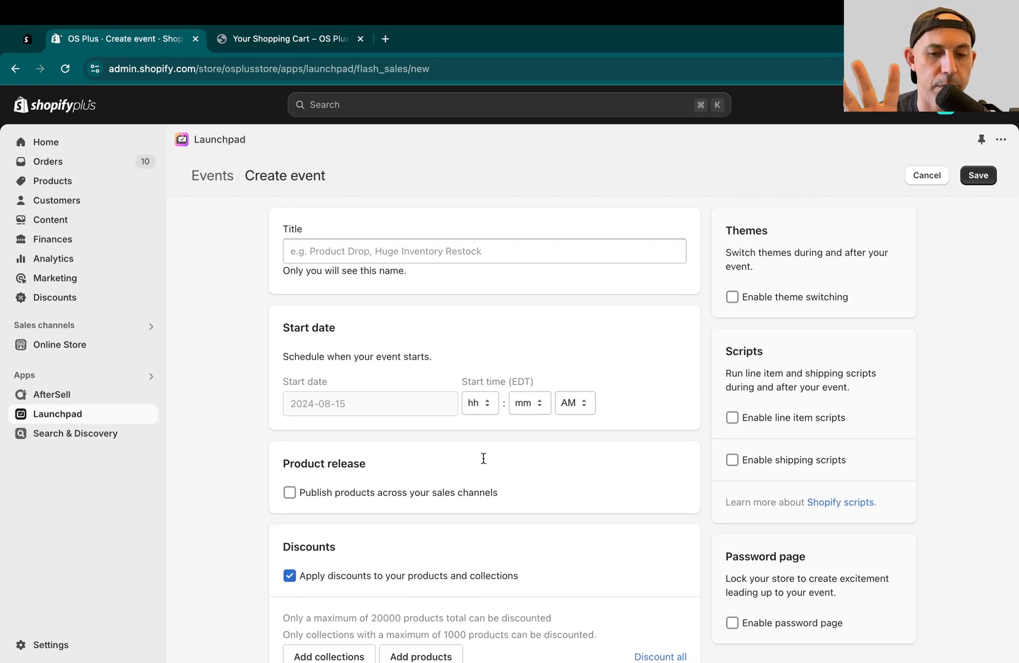
pyautogui.moveTo(409, 365)
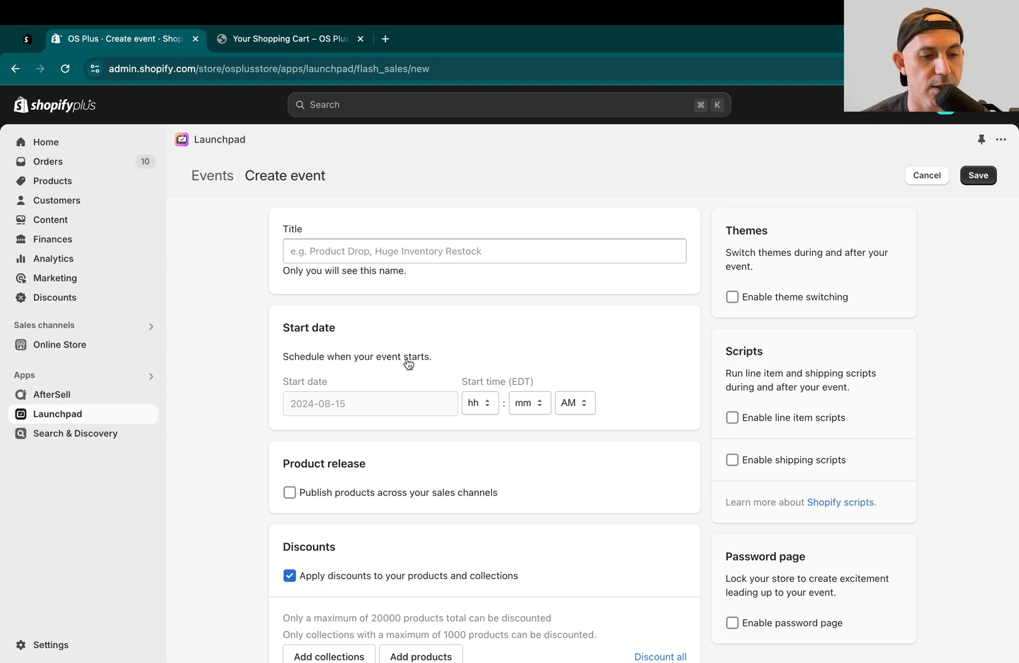
pyautogui.scroll(-3)
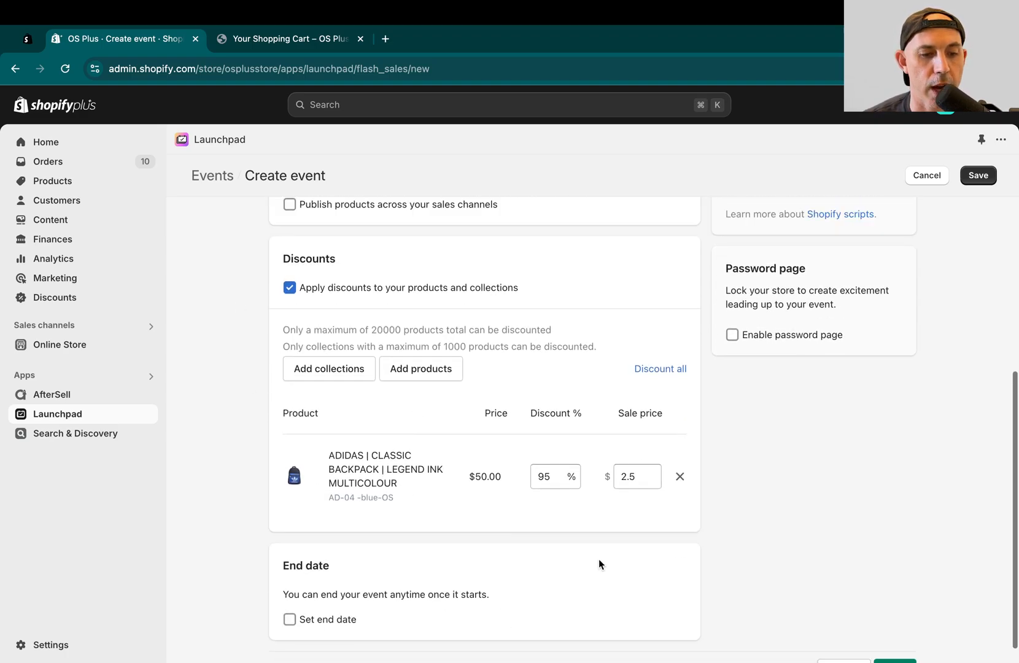
pyautogui.scroll(3)
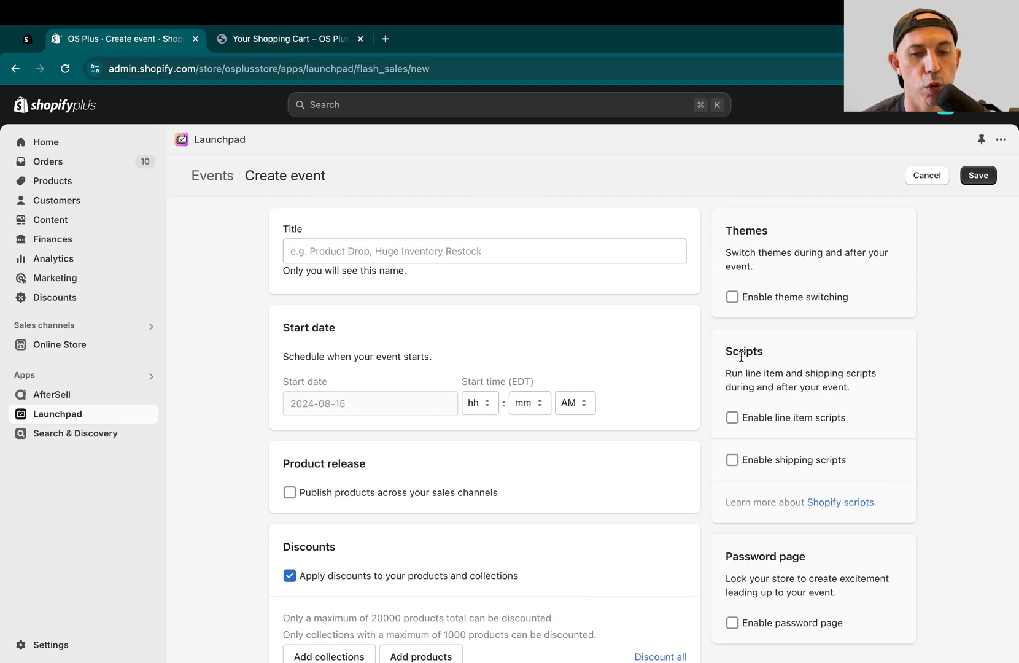
pyautogui.moveTo(833, 253)
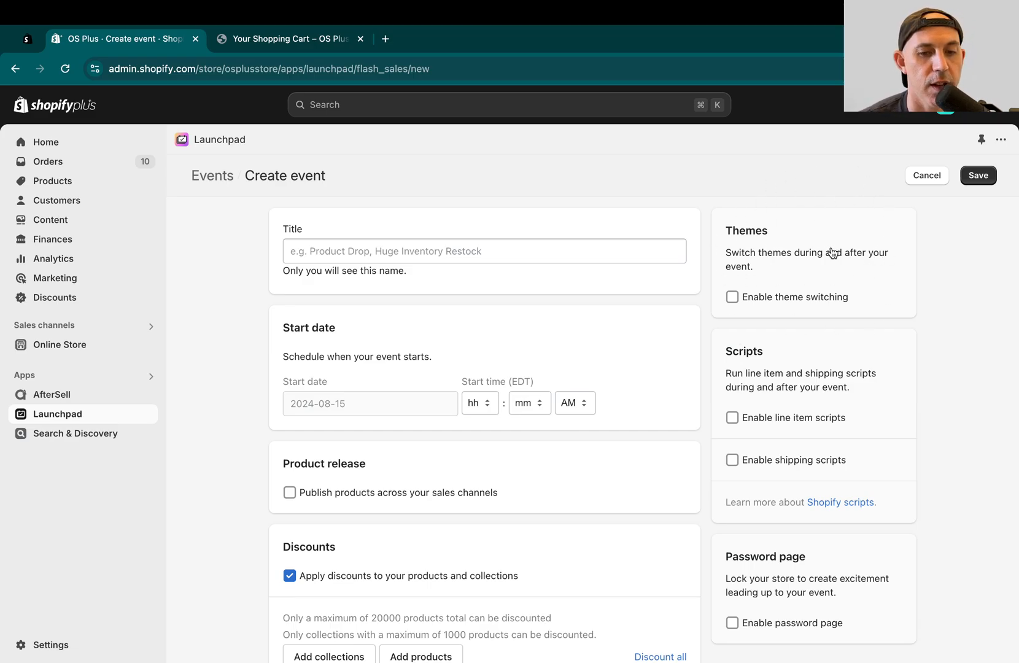
pyautogui.moveTo(840, 244)
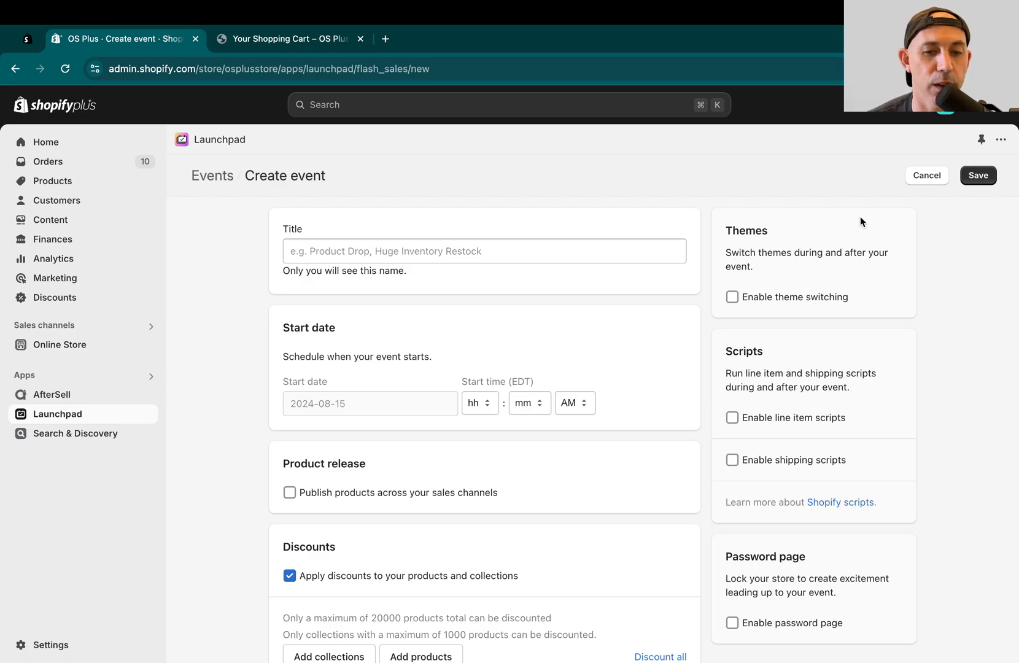
# Step: Enable theme switching and view the store's theme library, Live Dawn current, in a new tab
pyautogui.click(732, 297)
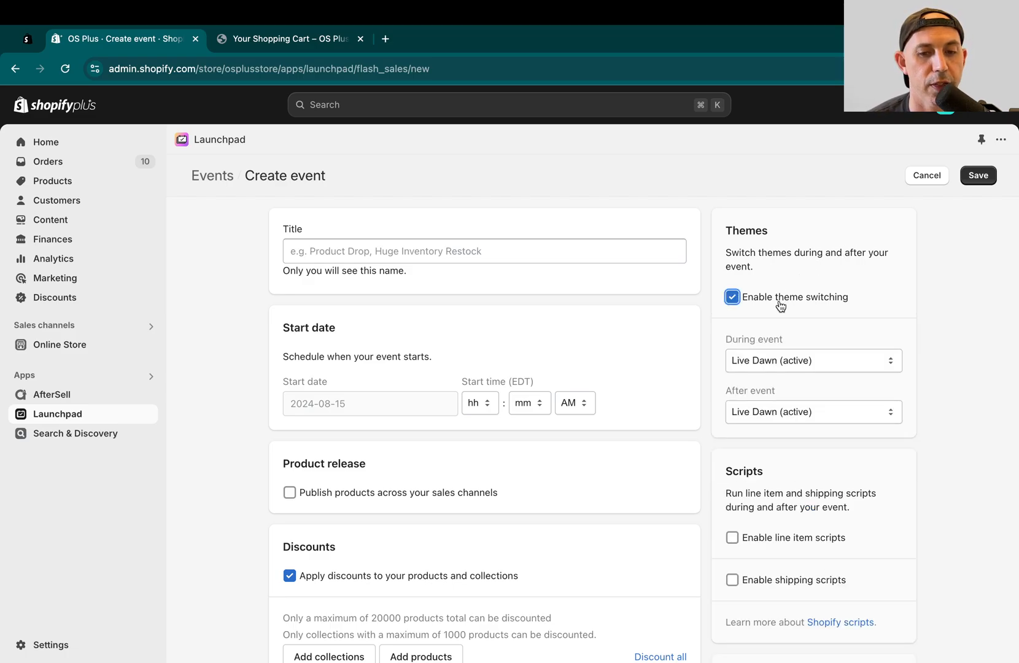
pyautogui.scroll(-3)
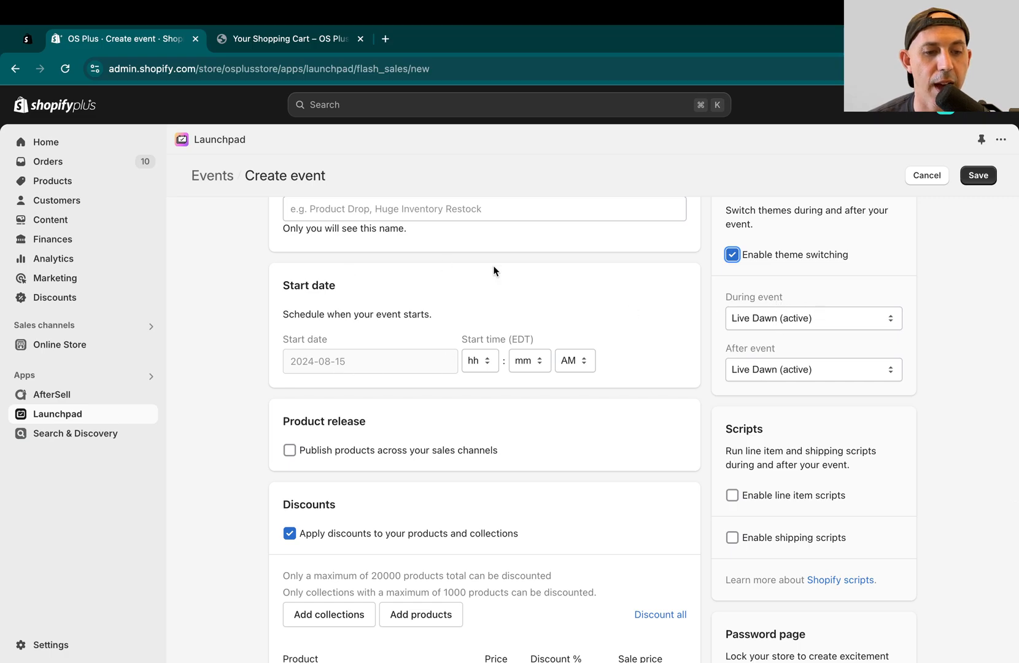
pyautogui.click(813, 318)
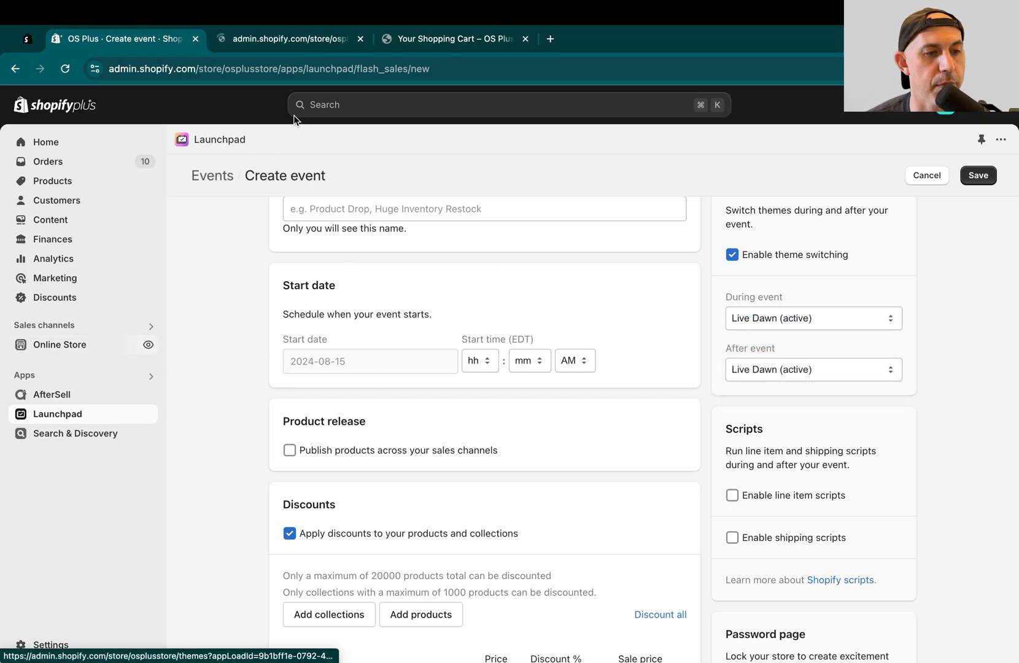
pyautogui.click(285, 40)
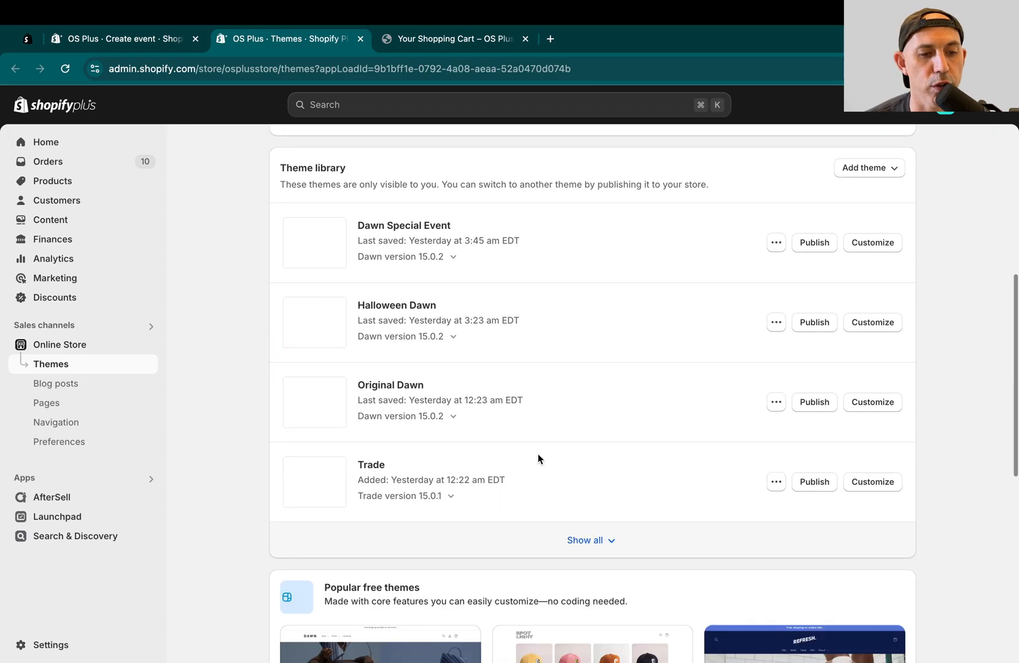
pyautogui.scroll(3)
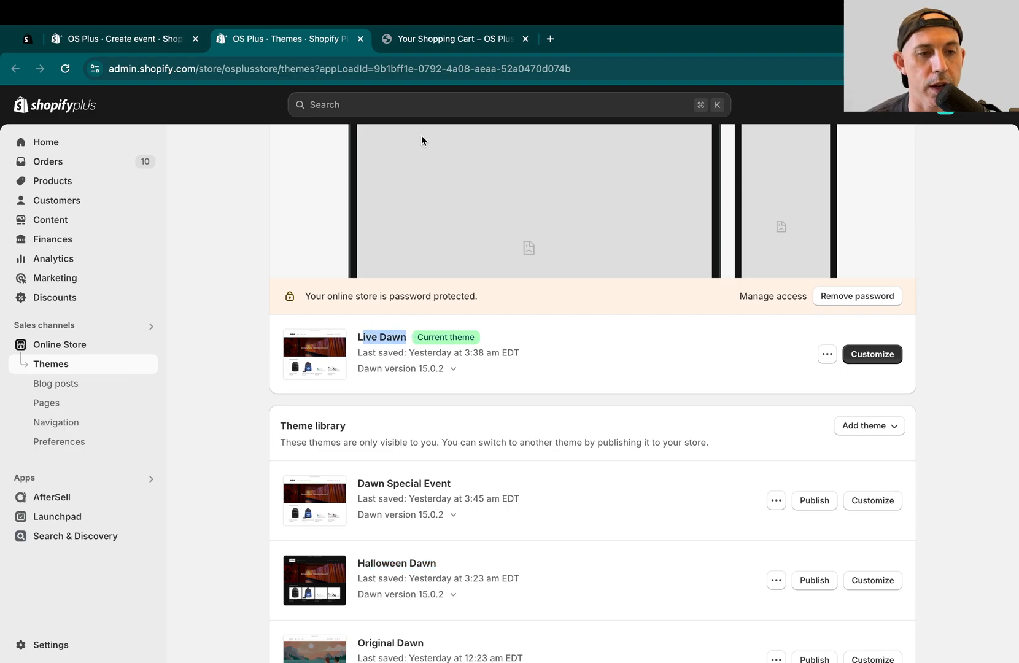
# Step: Set During event to Halloween Dawn and keep Live Dawn (active) as the after-event theme
pyautogui.click(122, 39)
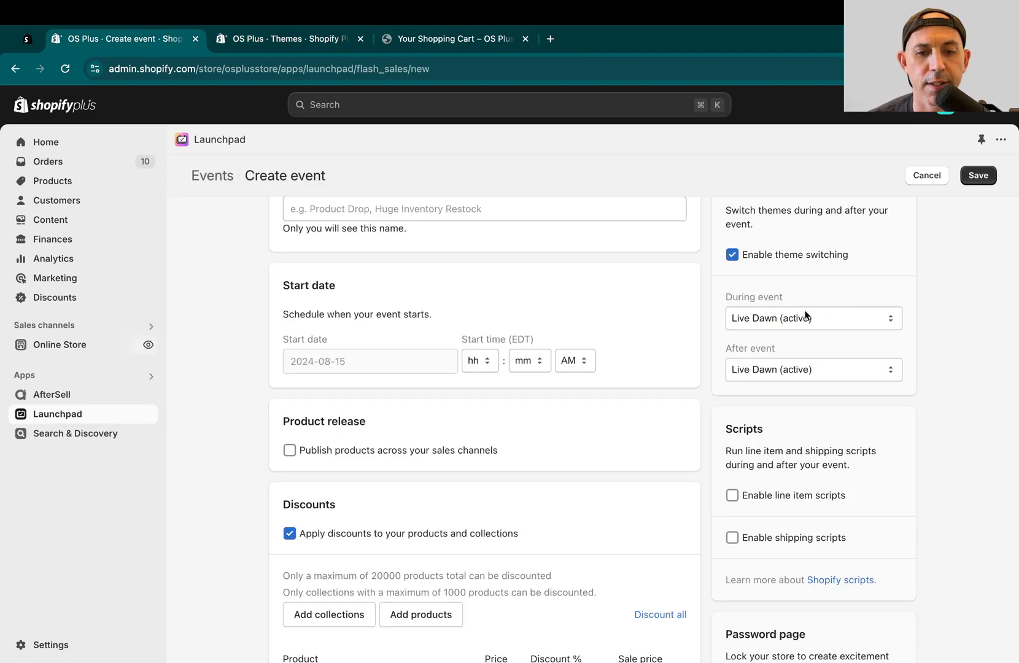
pyautogui.click(813, 318)
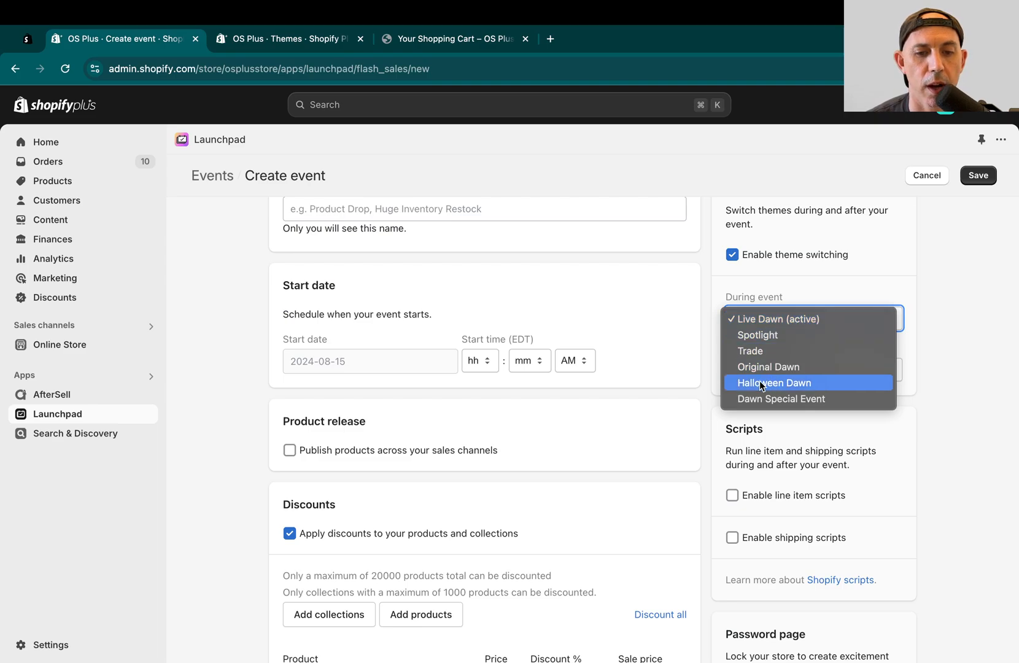
pyautogui.click(773, 383)
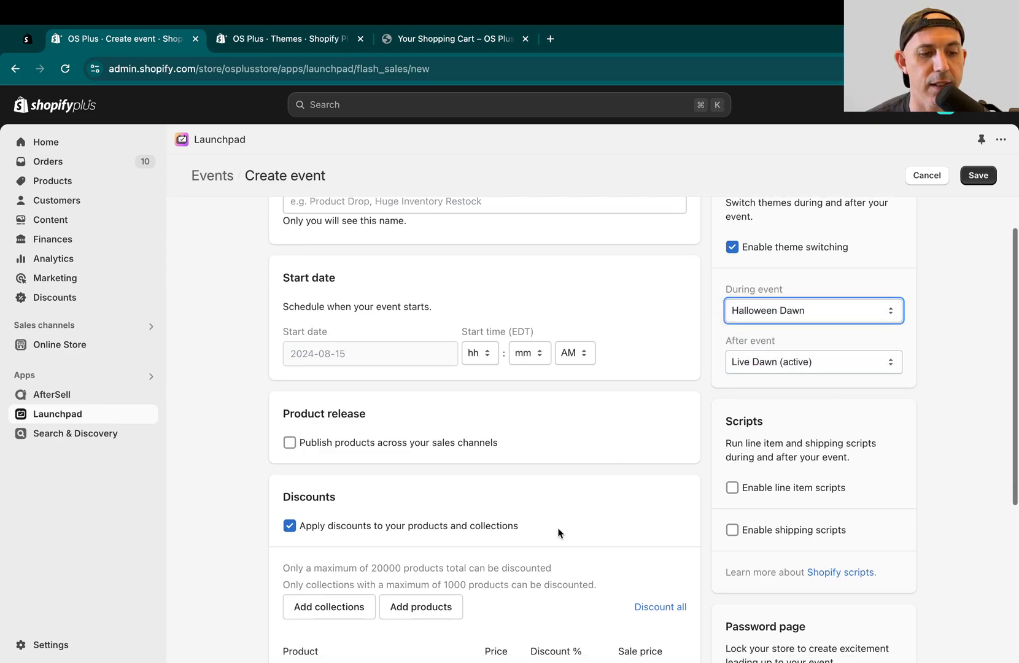
pyautogui.scroll(-3)
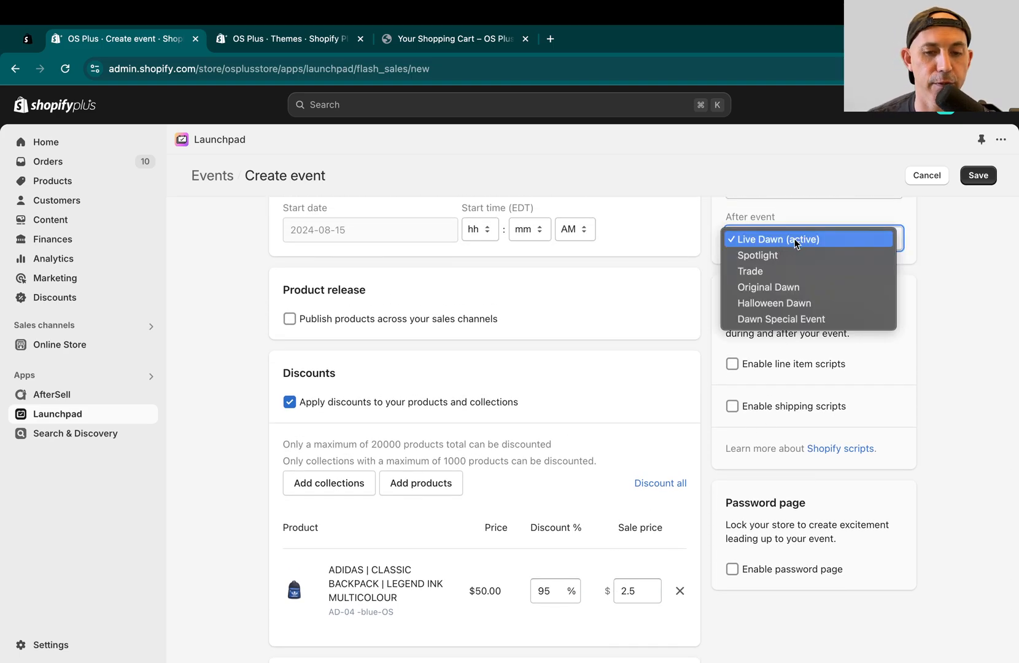
pyautogui.click(795, 240)
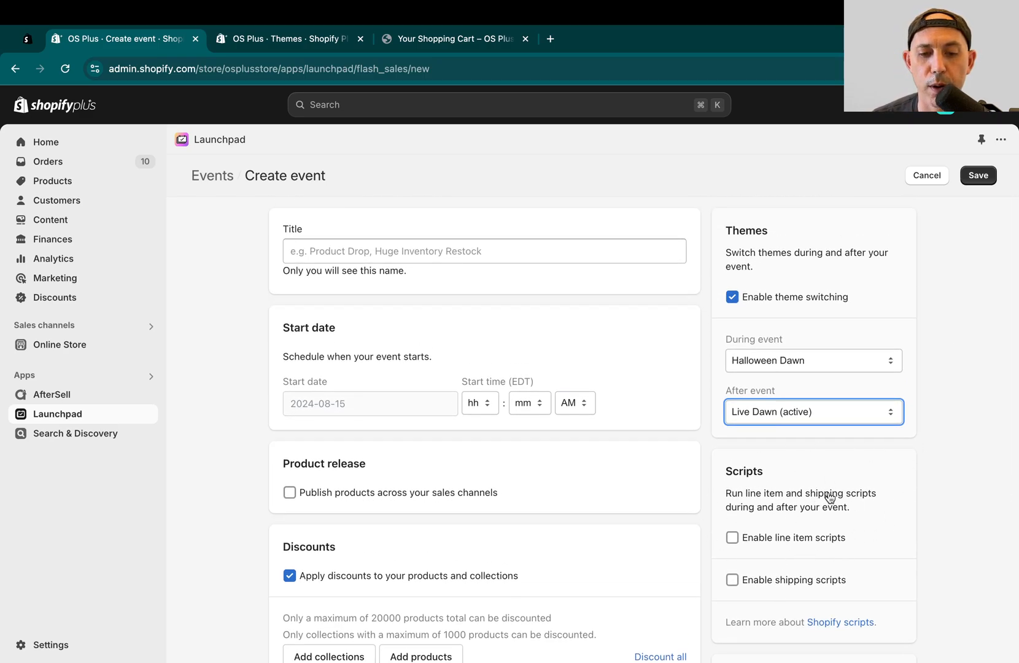
pyautogui.moveTo(837, 498)
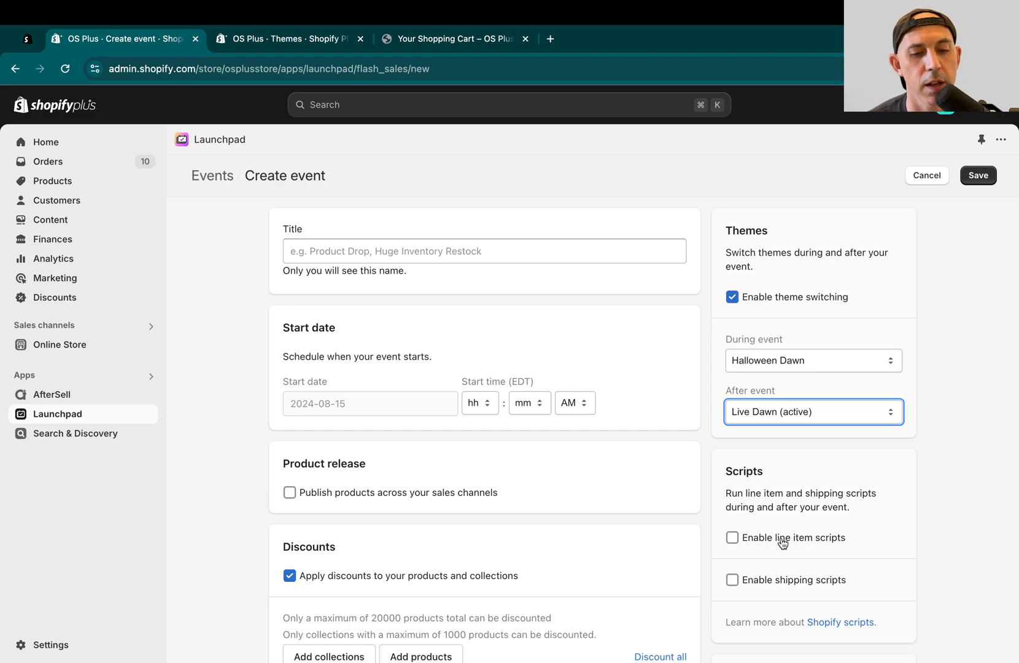
pyautogui.moveTo(845, 543)
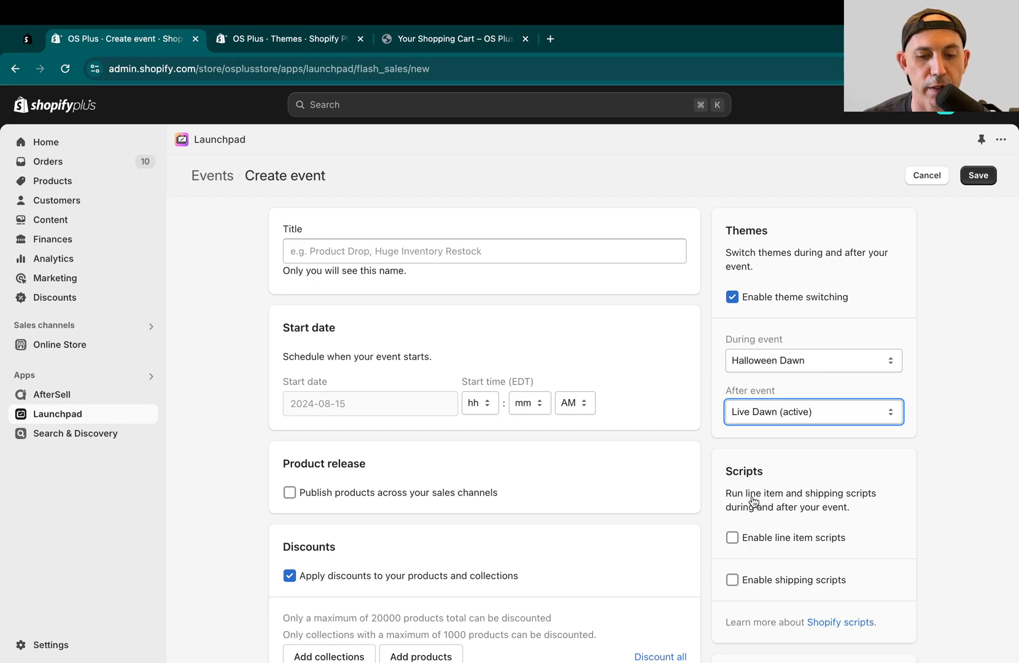
pyautogui.moveTo(870, 322)
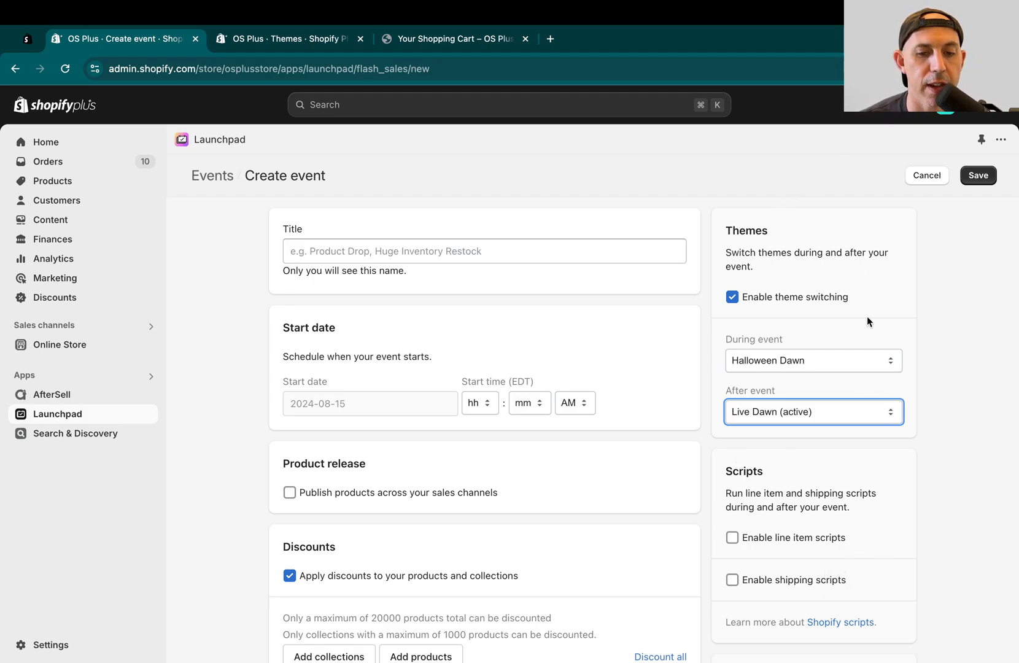
pyautogui.moveTo(821, 557)
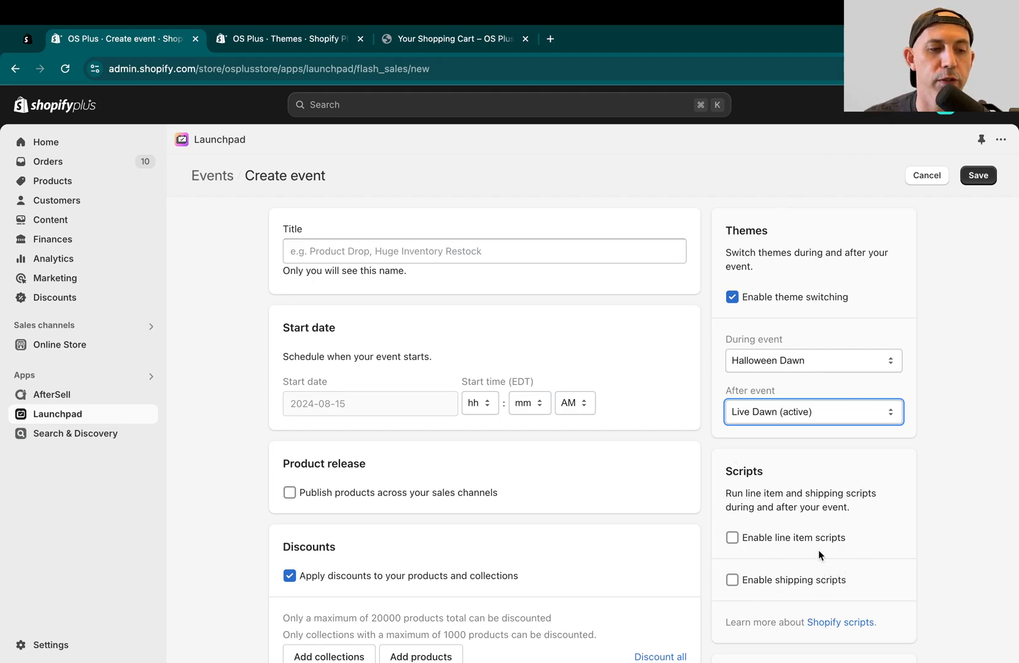
# Step: Look over the event form and return to the Events list via the breadcrumb
pyautogui.scroll(-3)
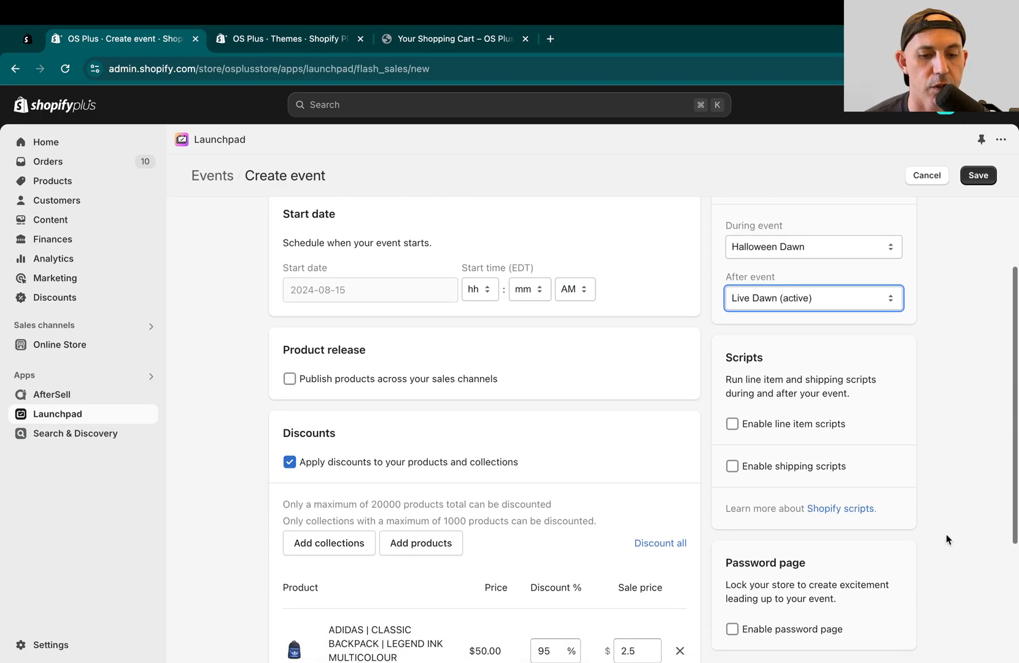
pyautogui.scroll(-3)
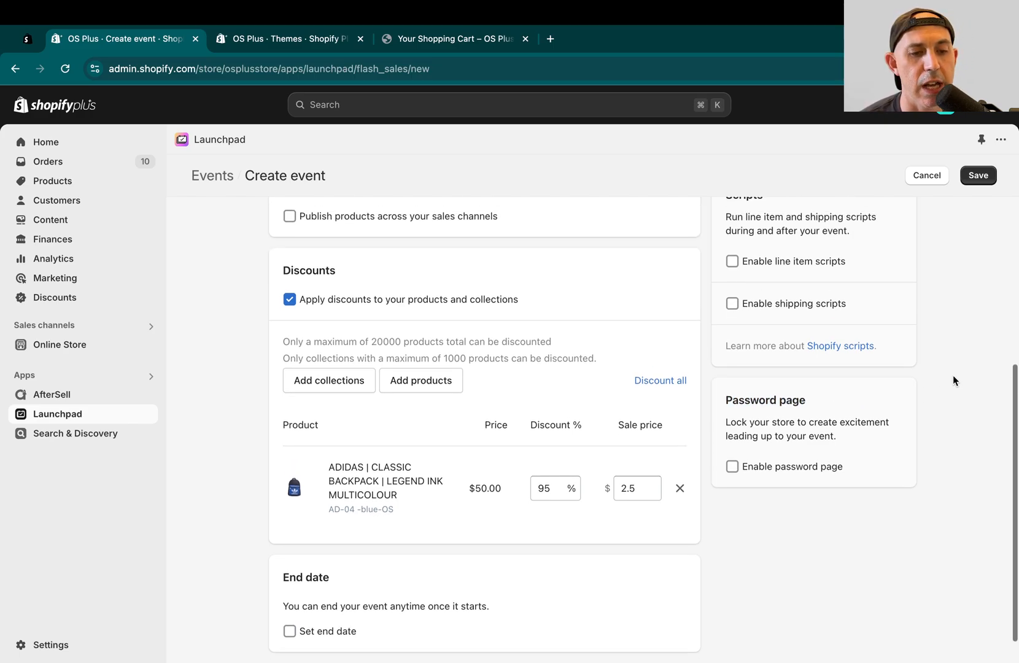
pyautogui.scroll(3)
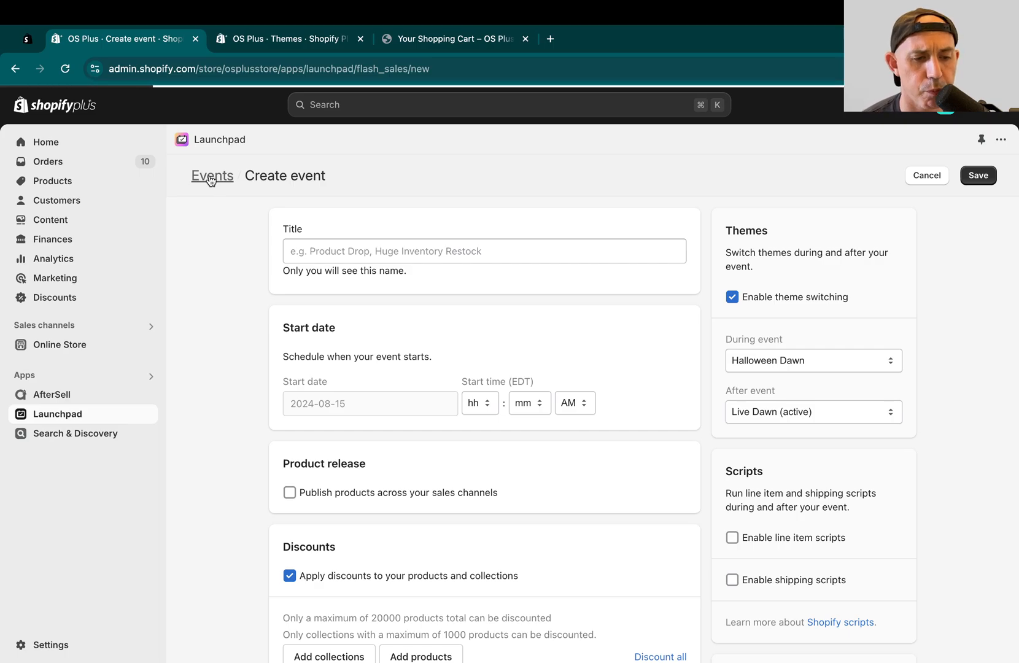
pyautogui.click(211, 177)
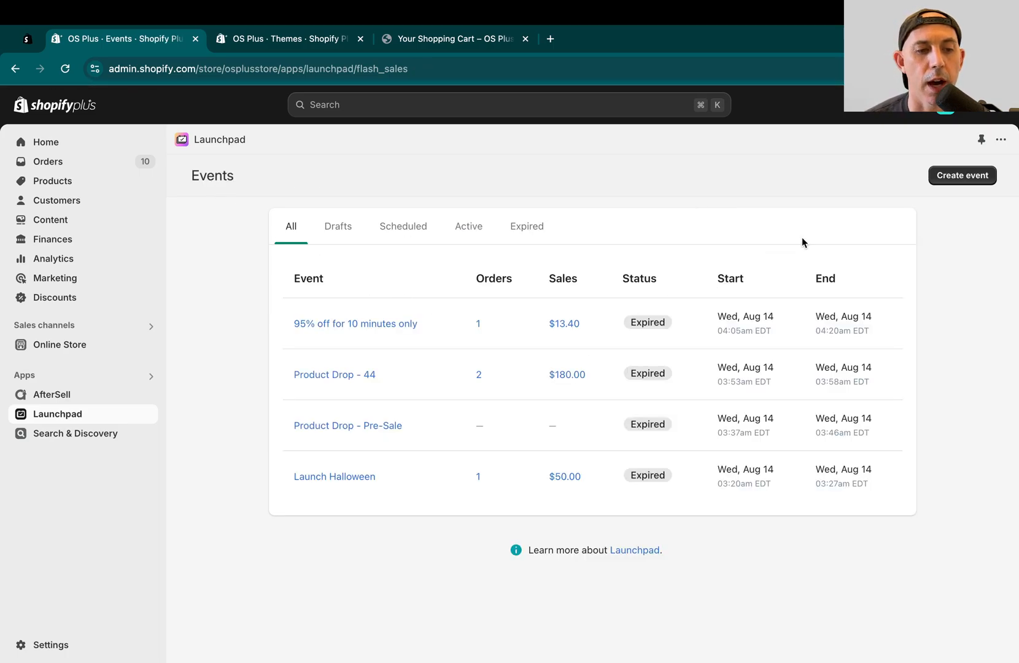
pyautogui.moveTo(376, 371)
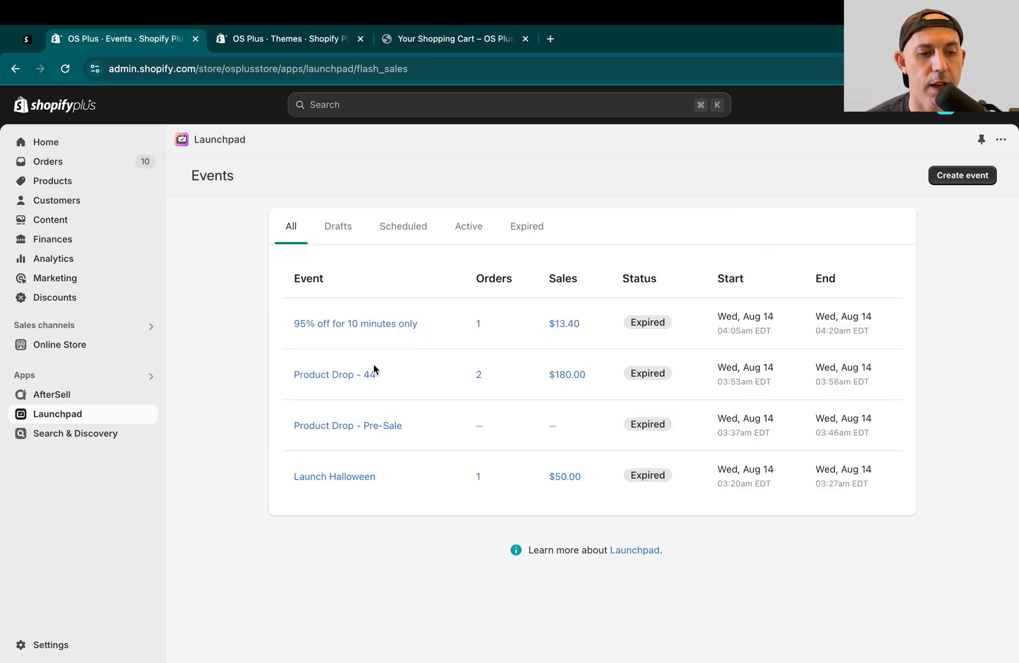
pyautogui.moveTo(345, 482)
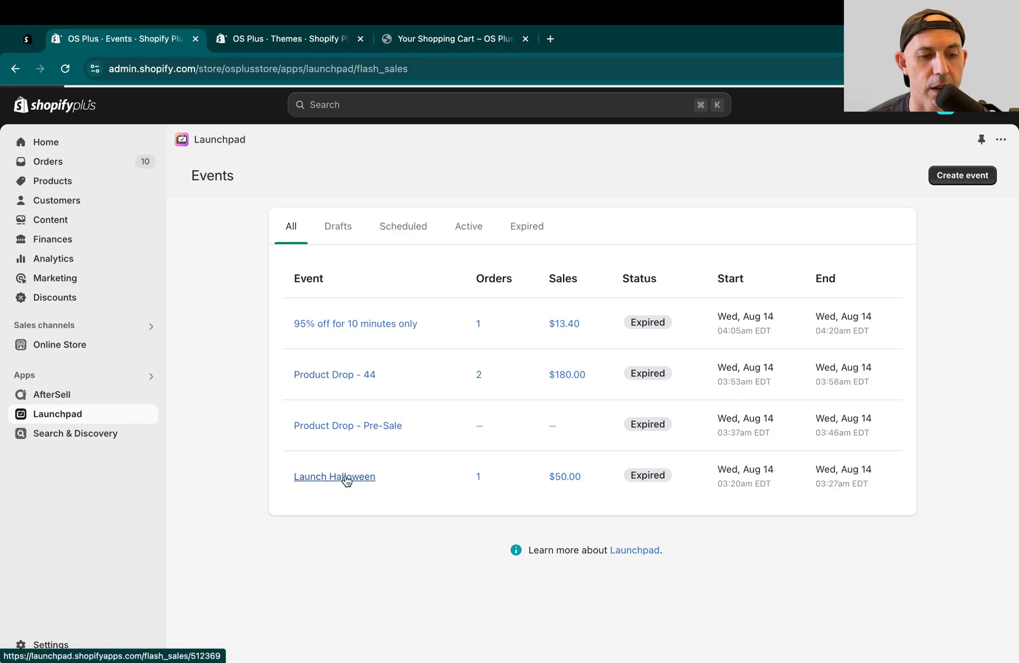
# Step: Review the expired Launch Halloween event's end time and theme settings, then view the Themes page
pyautogui.click(335, 477)
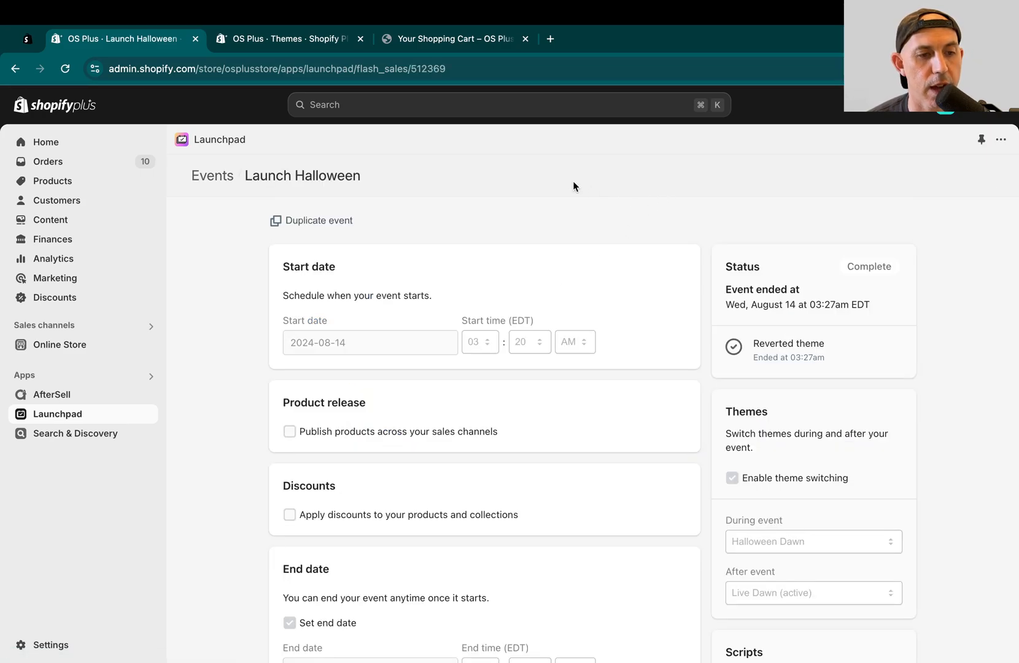
pyautogui.moveTo(235, 354)
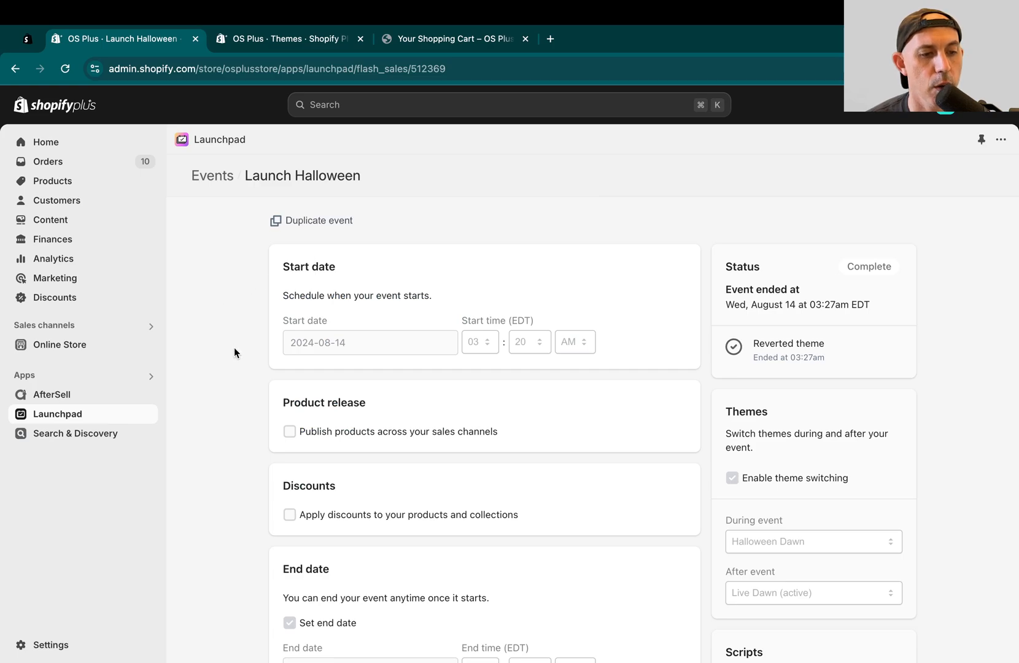
pyautogui.scroll(-3)
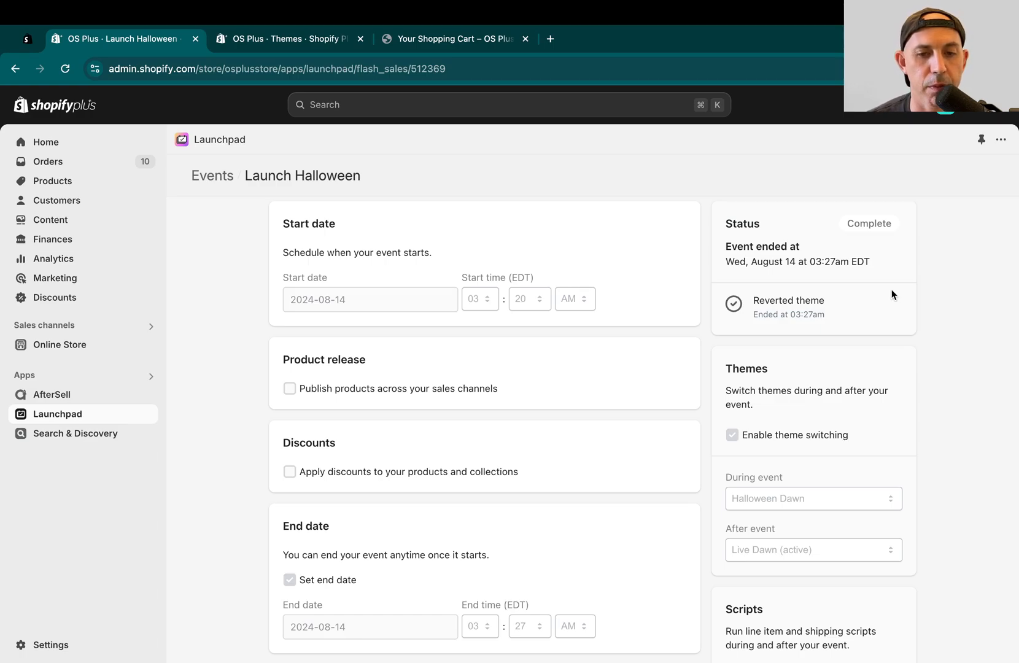
pyautogui.moveTo(751, 261); pyautogui.dragTo(868, 262)
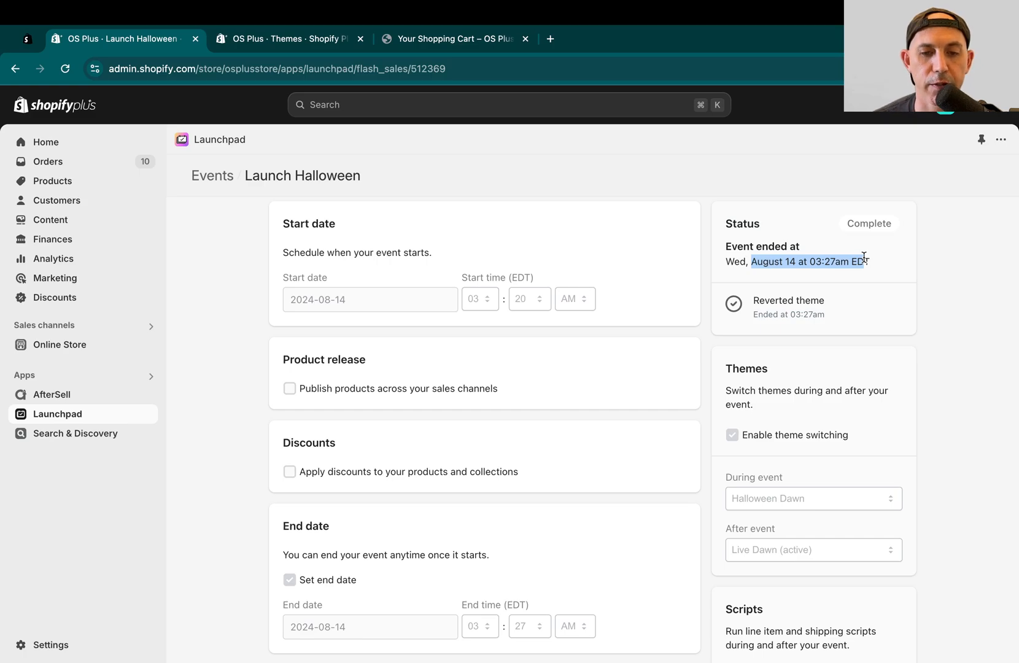
pyautogui.moveTo(794, 426)
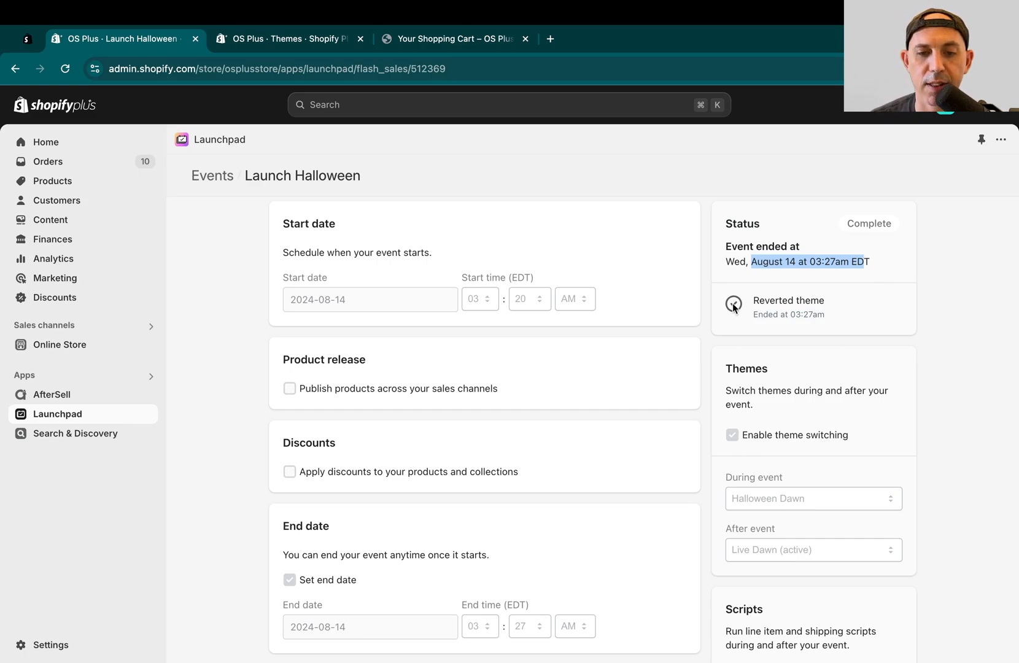
pyautogui.scroll(-3)
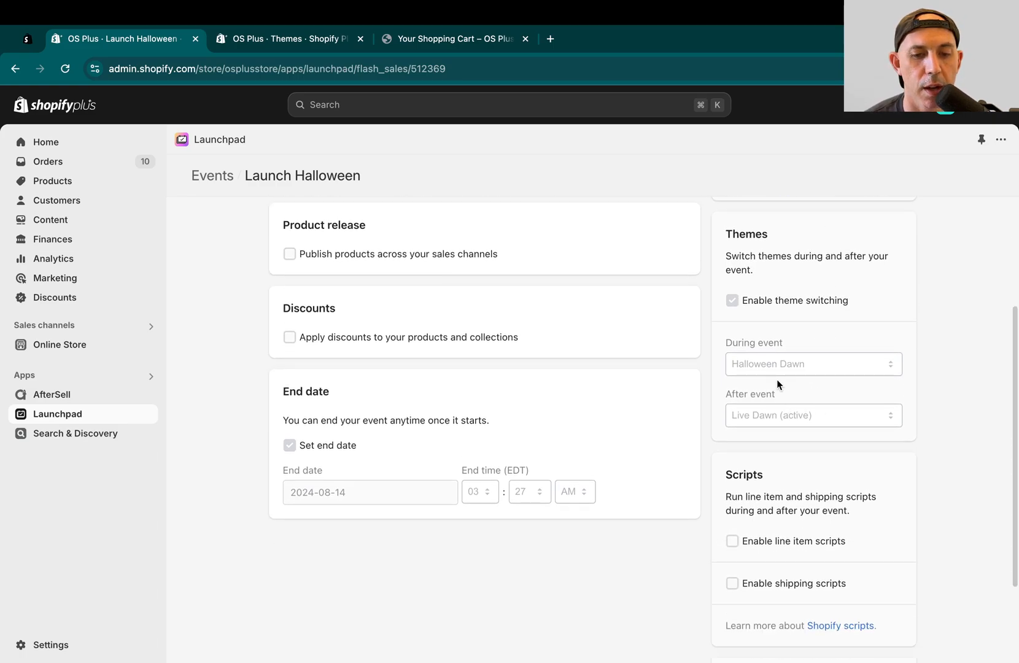
pyautogui.moveTo(756, 365)
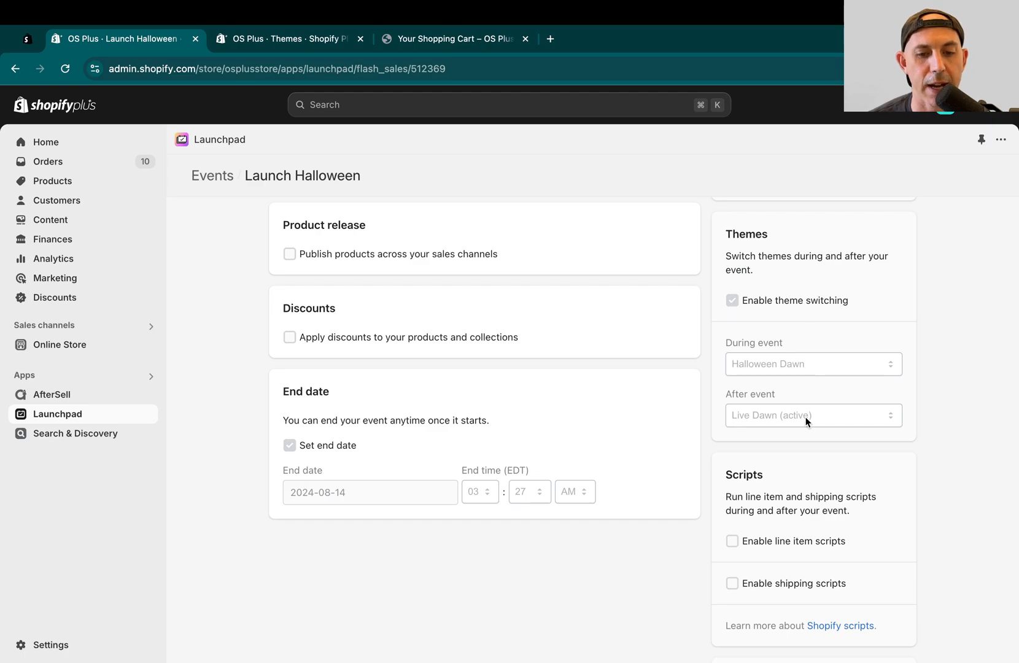
pyautogui.click(60, 346)
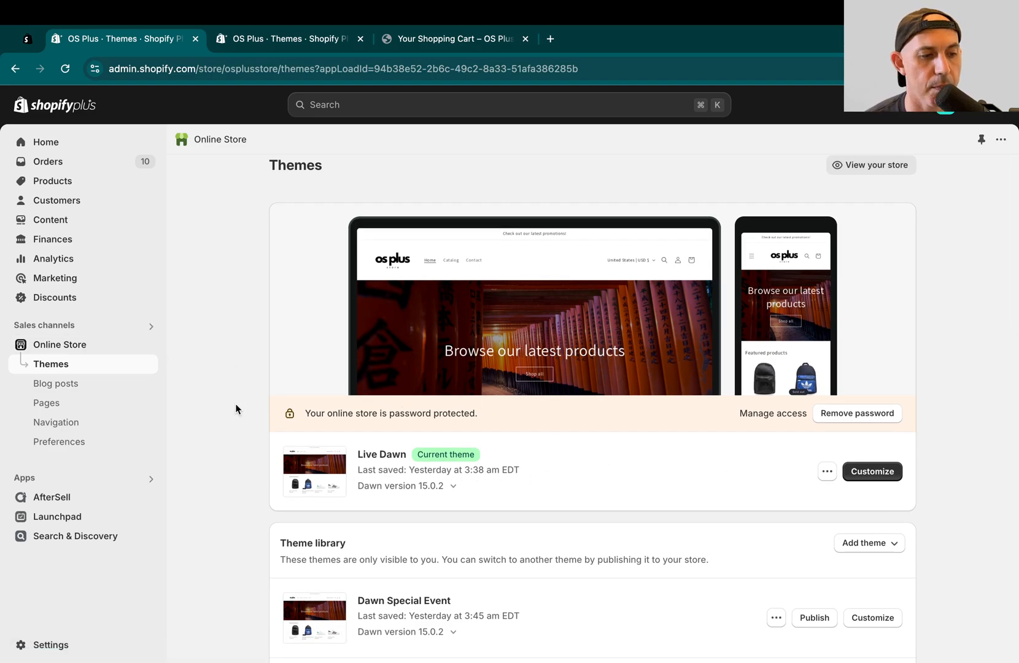
# Step: View the live OS Plus storefront running its regular theme
pyautogui.click(871, 165)
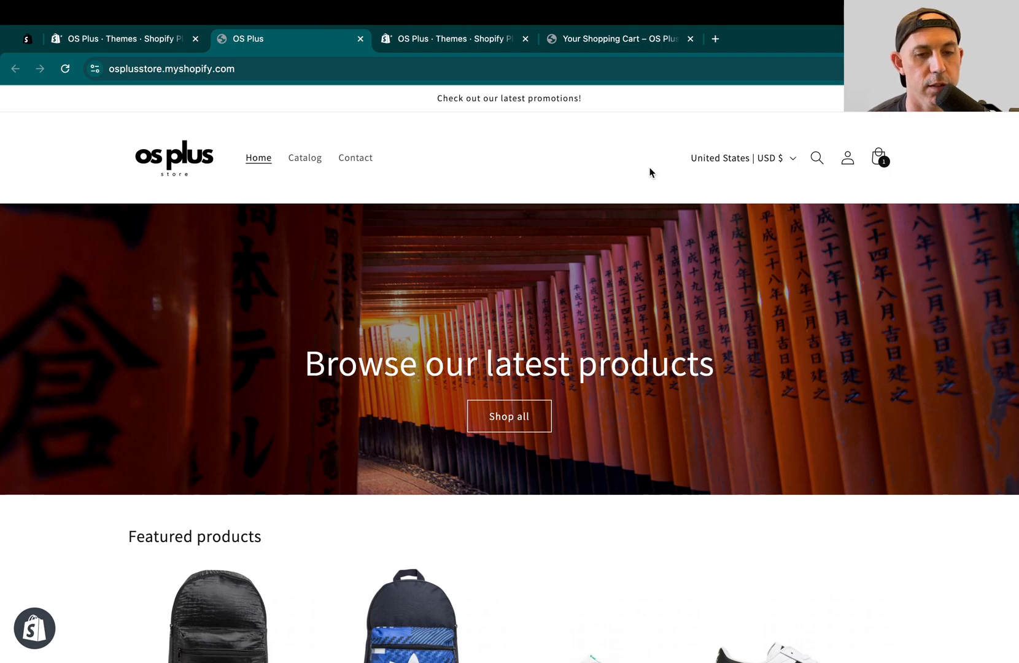
pyautogui.moveTo(661, 318)
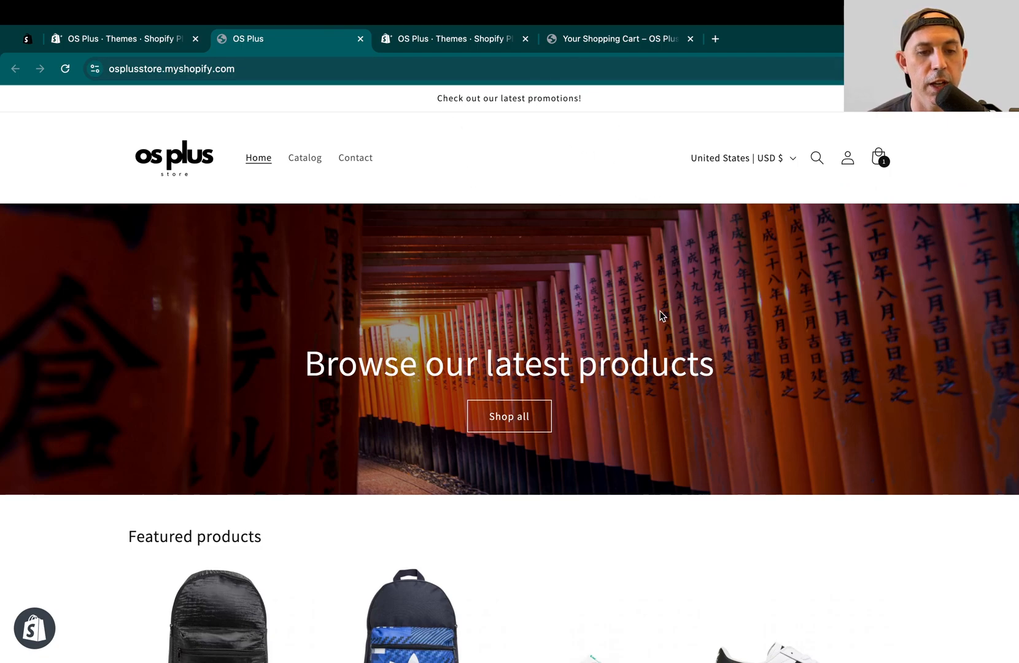
pyautogui.moveTo(258, 158)
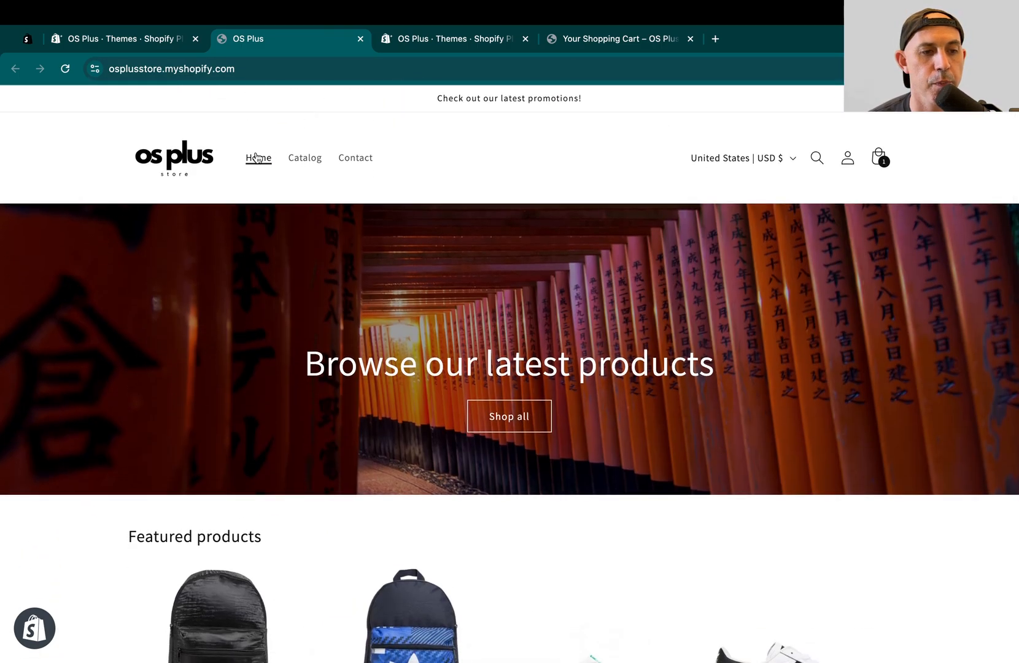
pyautogui.moveTo(366, 171)
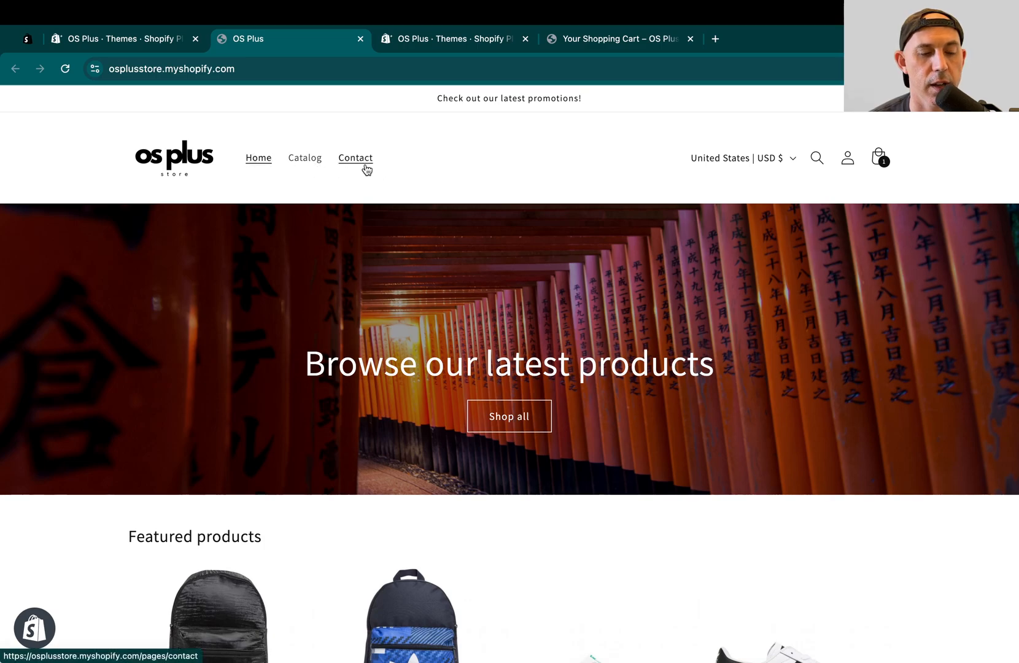
pyautogui.moveTo(364, 169)
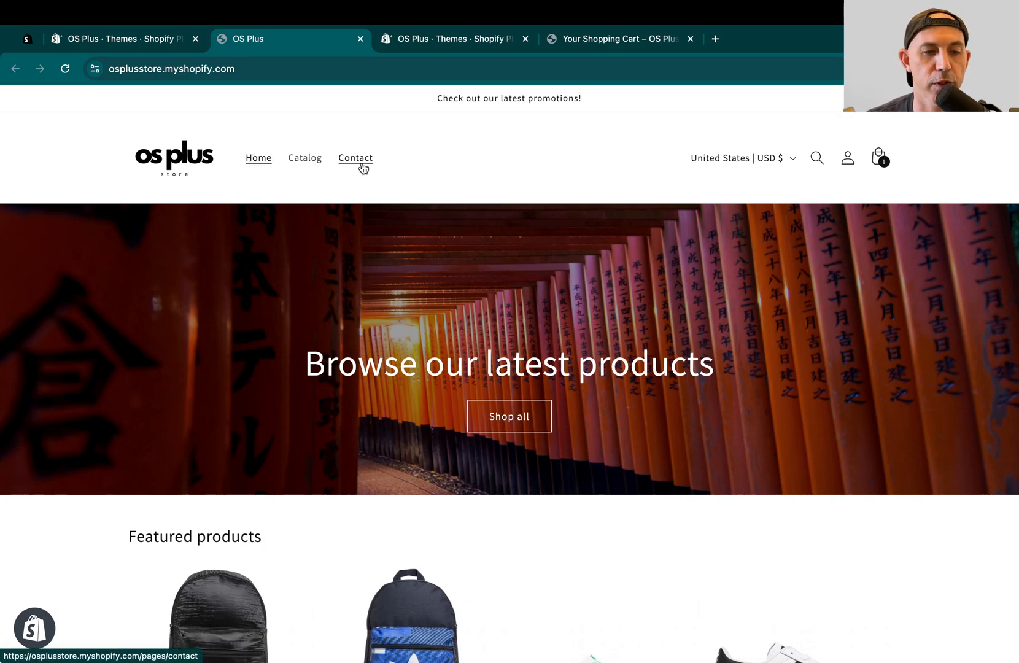
pyautogui.moveTo(597, 105)
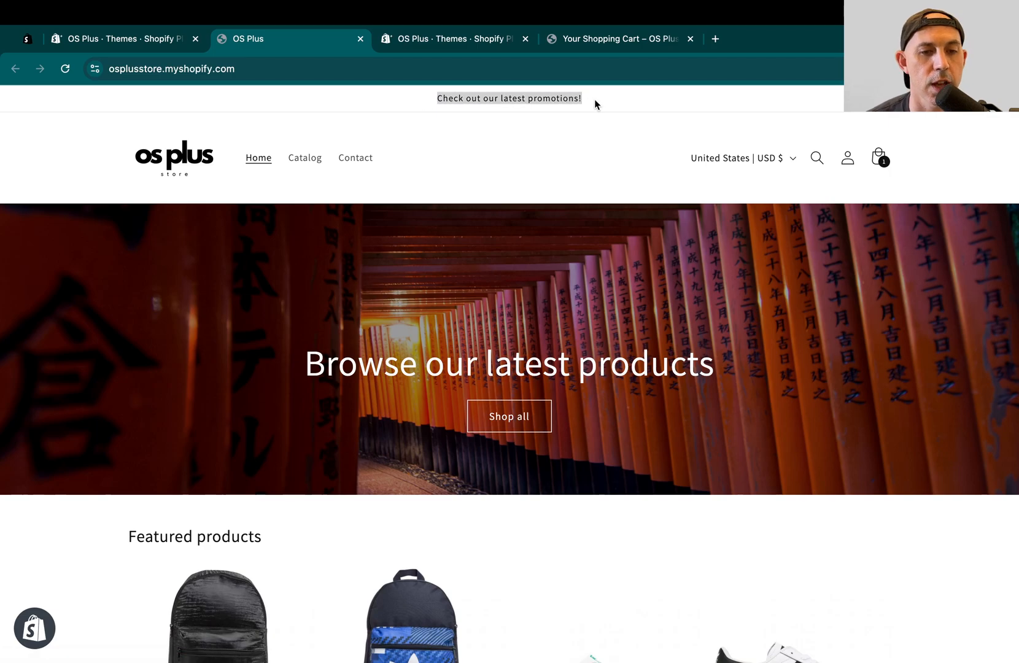
# Step: Preview the Halloween Dawn theme from the theme library's more-actions menu
pyautogui.click(122, 39)
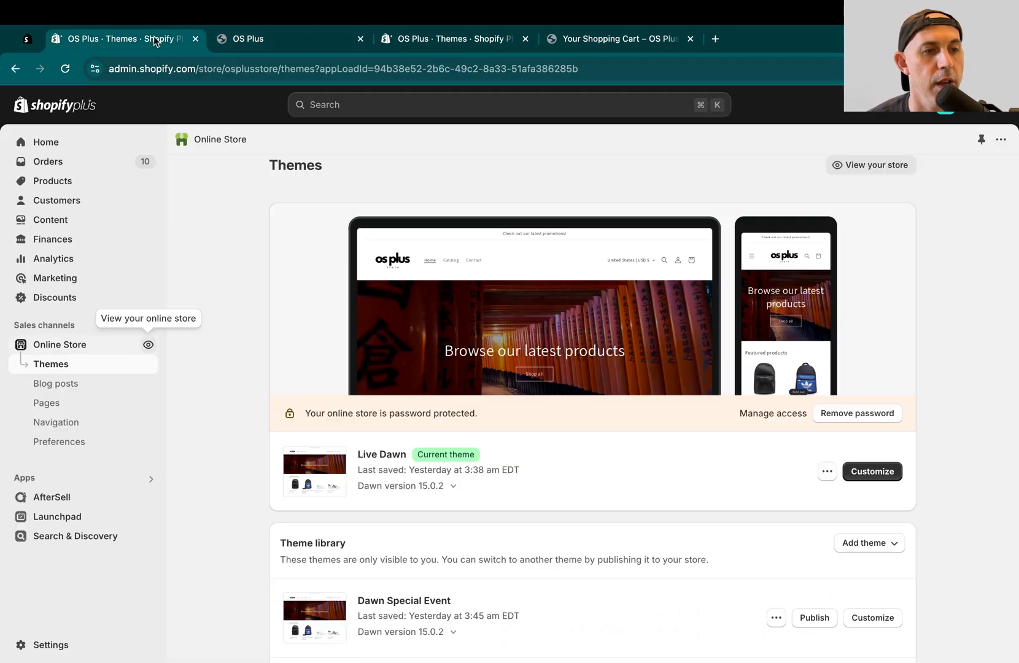
pyautogui.scroll(-3)
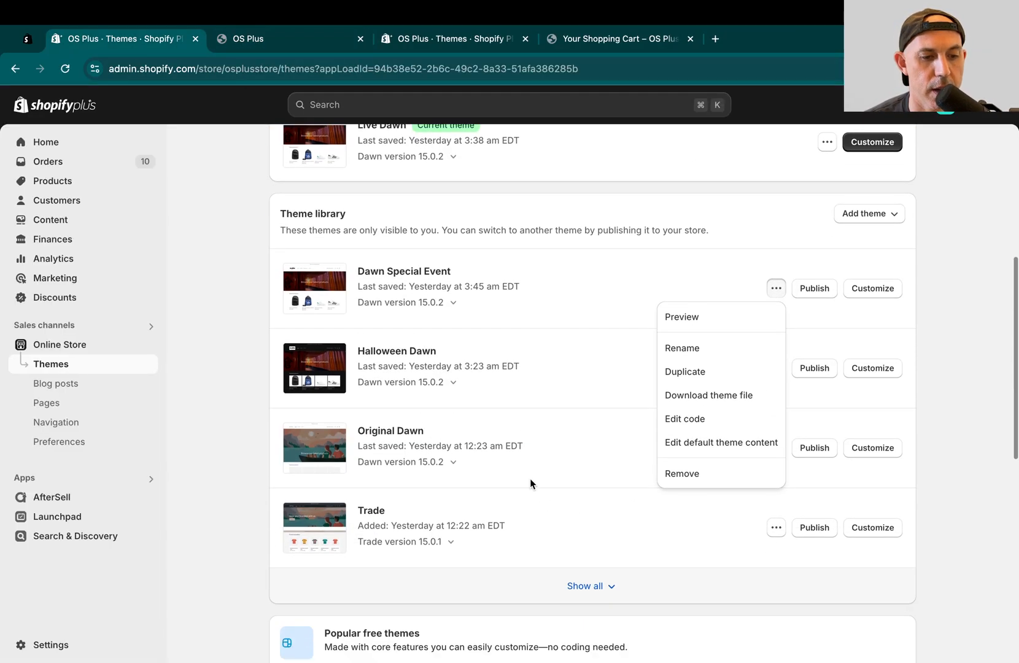
pyautogui.click(776, 369)
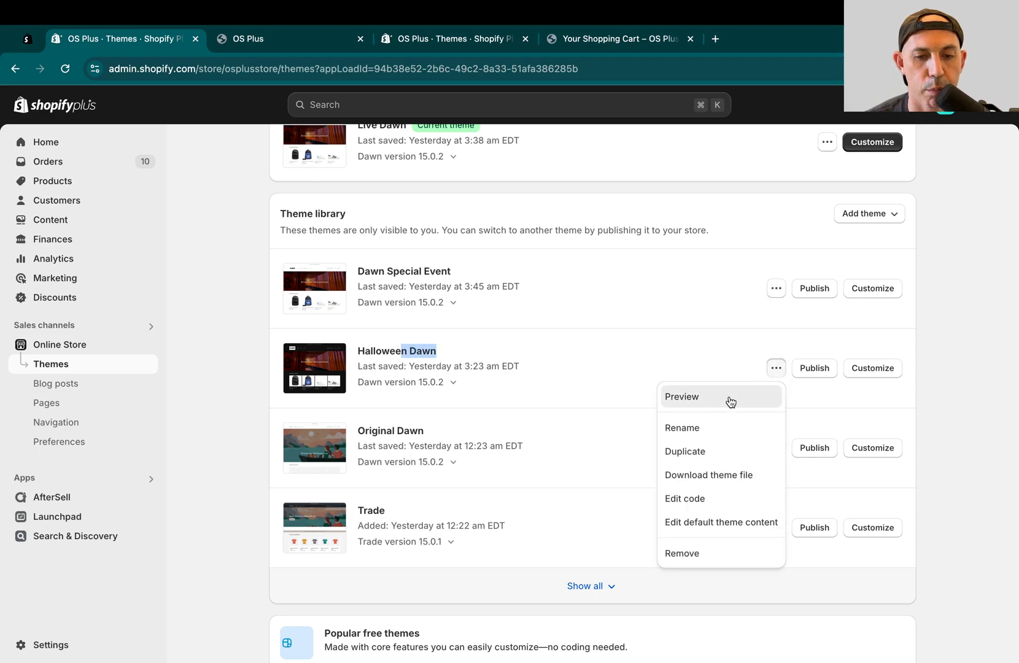
pyautogui.click(682, 397)
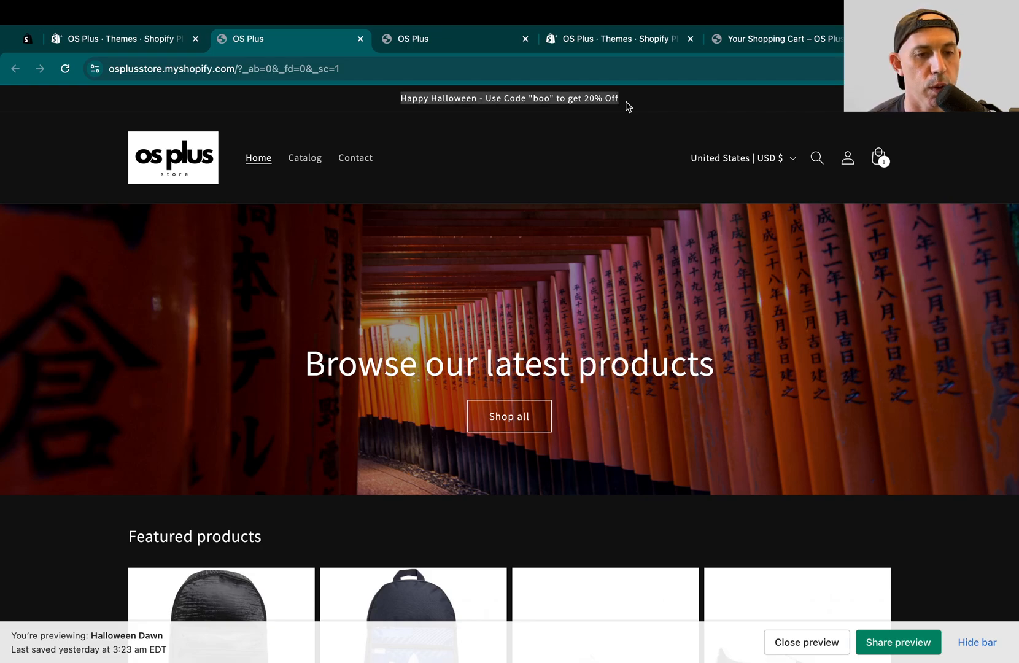
pyautogui.moveTo(565, 98)
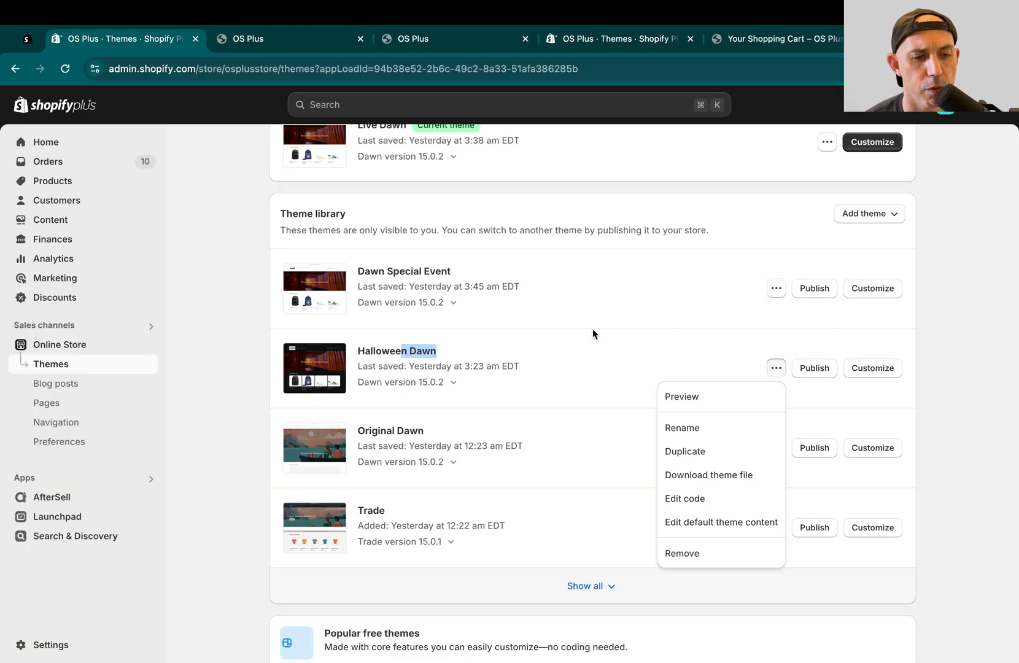
# Step: Go to Apps > Launchpad to see five expired events including Halloween Style
pyautogui.click(57, 414)
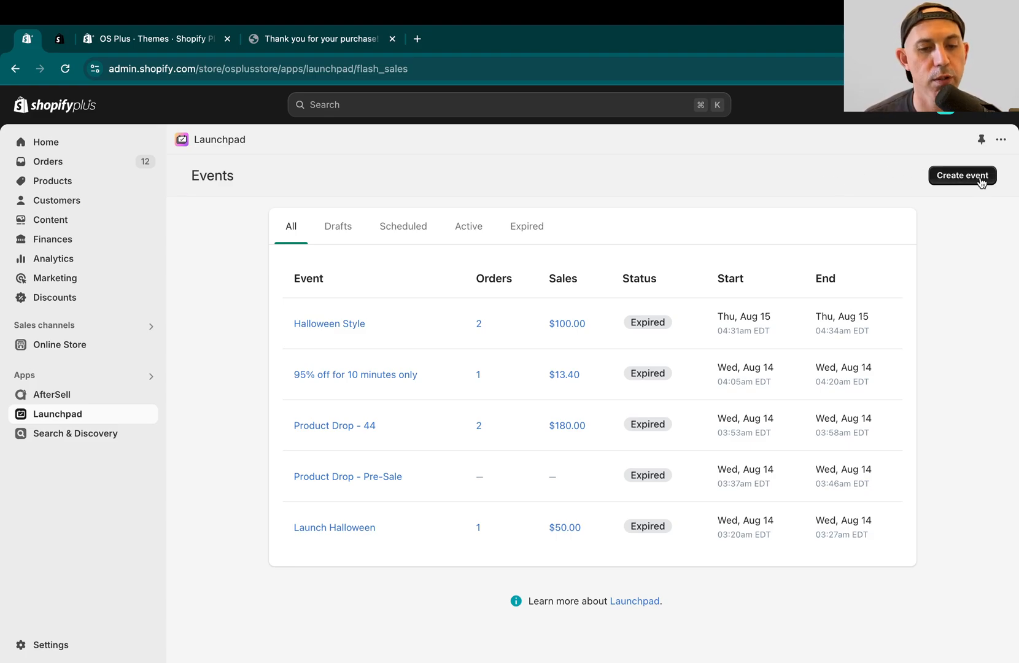
# Step: Create a new Launchpad event titled 'Halloween plus 50 percent off'
pyautogui.click(966, 177)
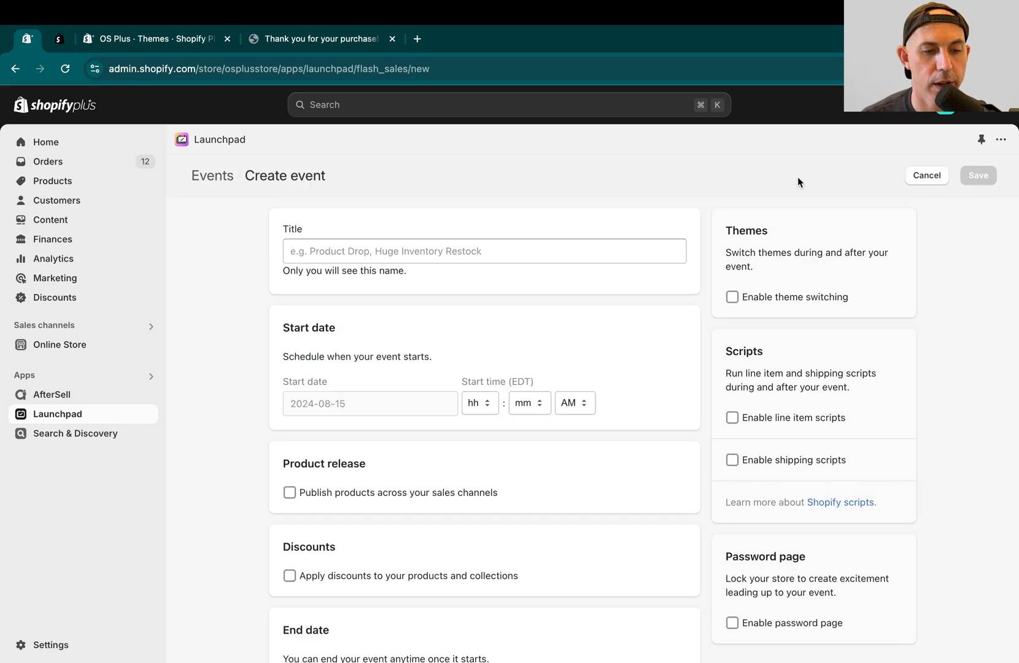
pyautogui.write('HIlo')
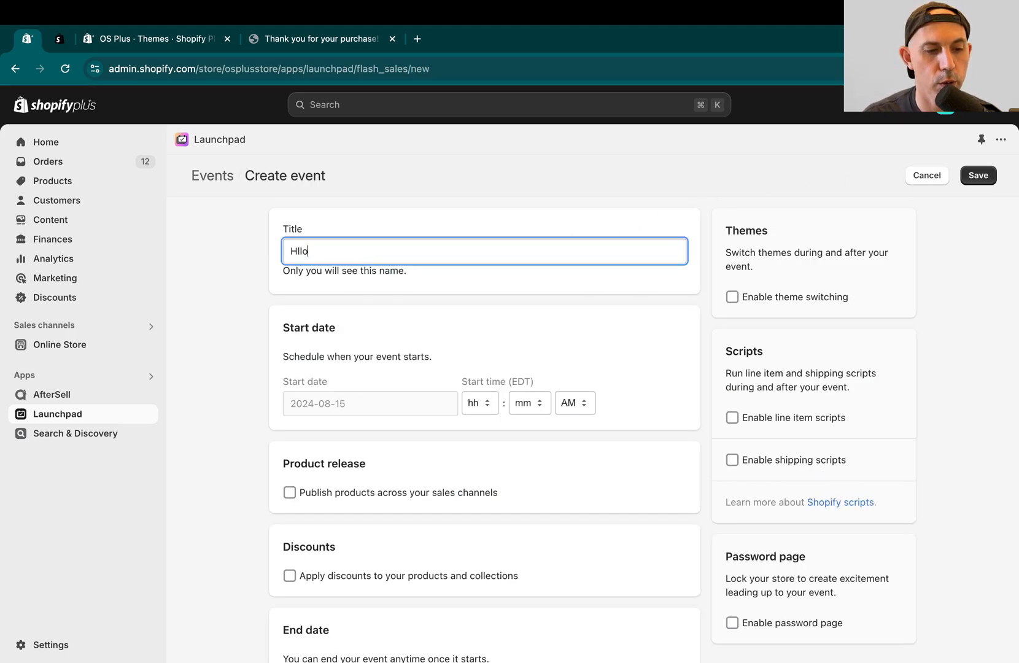
pyautogui.write('Hal')
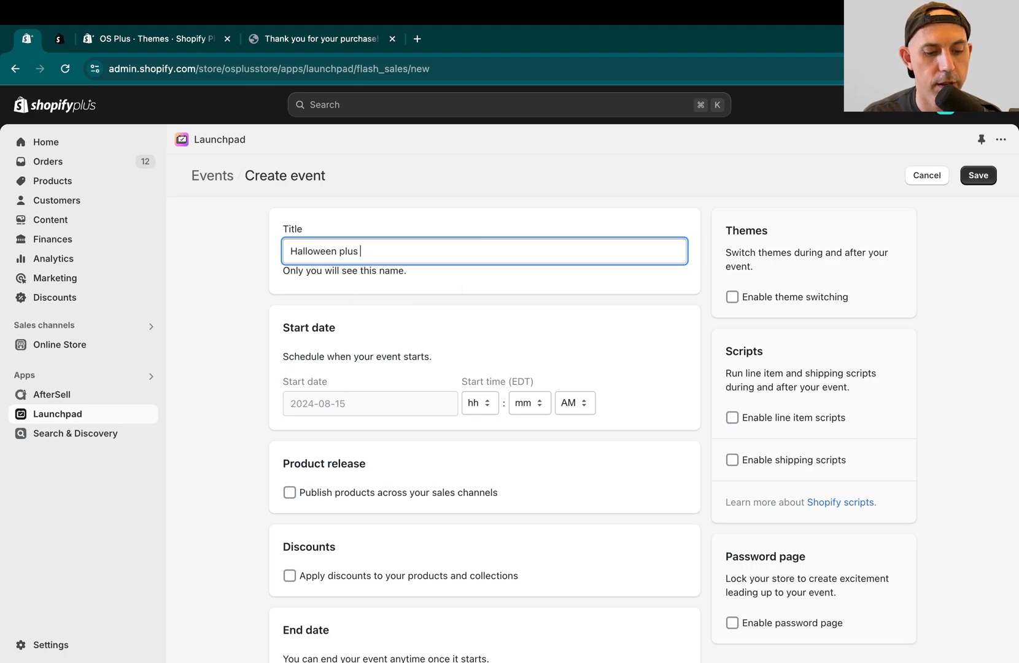
pyautogui.write('50 percent off')
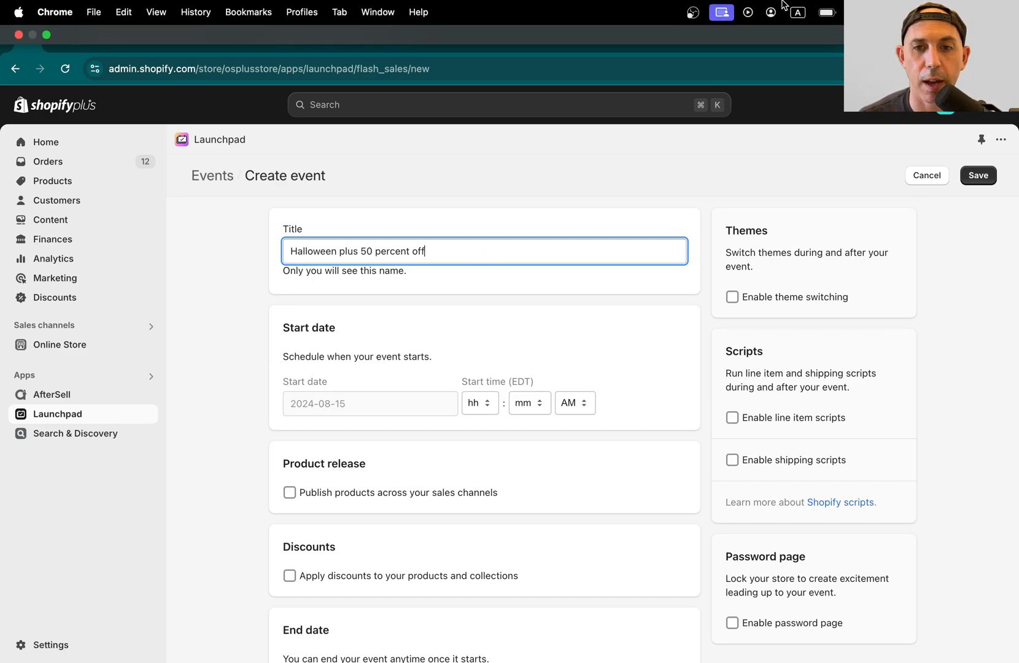
# Step: Set the event start time to 04:40 AM on 2024-08-15
pyautogui.click(479, 403)
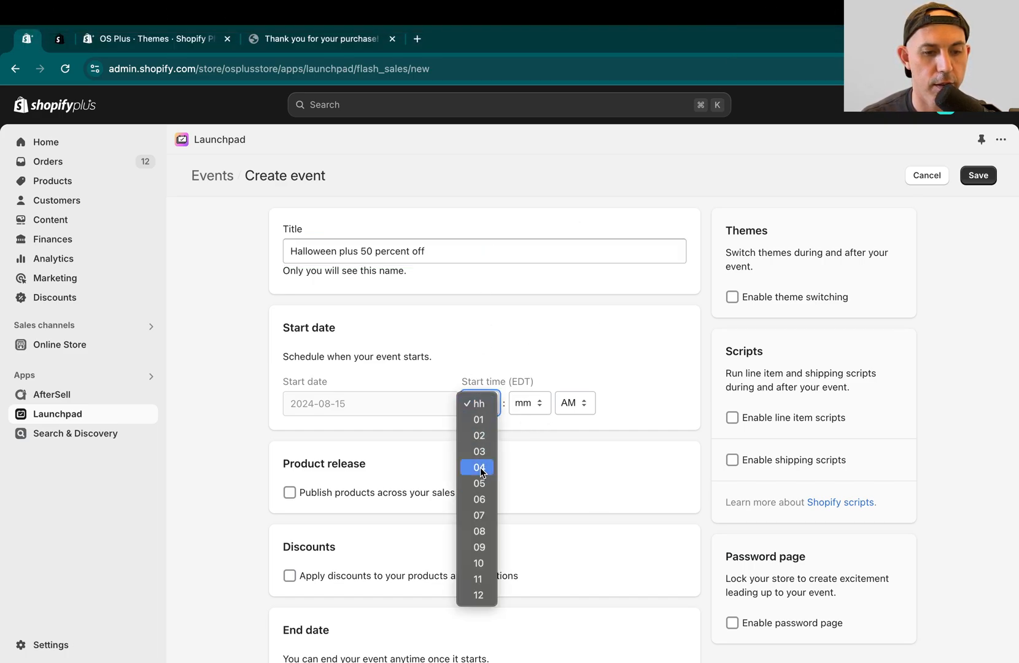
pyautogui.click(477, 468)
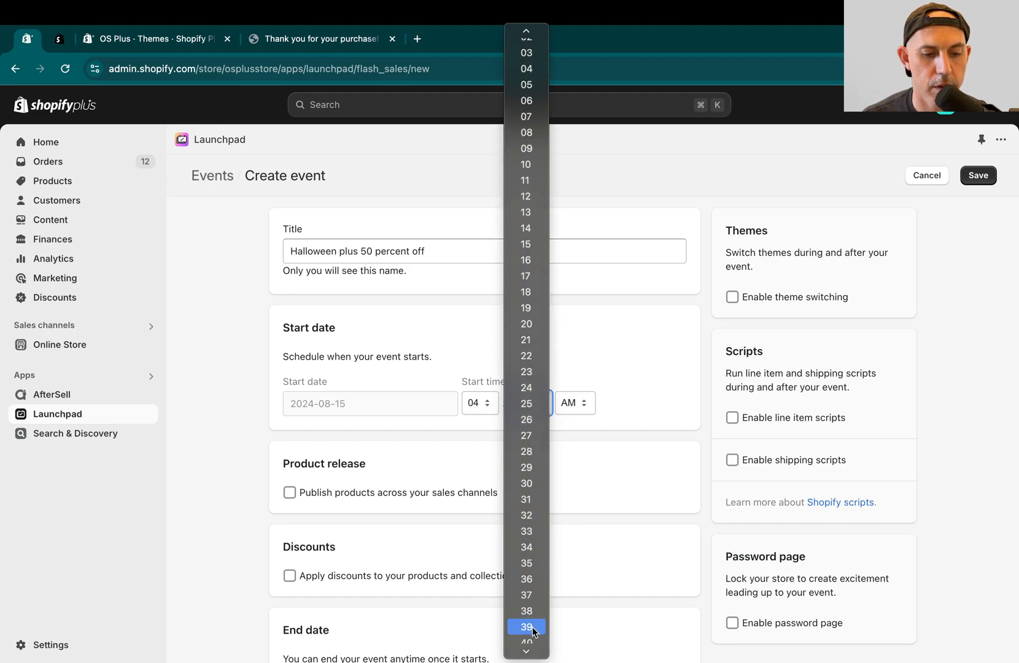
pyautogui.click(527, 626)
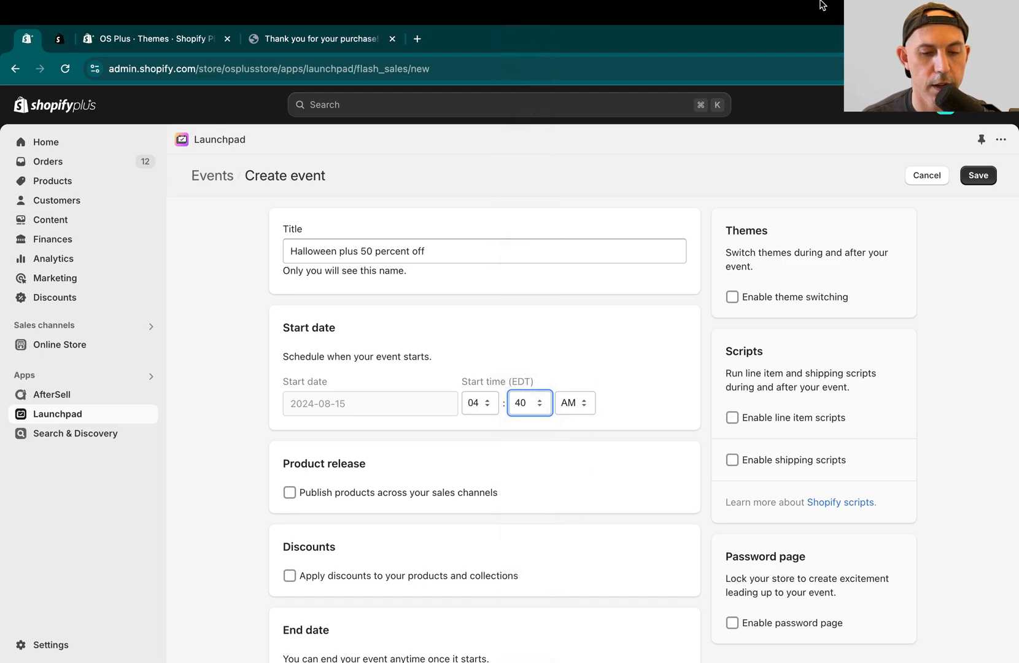
pyautogui.click(529, 403)
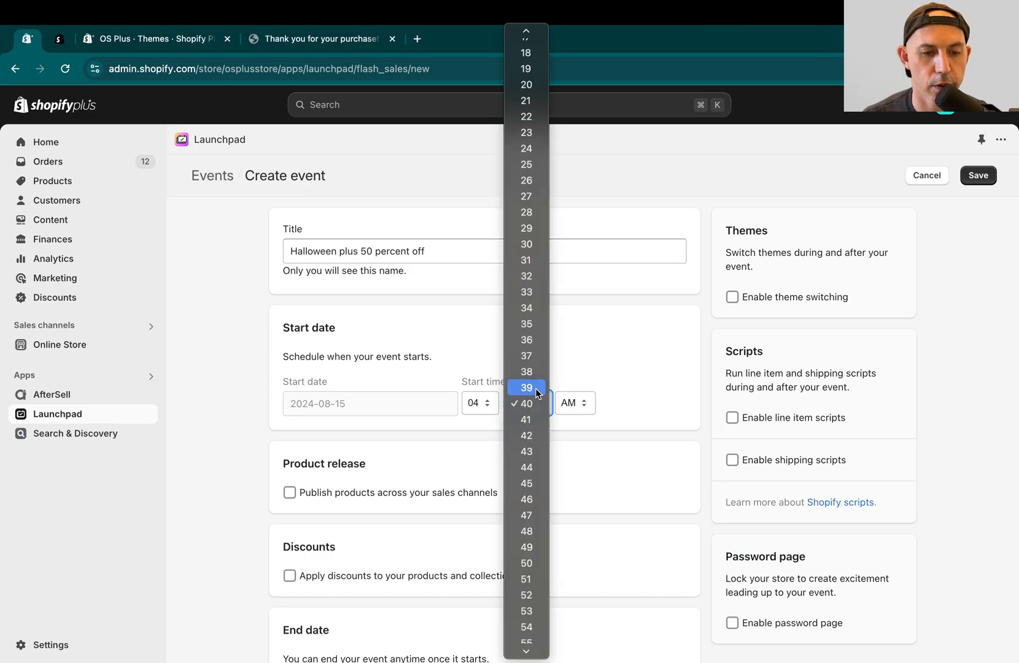
pyautogui.click(525, 404)
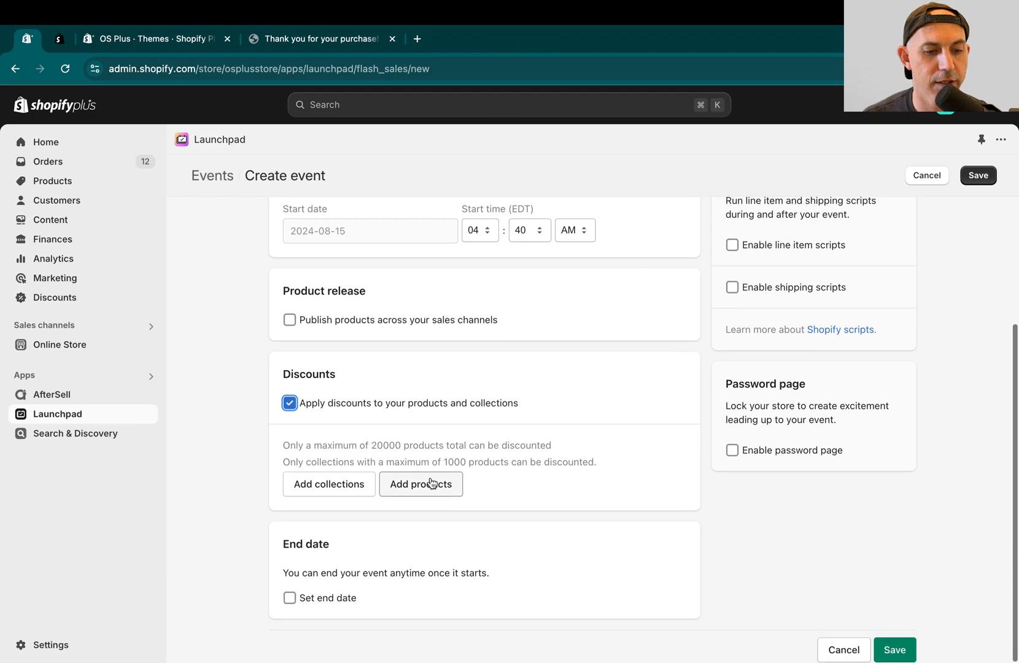
# Step: Discount the Shoes collection 50% and set an end date with end hour 04
pyautogui.click(328, 484)
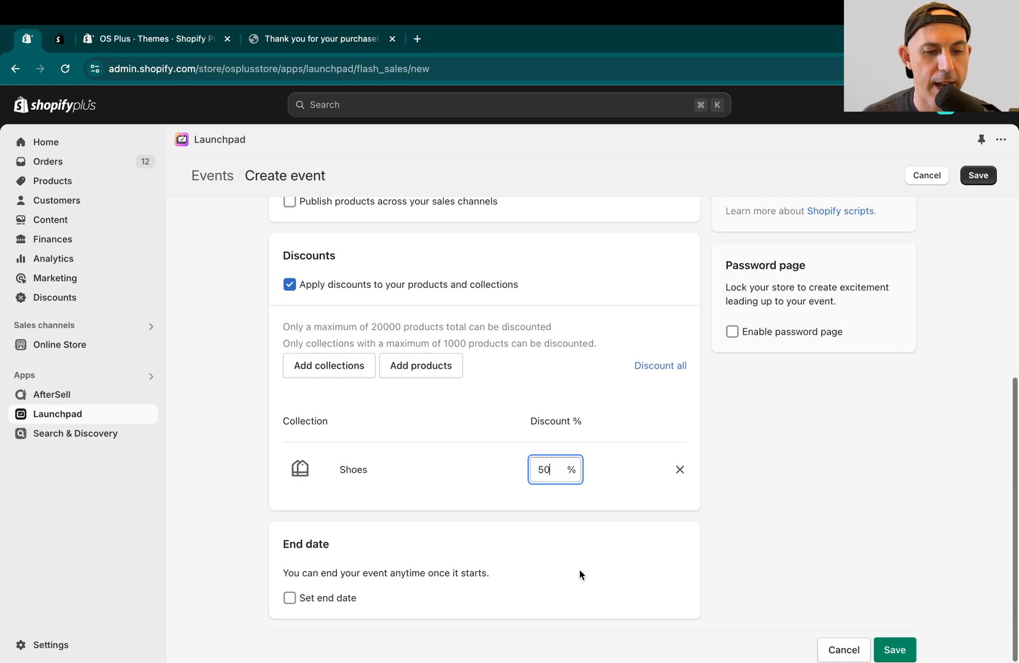
pyautogui.click(290, 598)
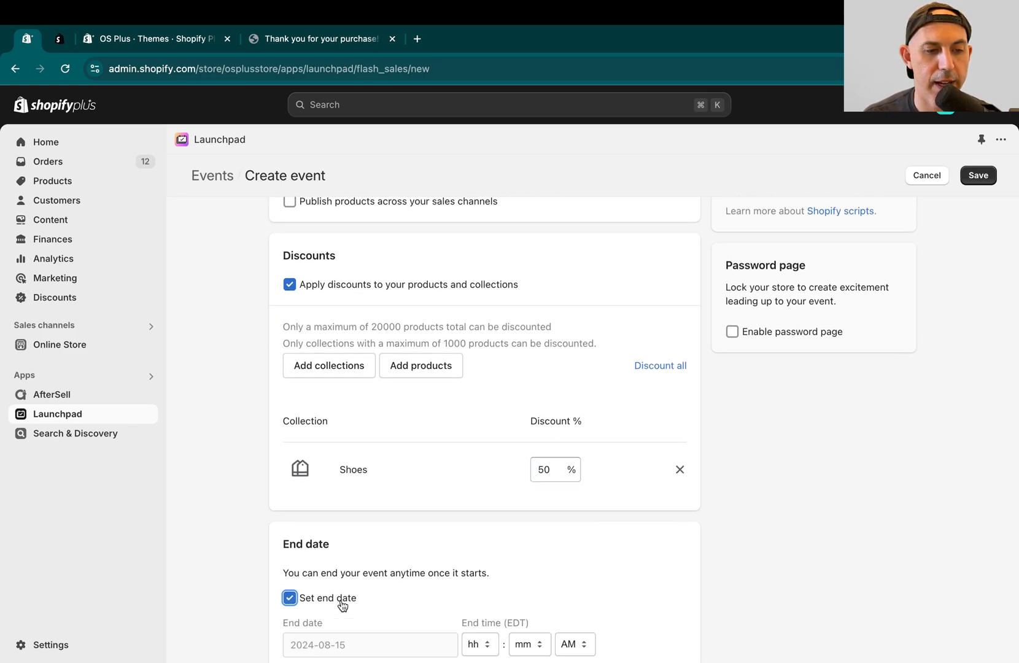
pyautogui.scroll(-3)
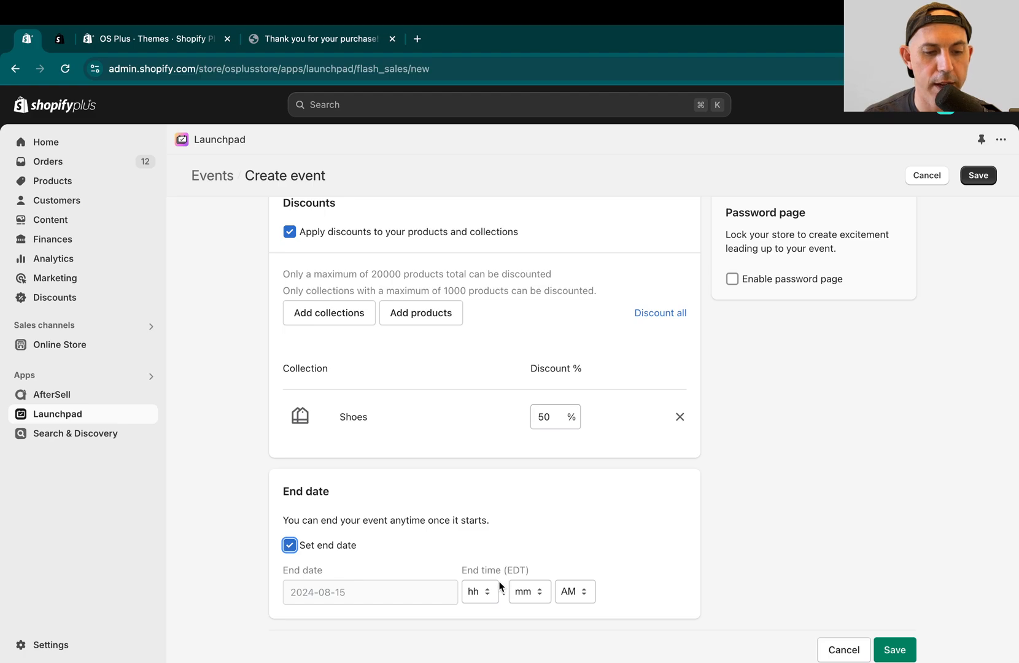
pyautogui.click(479, 592)
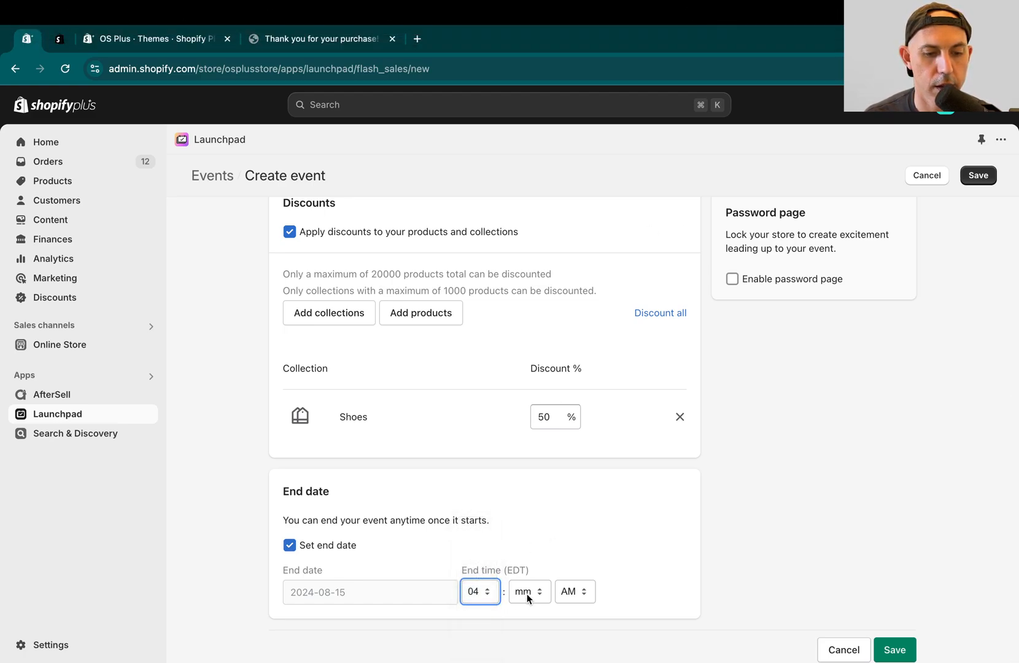
pyautogui.click(528, 592)
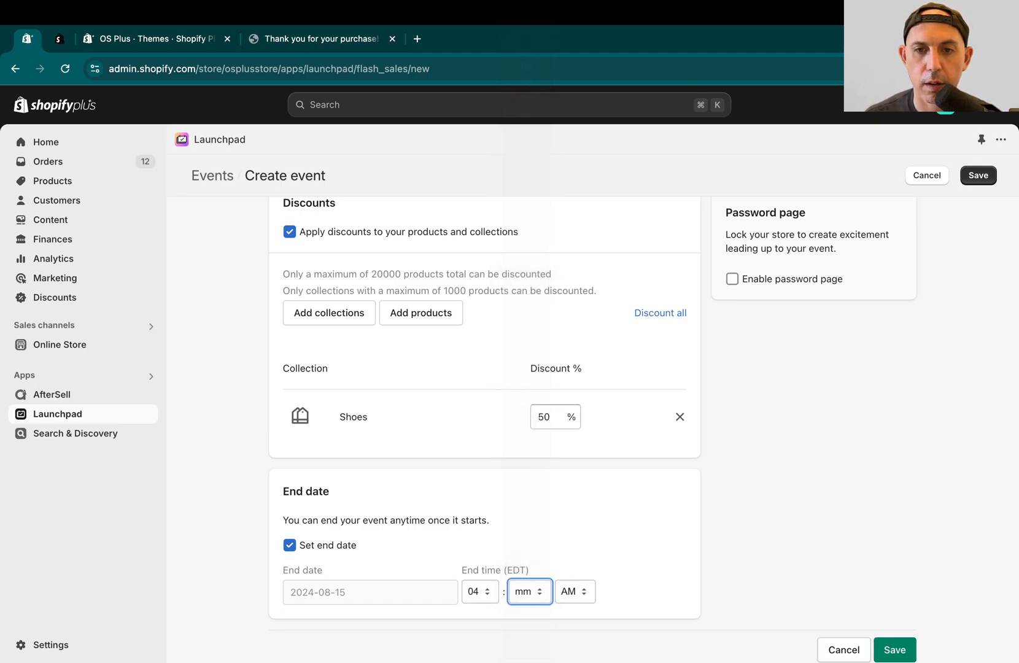
pyautogui.click(531, 592)
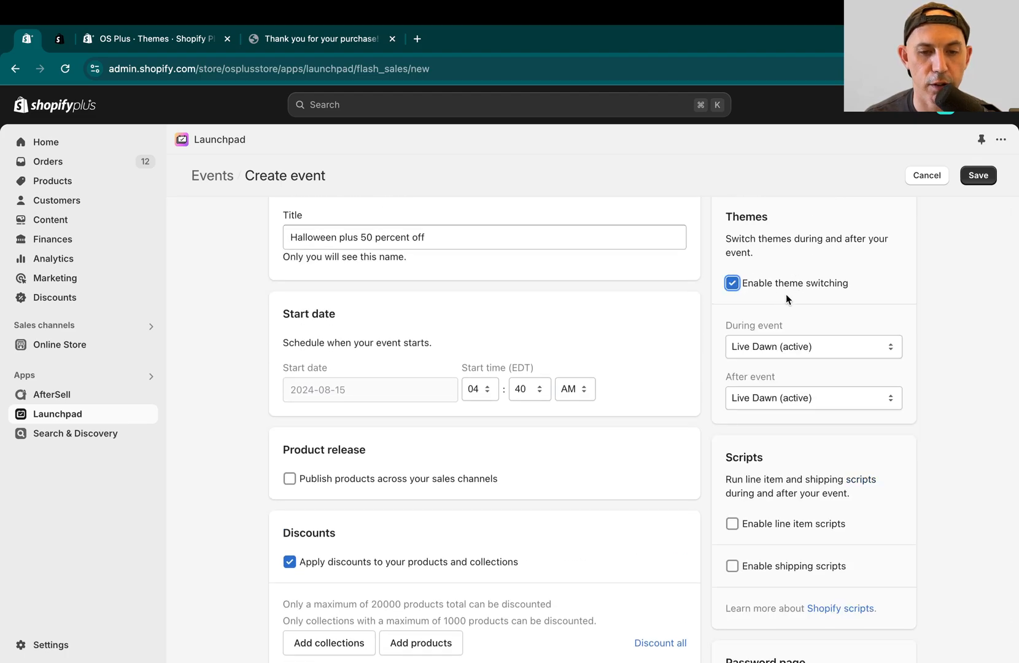
# Step: Set Halloween Dawn as the during-event theme, save the event and return to Events
pyautogui.click(813, 348)
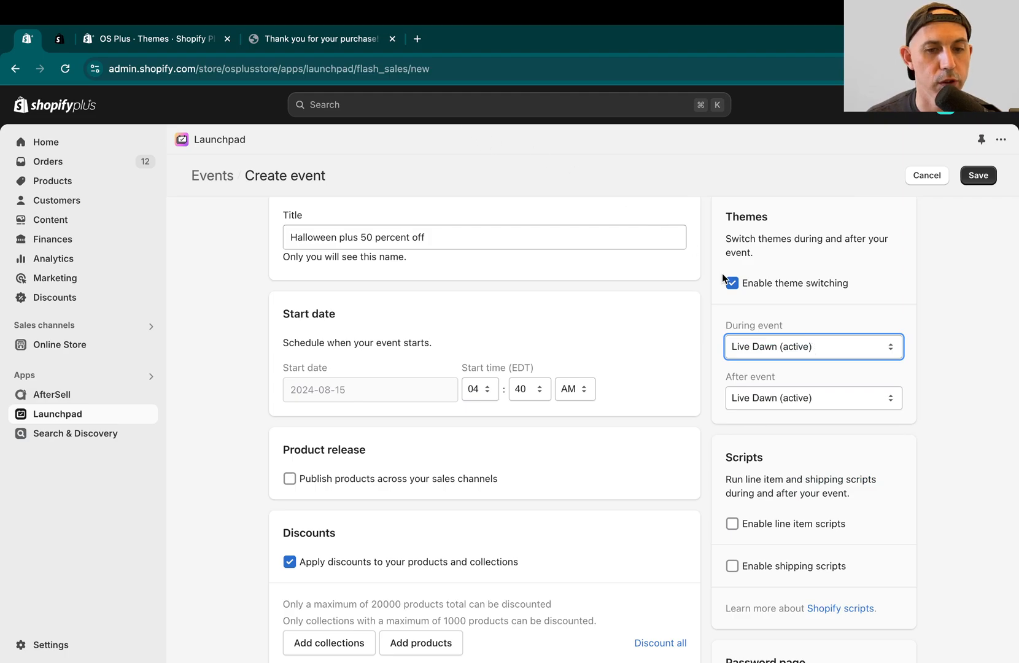
pyautogui.click(813, 348)
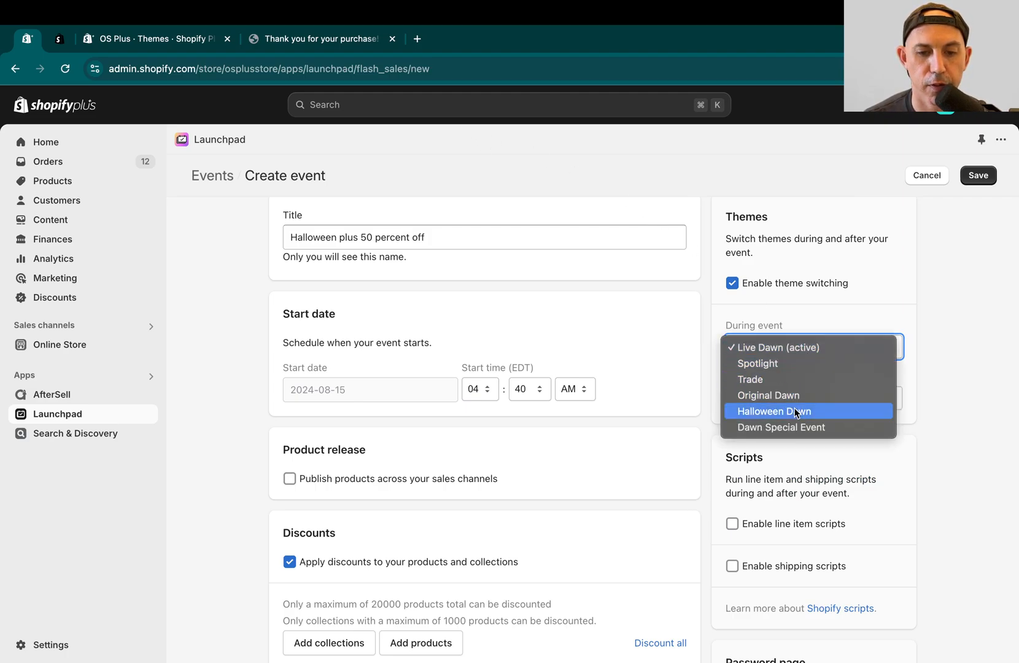
pyautogui.click(790, 411)
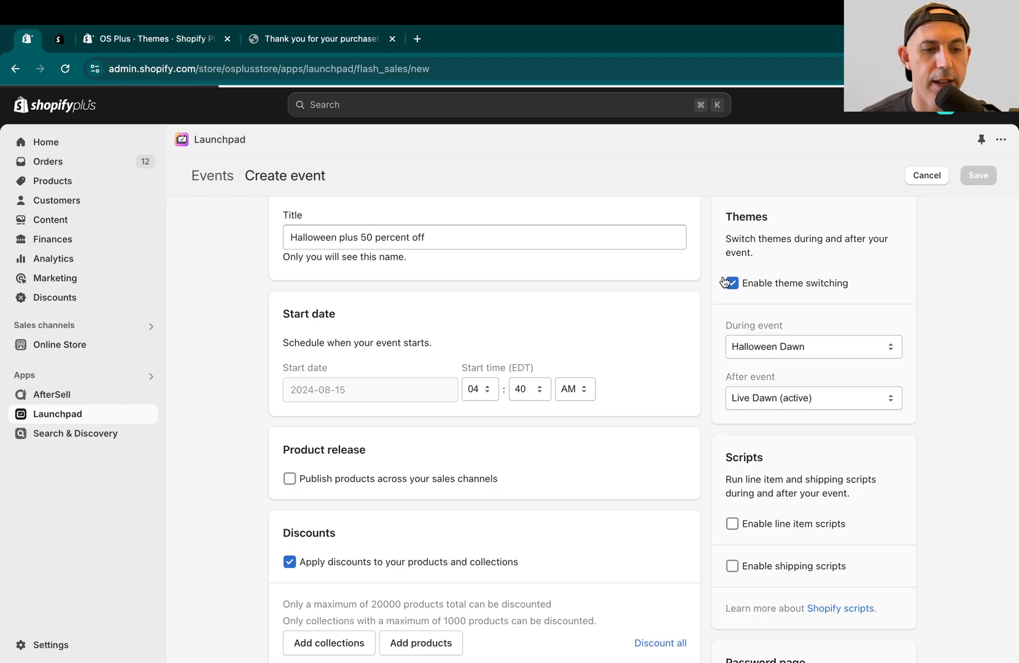
pyautogui.click(979, 175)
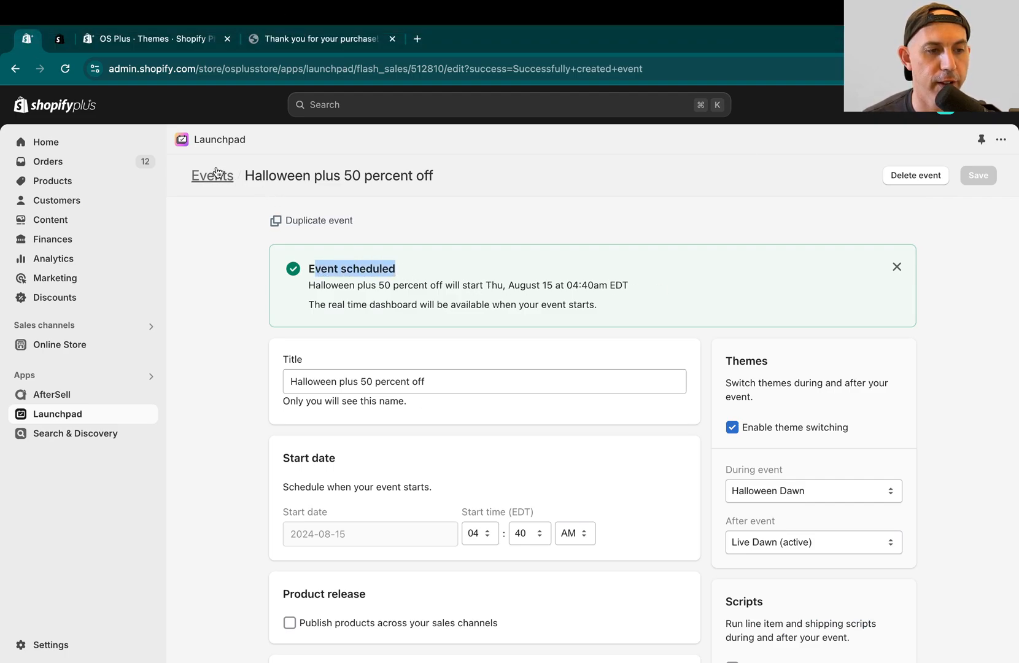
pyautogui.click(212, 176)
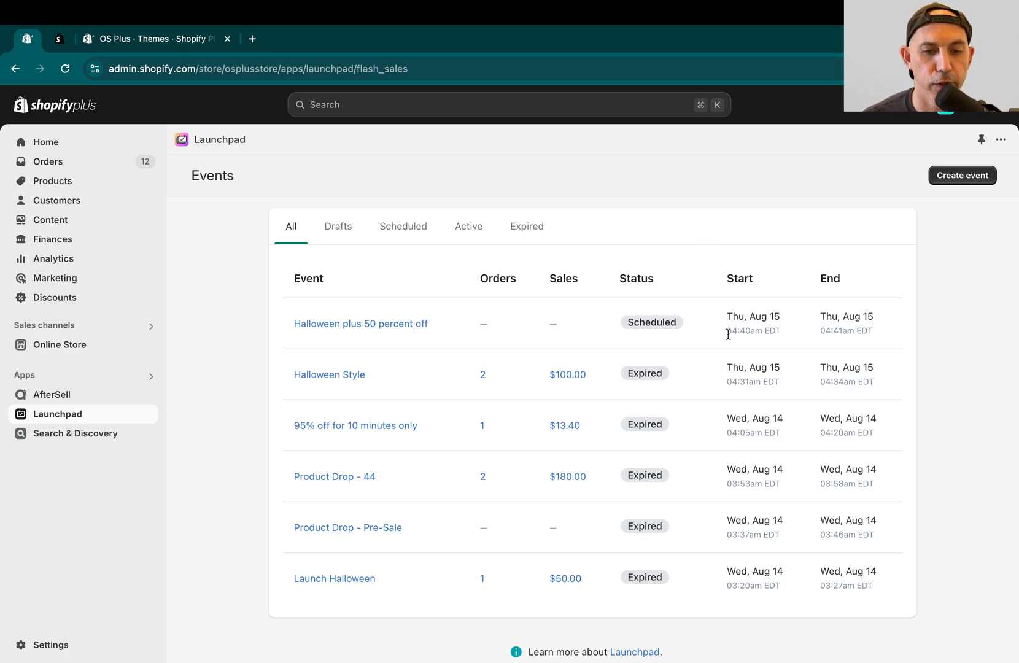
pyautogui.moveTo(759, 331)
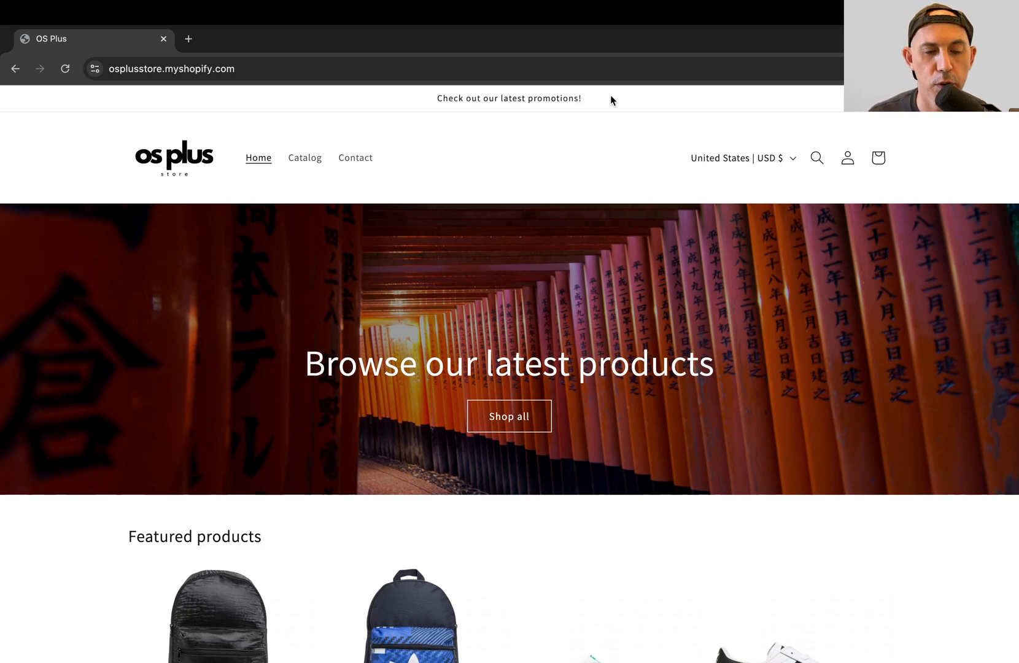
# Step: Scroll the reloaded storefront home page down to Featured products showing half-price shoes
pyautogui.scroll(-3)
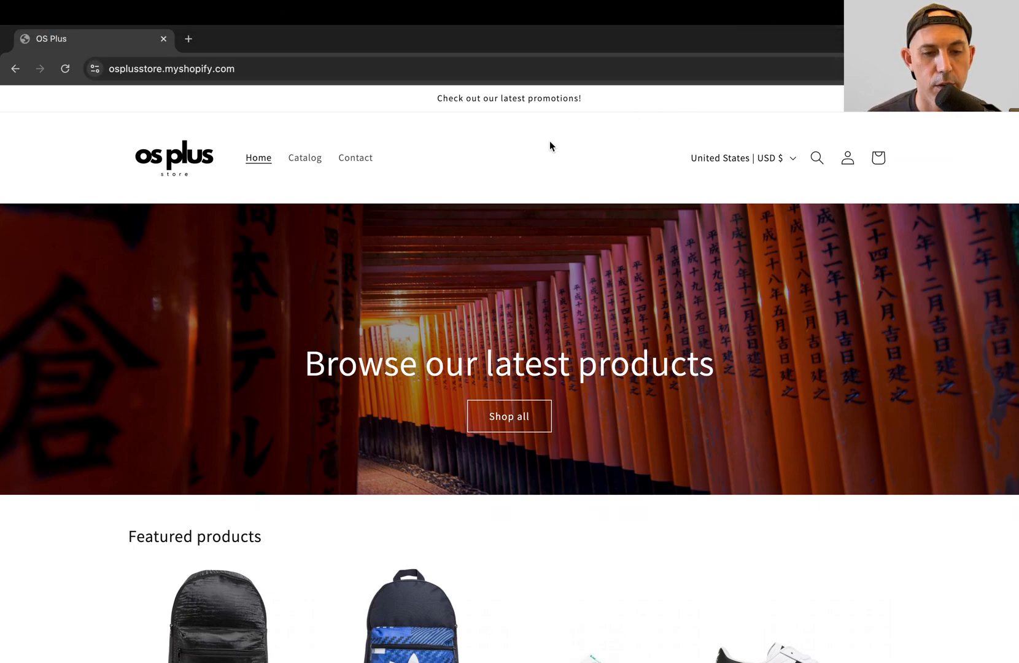
pyautogui.moveTo(526, 167)
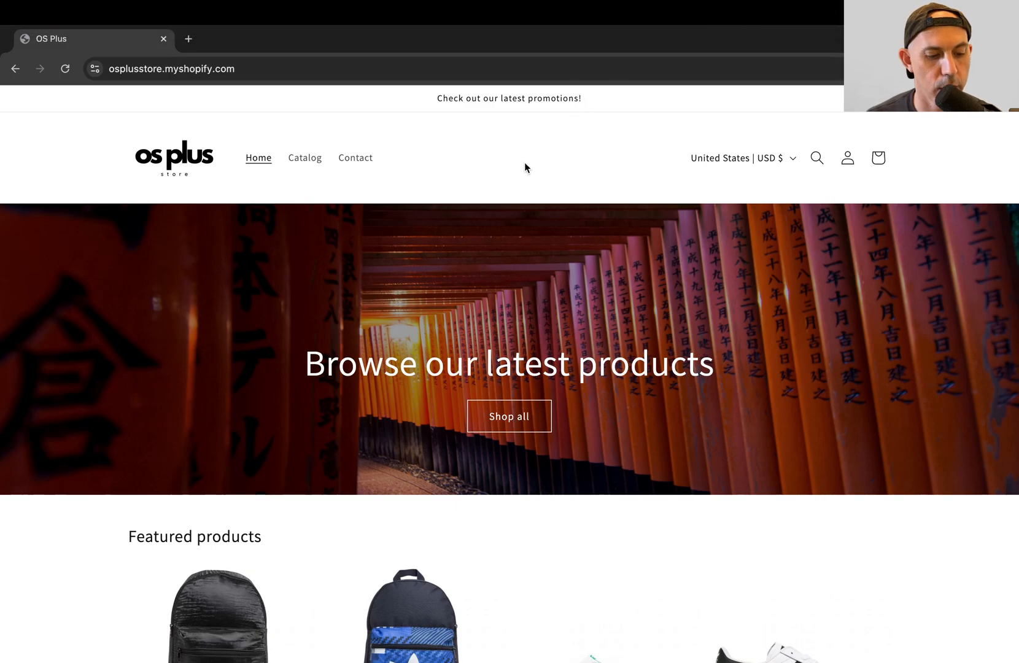
pyautogui.moveTo(556, 155)
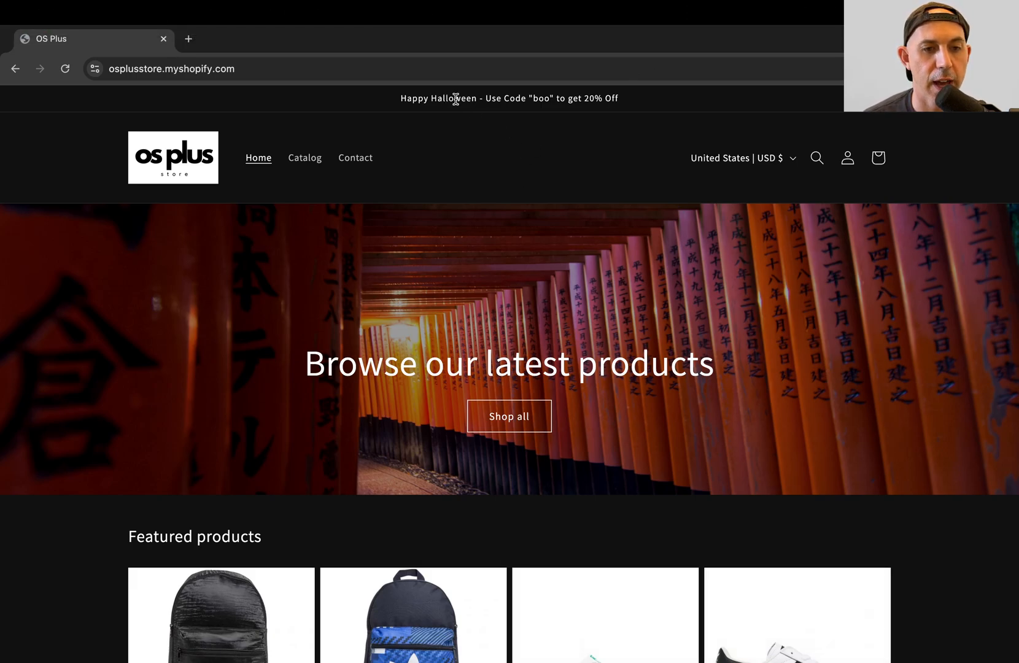
pyautogui.scroll(-3)
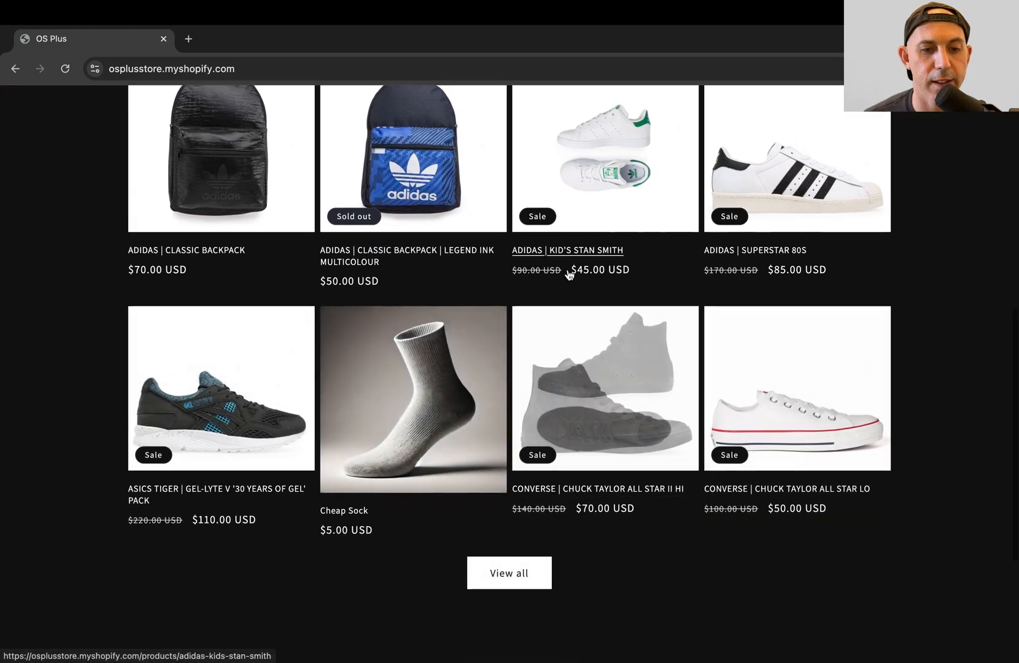
# Step: Go to checkout with the discounted Kid's Stan Smith via Buy it now
pyautogui.click(569, 250)
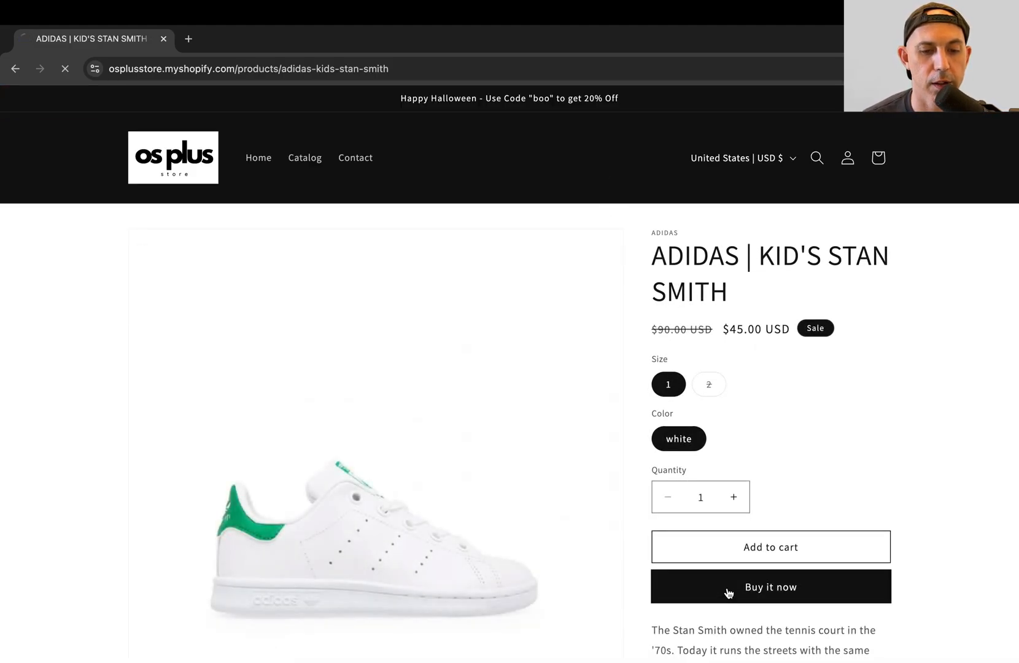
pyautogui.click(771, 587)
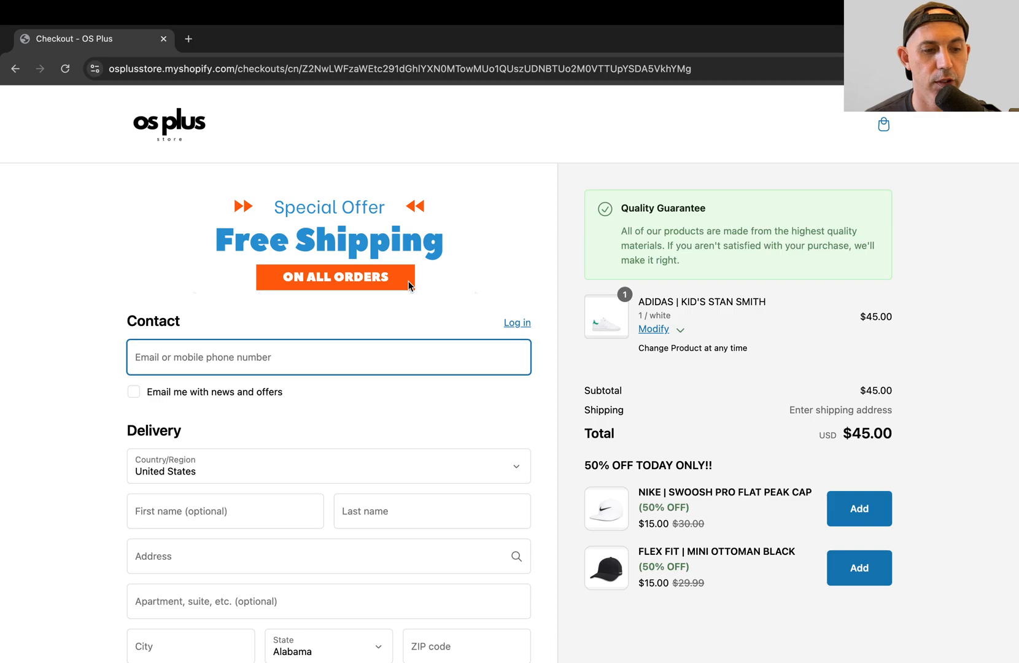
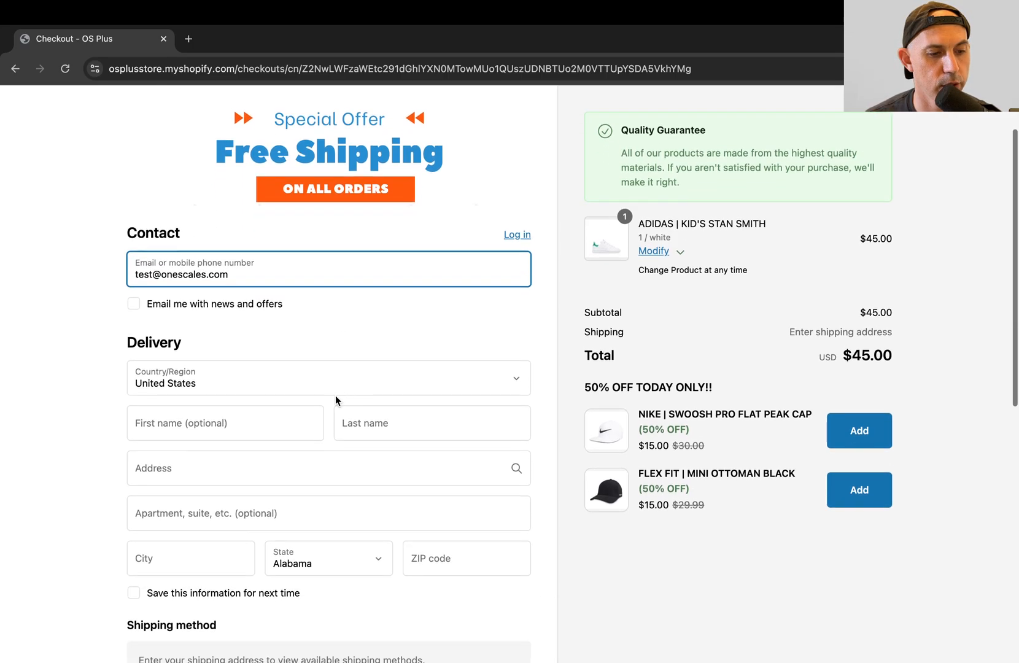
pyautogui.write('ee')
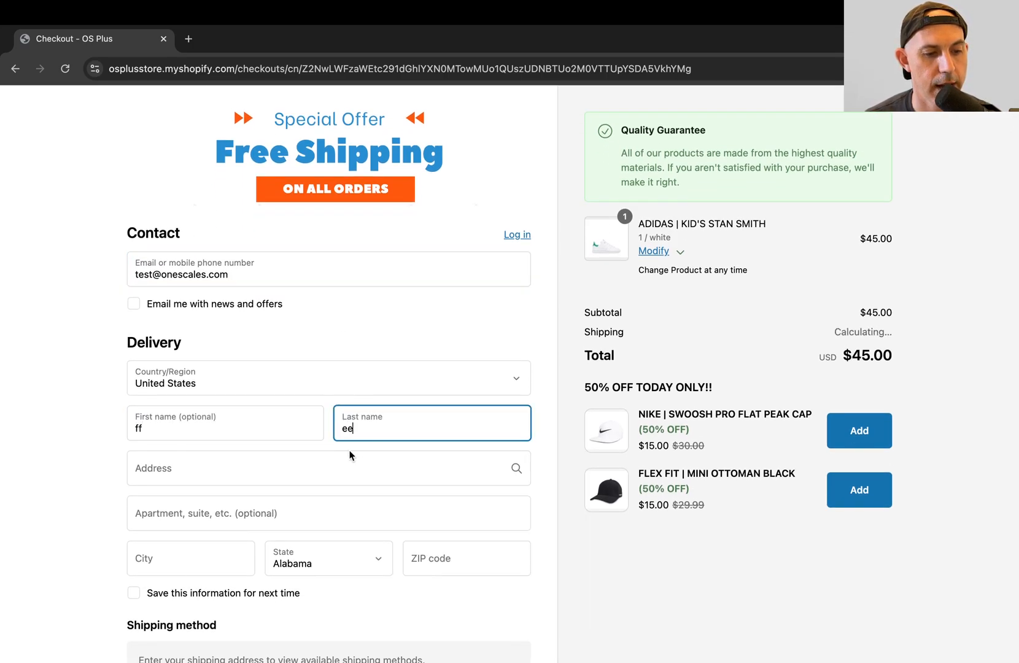
pyautogui.write('1234 main')
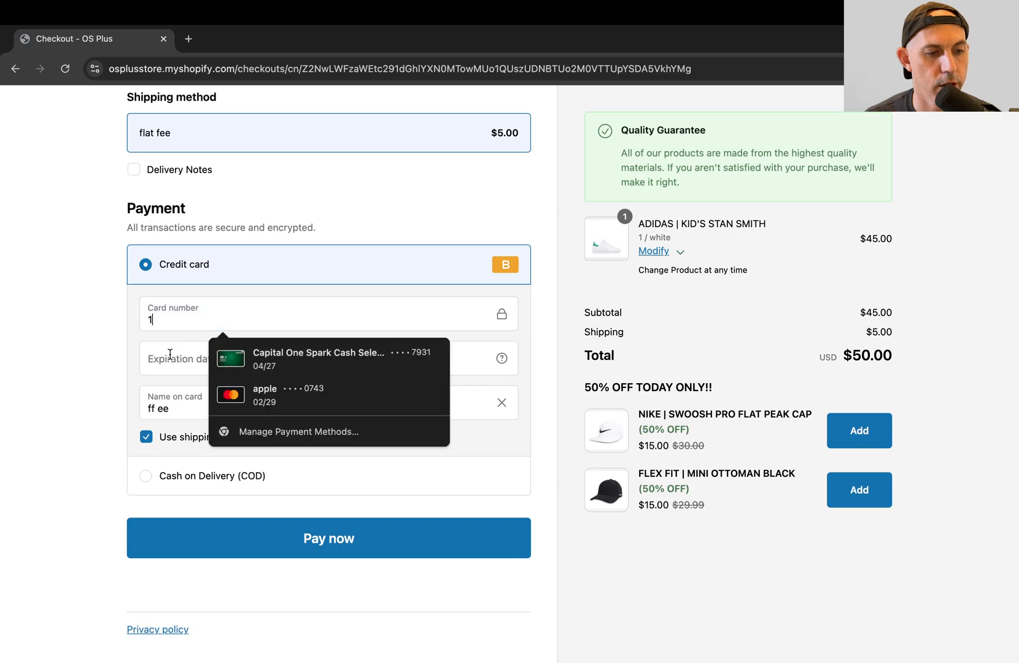
pyautogui.write('333')
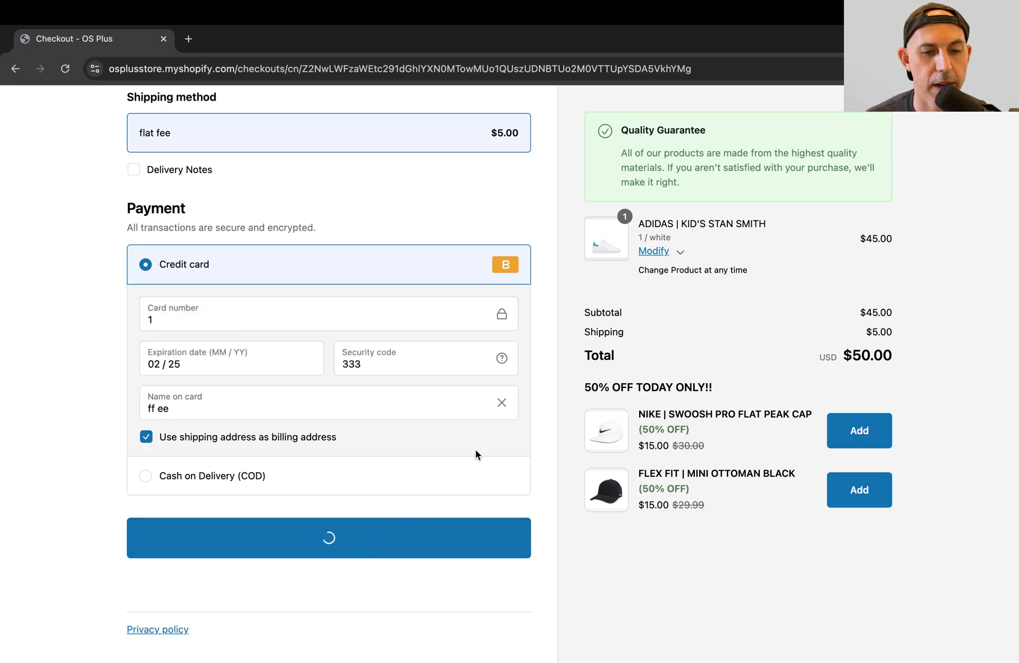
pyautogui.click(329, 538)
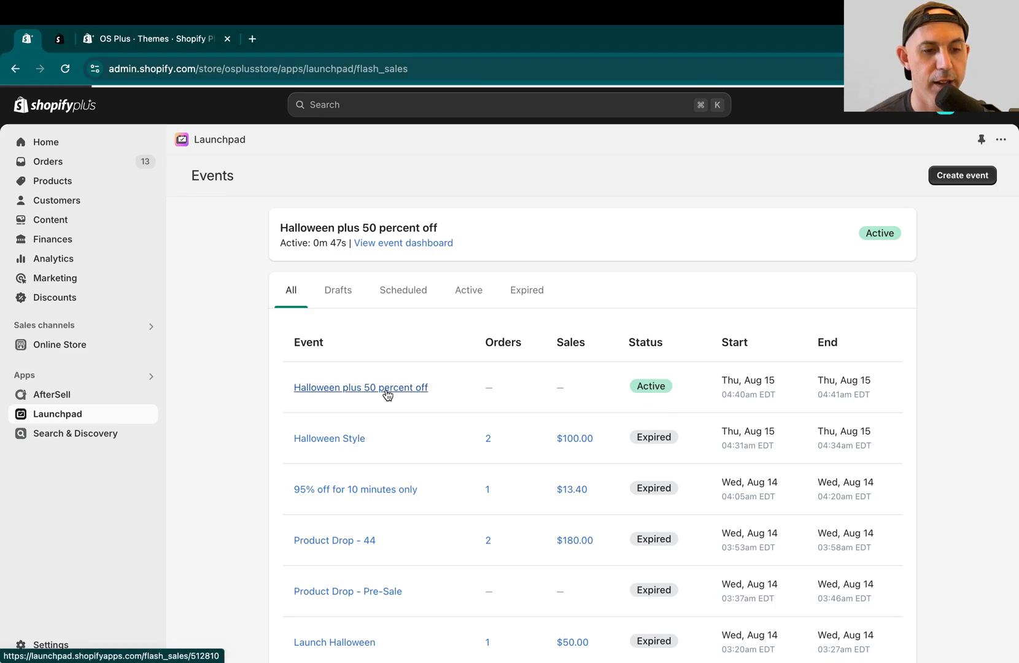
# Step: View the real-time sales dashboard of the active Halloween plus 50 percent off event
pyautogui.click(361, 388)
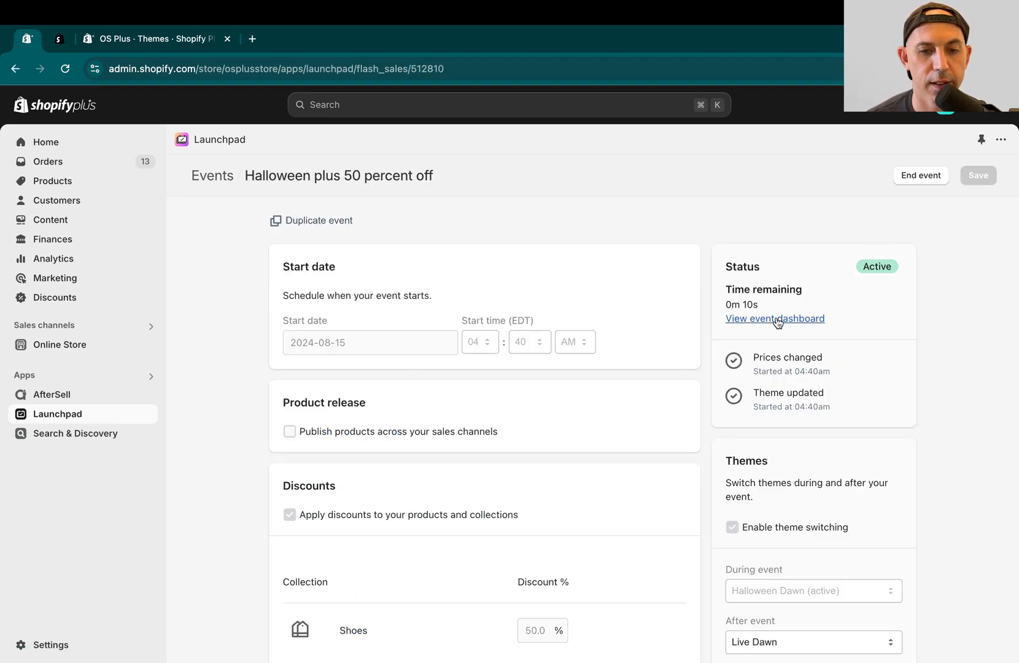
pyautogui.click(775, 319)
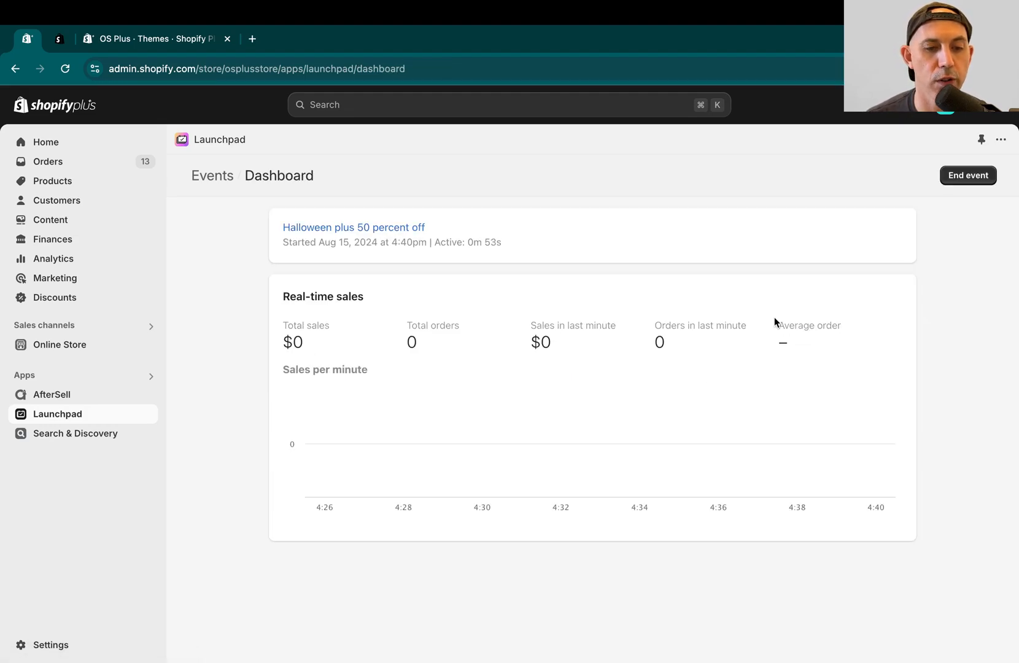
pyautogui.moveTo(587, 343)
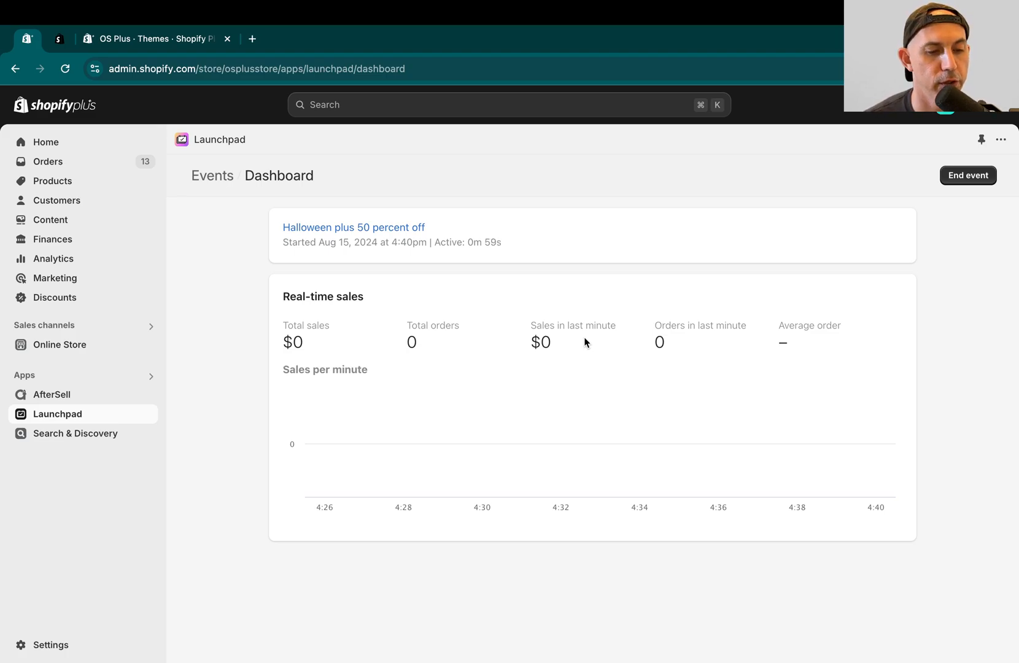
pyautogui.moveTo(680, 386)
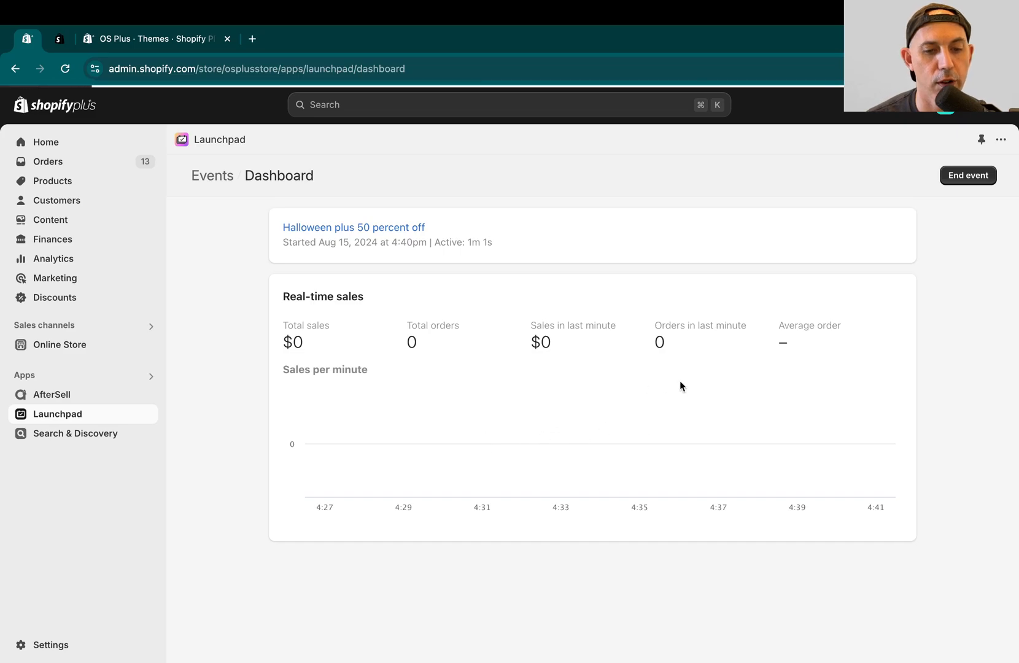
# Step: Return to the Events list showing the event Expired with one $50 order
pyautogui.click(968, 175)
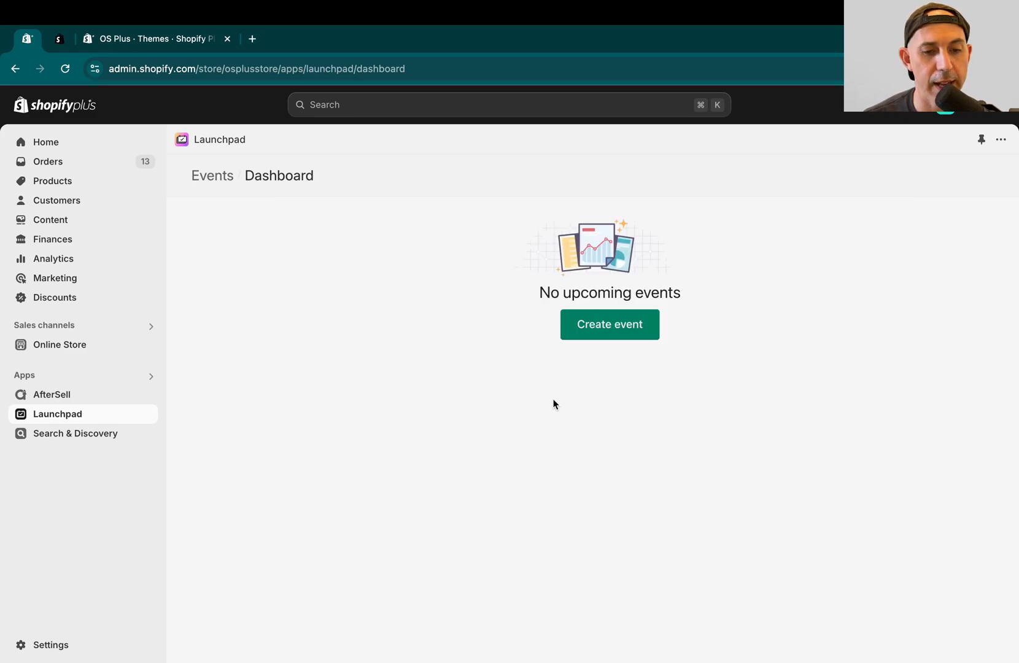
pyautogui.click(211, 177)
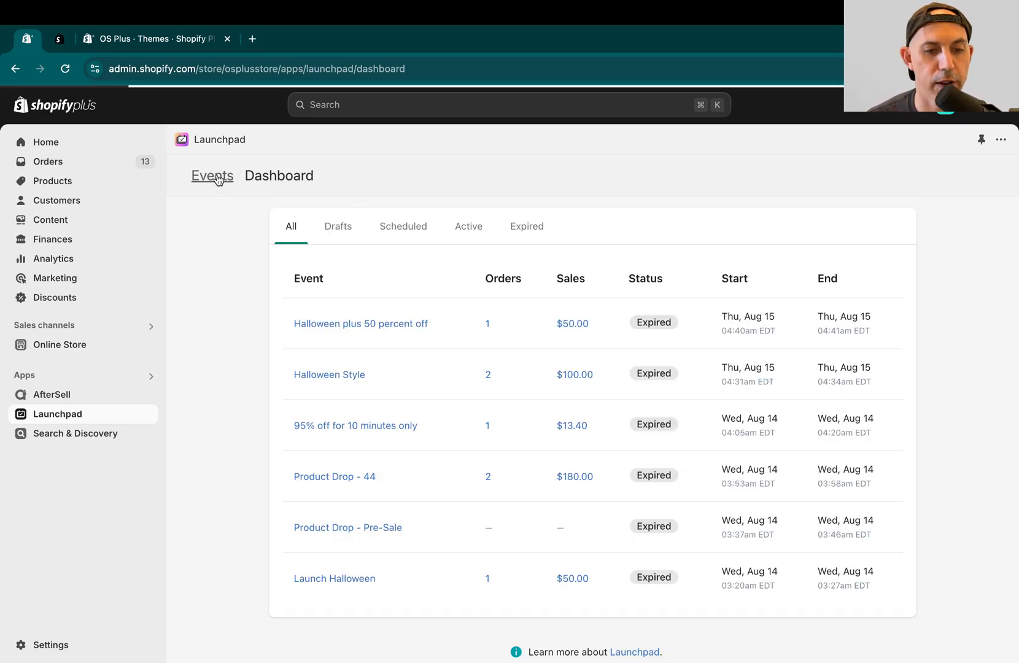
pyautogui.click(211, 177)
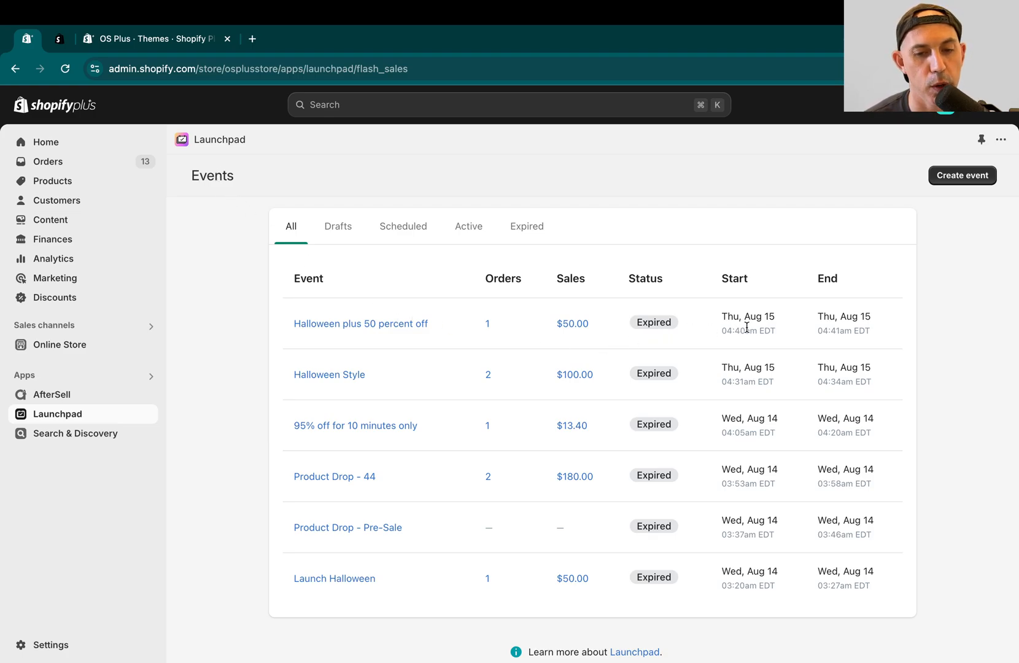
pyautogui.moveTo(621, 351)
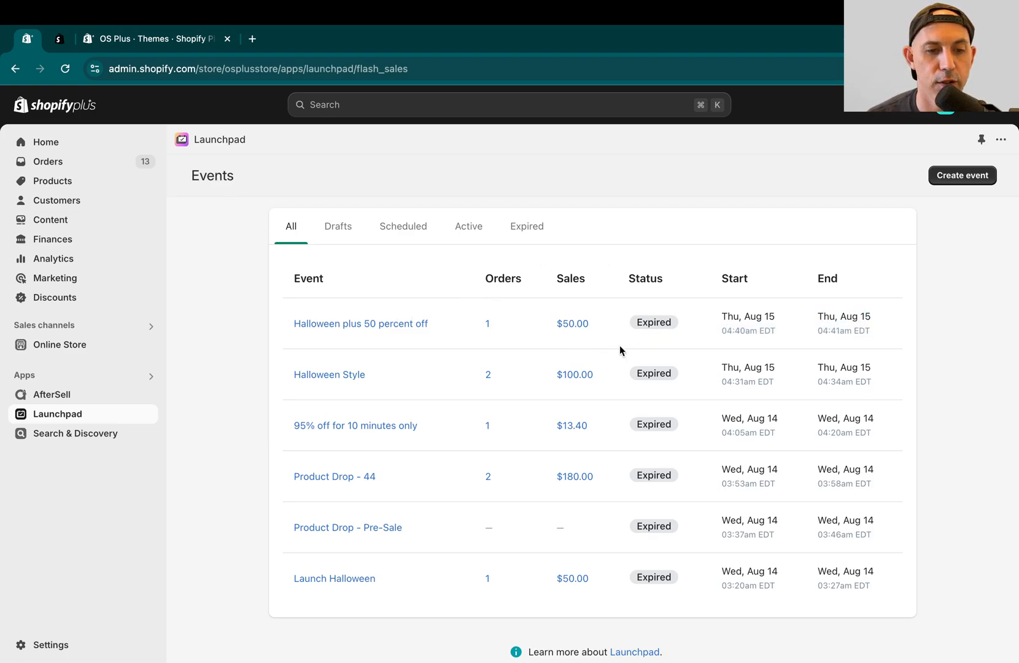
pyautogui.moveTo(675, 237)
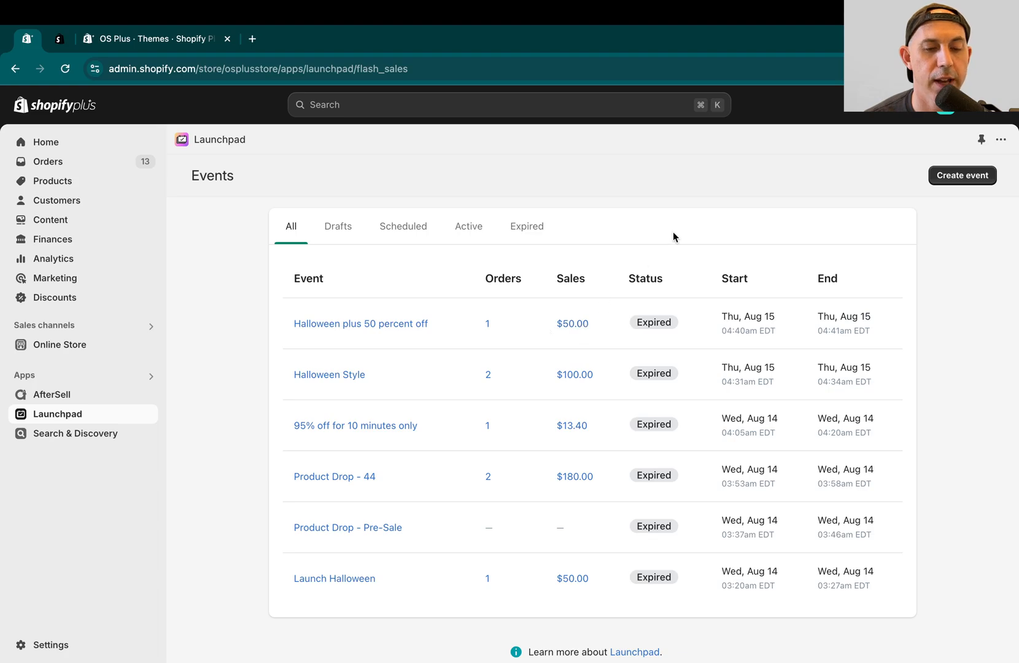